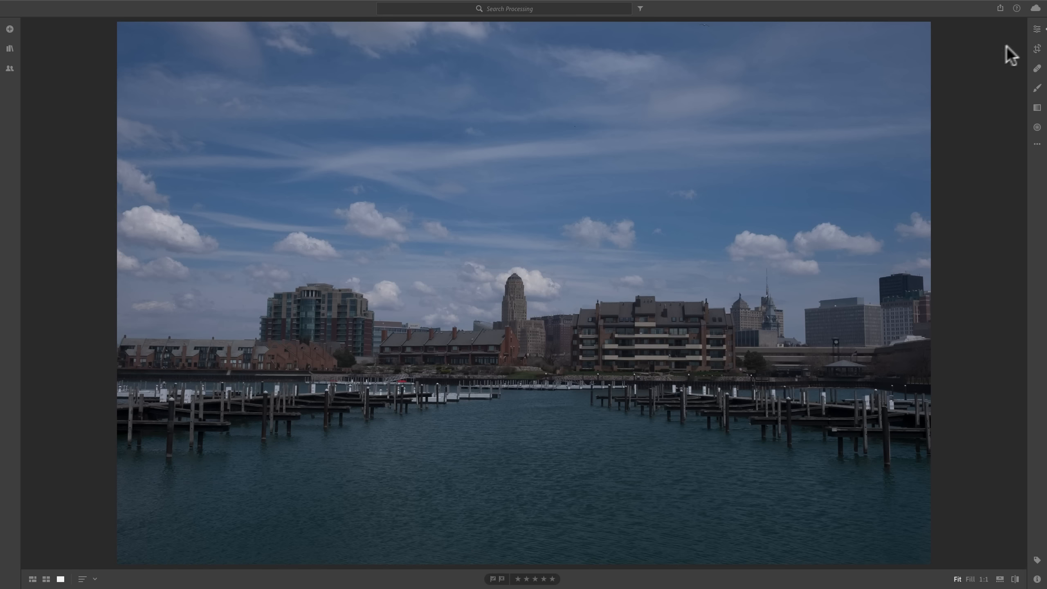
Show the Edit adjustments and expand the Color group with White Balance, Temperature, Tint, Vibrance and Saturation.
{"action": "left_click", "coordinate": [1038, 29]}
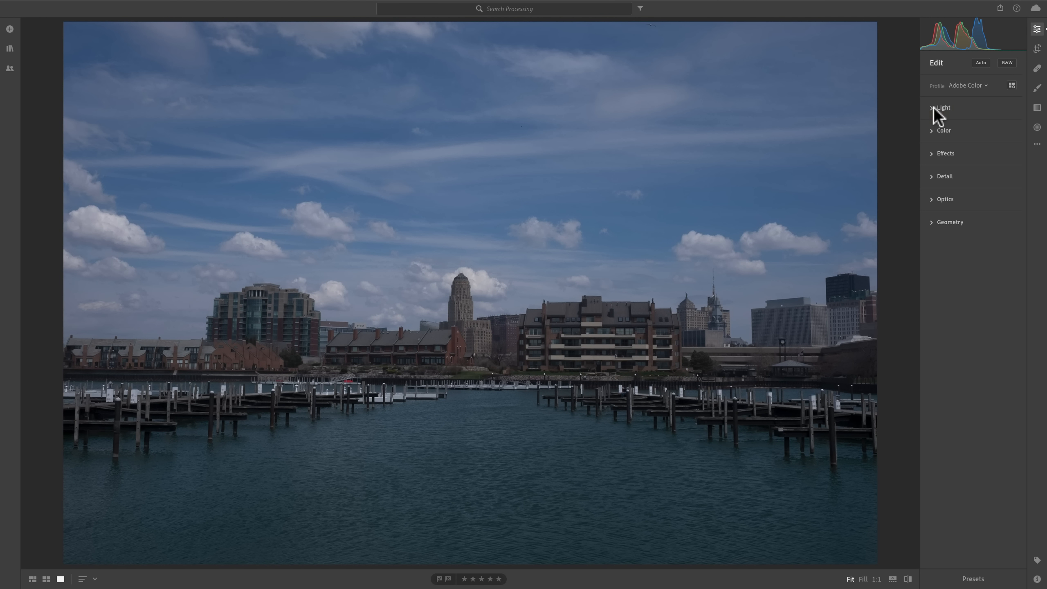
{"action": "left_click", "coordinate": [943, 107]}
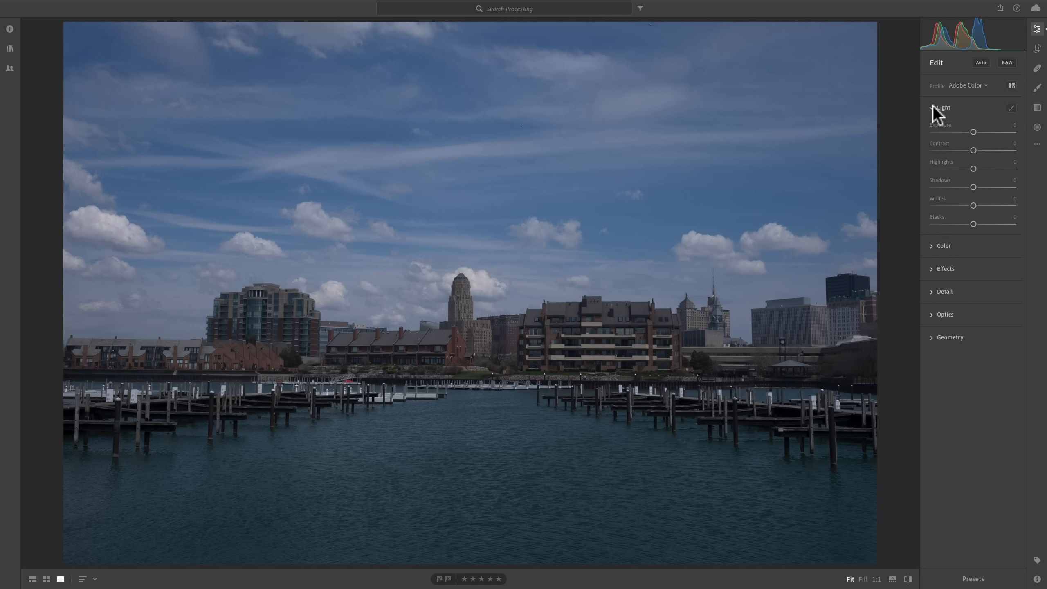
{"action": "left_click", "coordinate": [942, 107]}
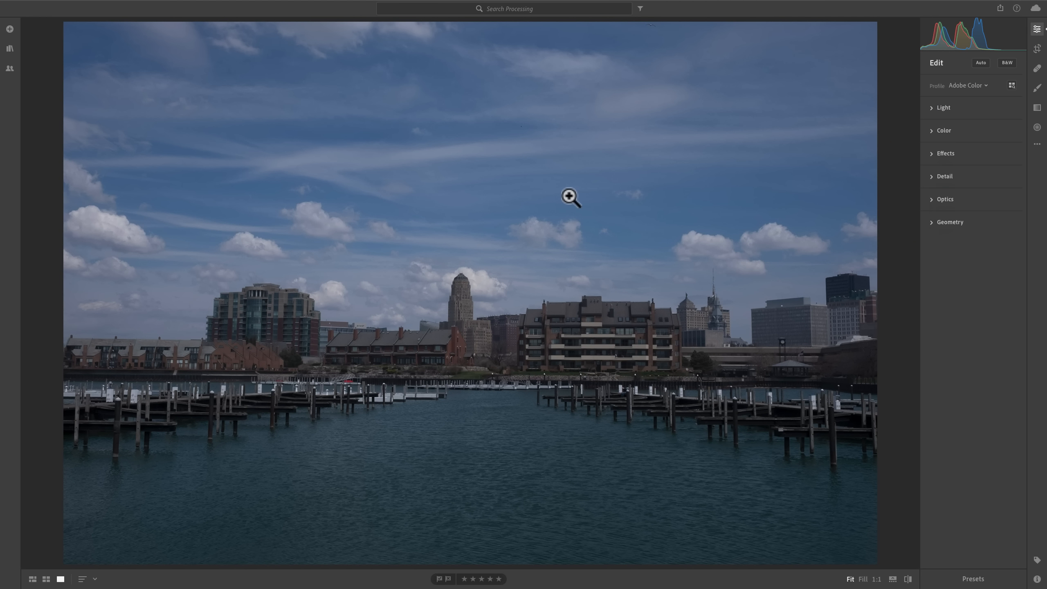
{"action": "mouse_move", "coordinate": [937, 137]}
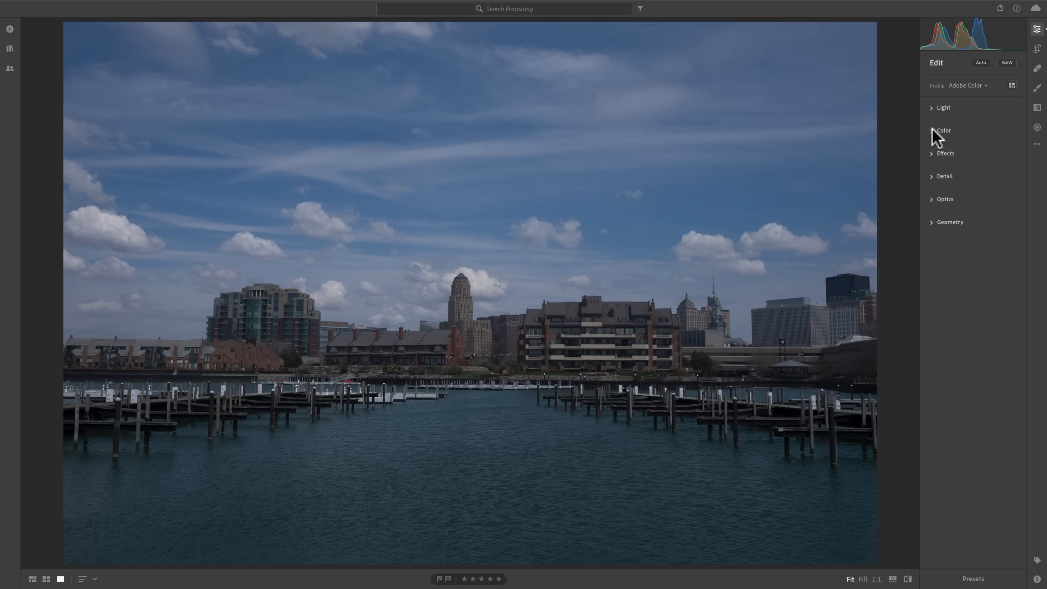
{"action": "left_click", "coordinate": [943, 130]}
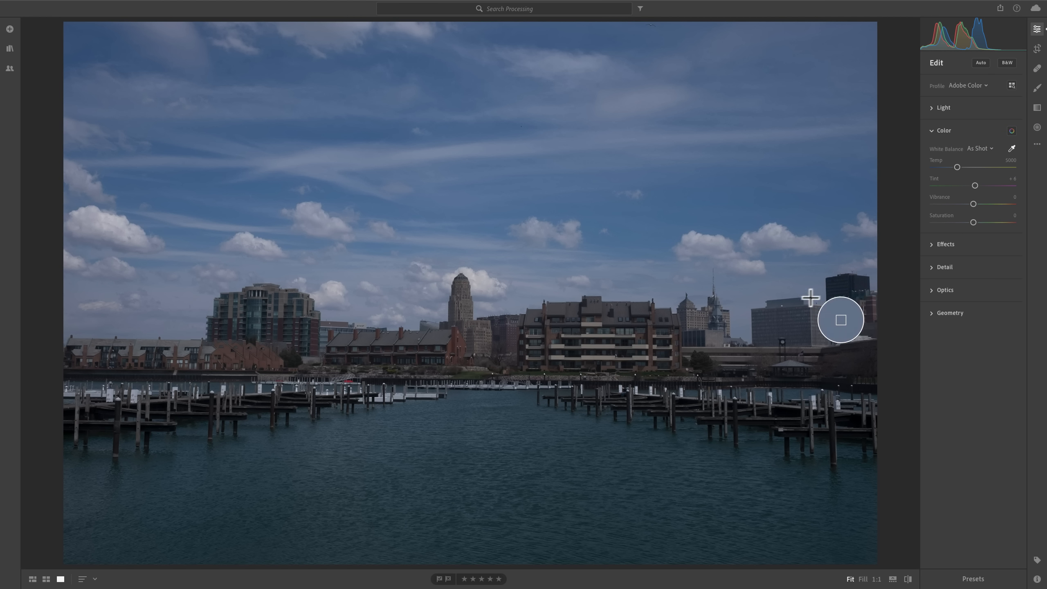
{"action": "mouse_move", "coordinate": [791, 304]}
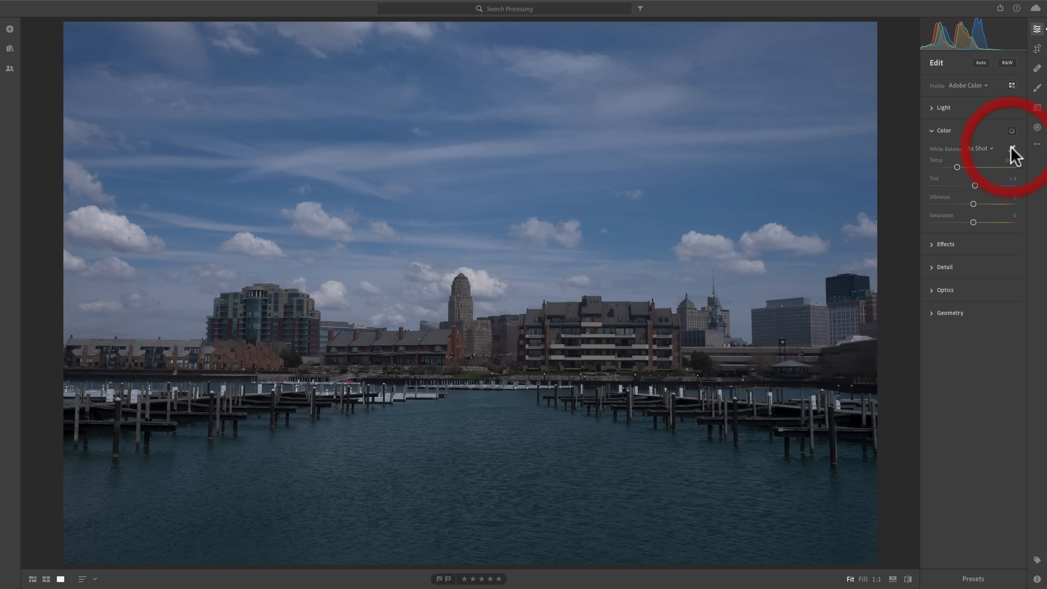
Collapse the Color group and convert the harbor skyline to black and white with the Adobe Monochrome profile.
{"action": "left_click", "coordinate": [943, 130]}
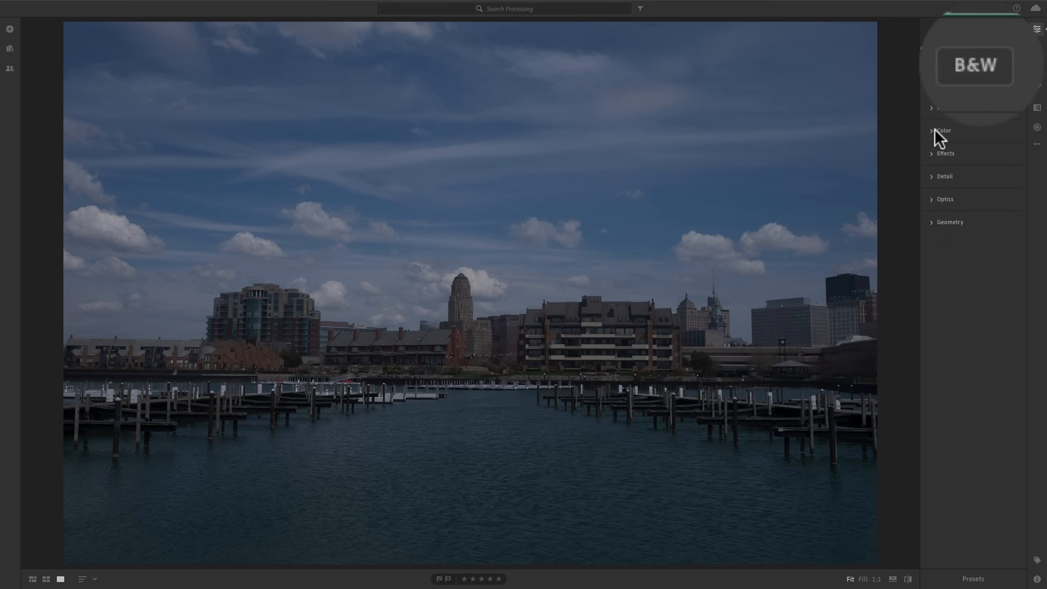
{"action": "mouse_move", "coordinate": [946, 75]}
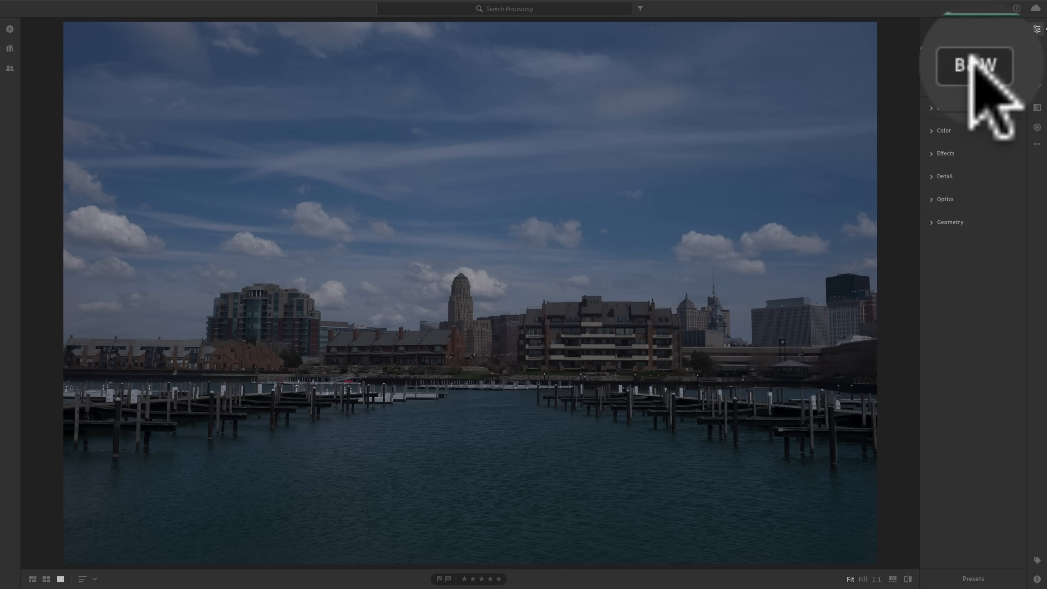
{"action": "left_click", "coordinate": [1005, 62]}
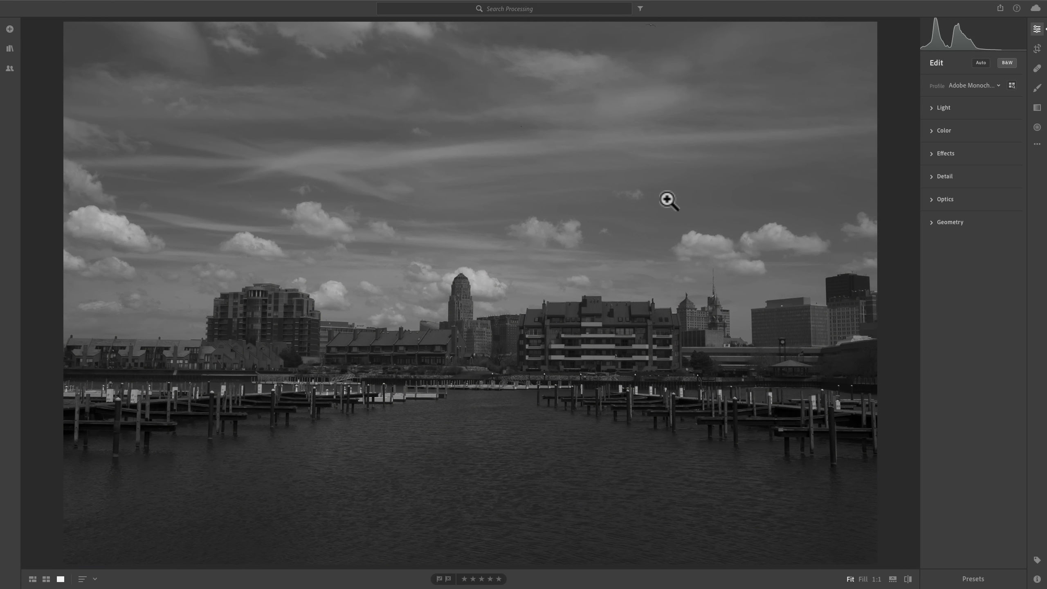
{"action": "mouse_move", "coordinate": [783, 213]}
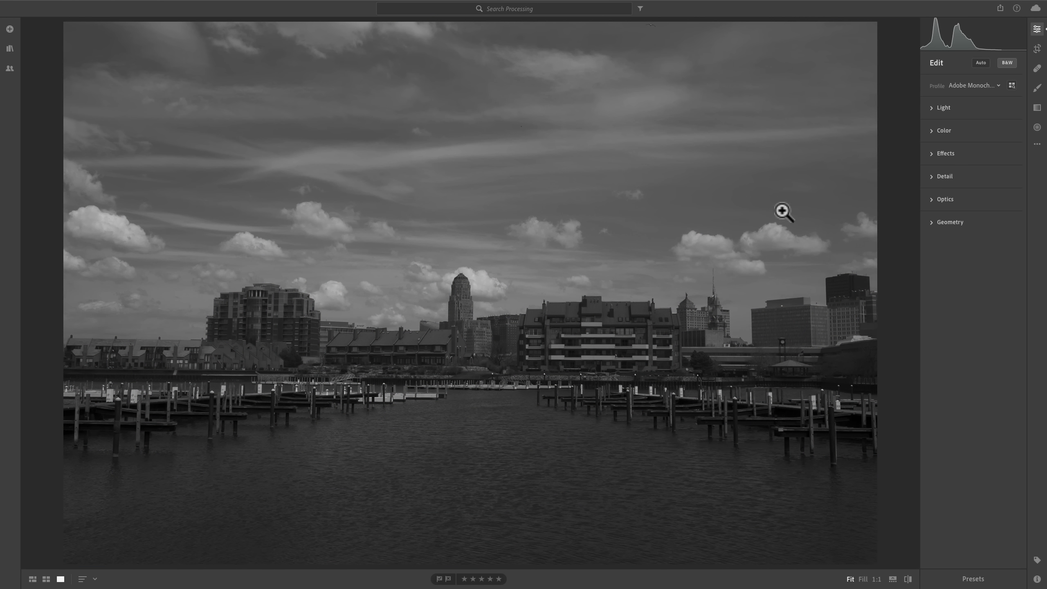
{"action": "mouse_move", "coordinate": [768, 210]}
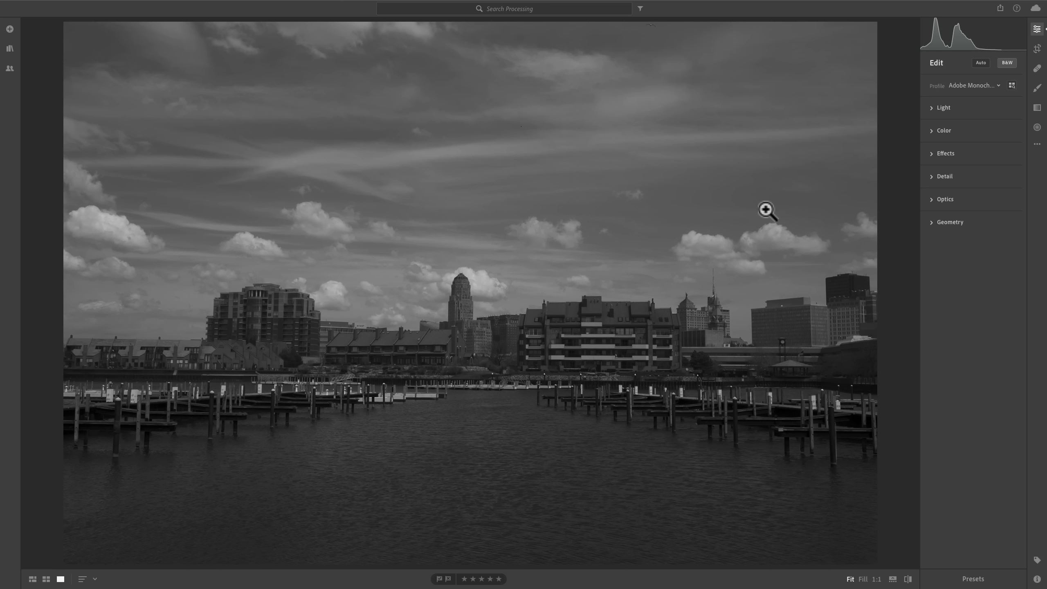
In Light, set Shadows to +88, Highlights to −22 and Exposure to +0.43.
{"action": "left_click", "coordinate": [943, 107]}
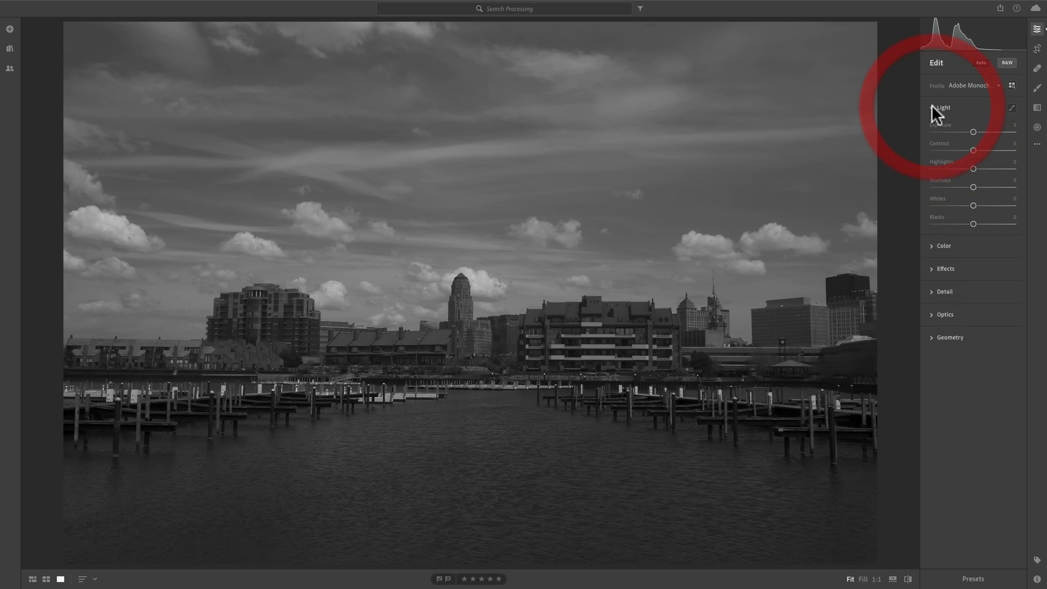
{"action": "left_click", "coordinate": [942, 107]}
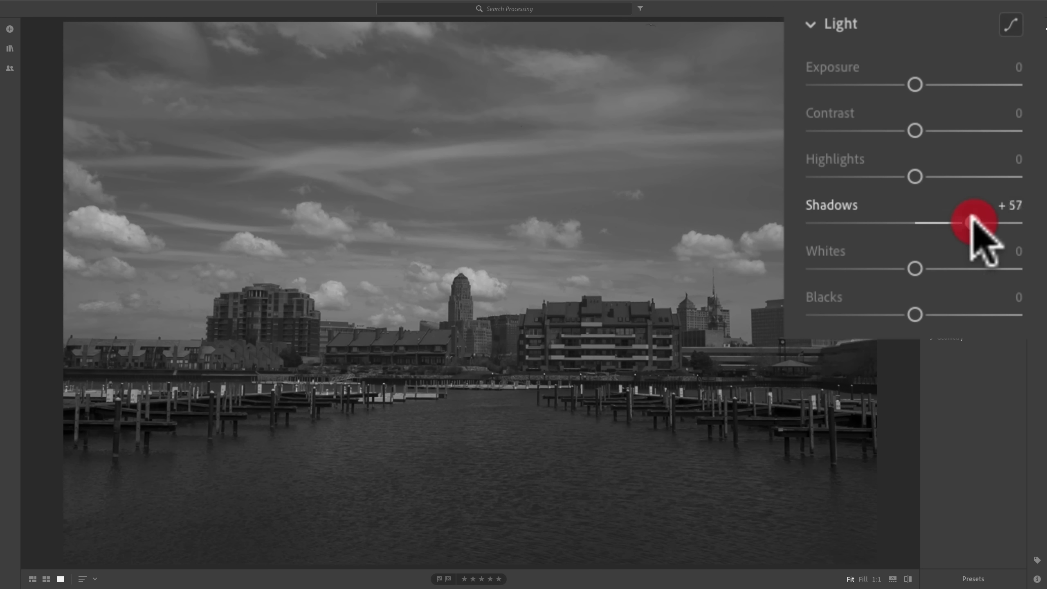
{"action": "left_click_drag", "start_coordinate": [972, 222], "coordinate": [975, 223]}
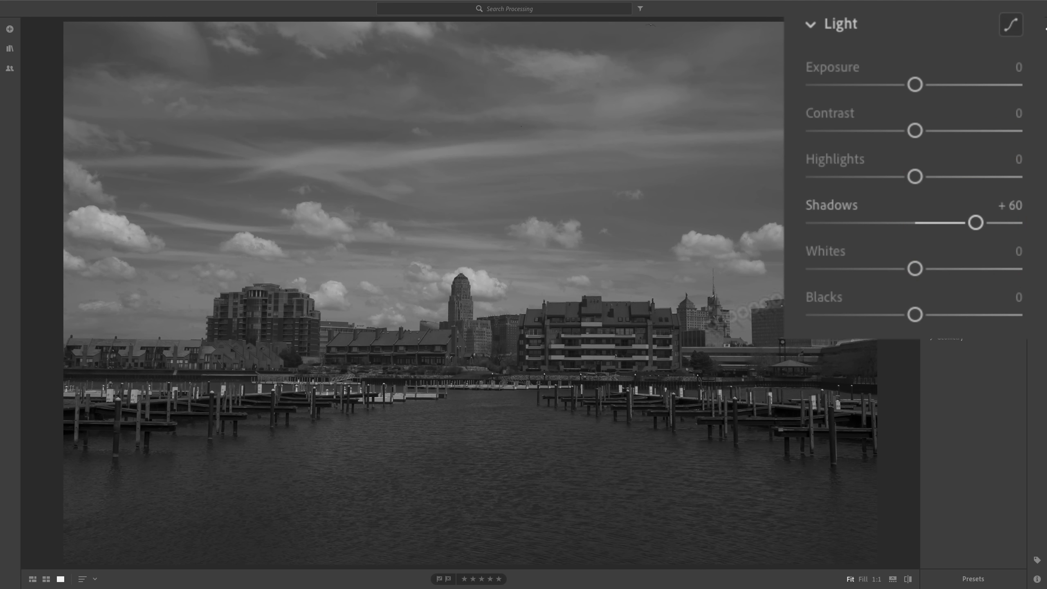
{"action": "left_click_drag", "start_coordinate": [974, 222], "coordinate": [995, 221]}
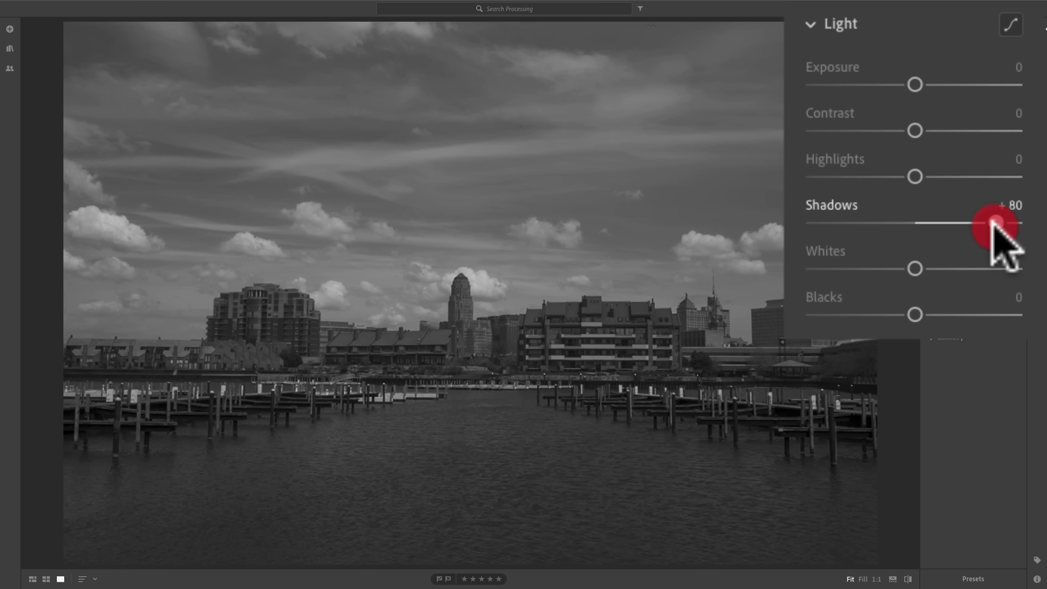
{"action": "left_click_drag", "start_coordinate": [982, 223], "coordinate": [1006, 224]}
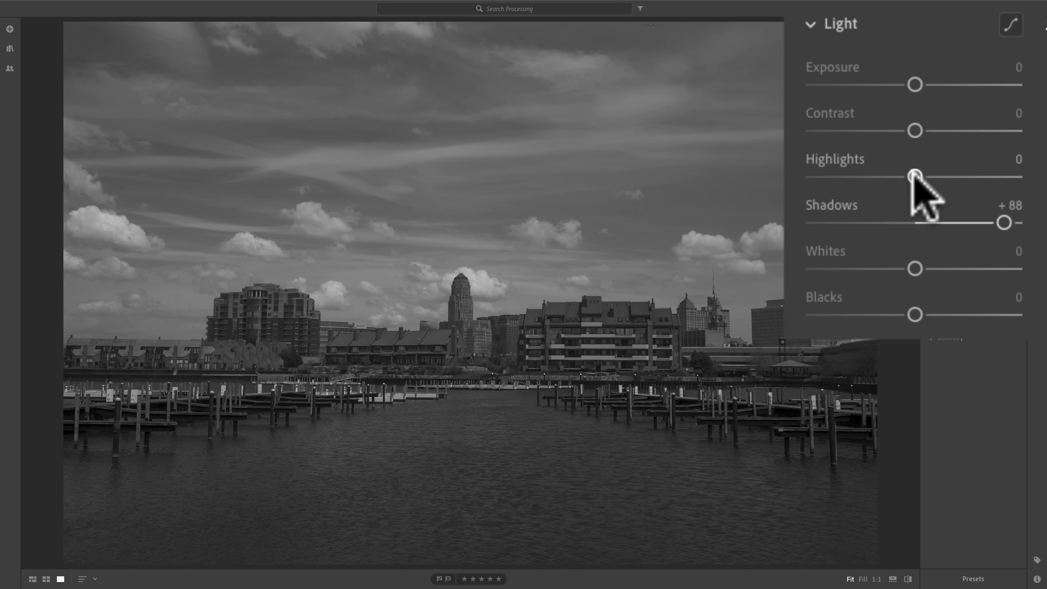
{"action": "left_click_drag", "start_coordinate": [916, 176], "coordinate": [891, 176]}
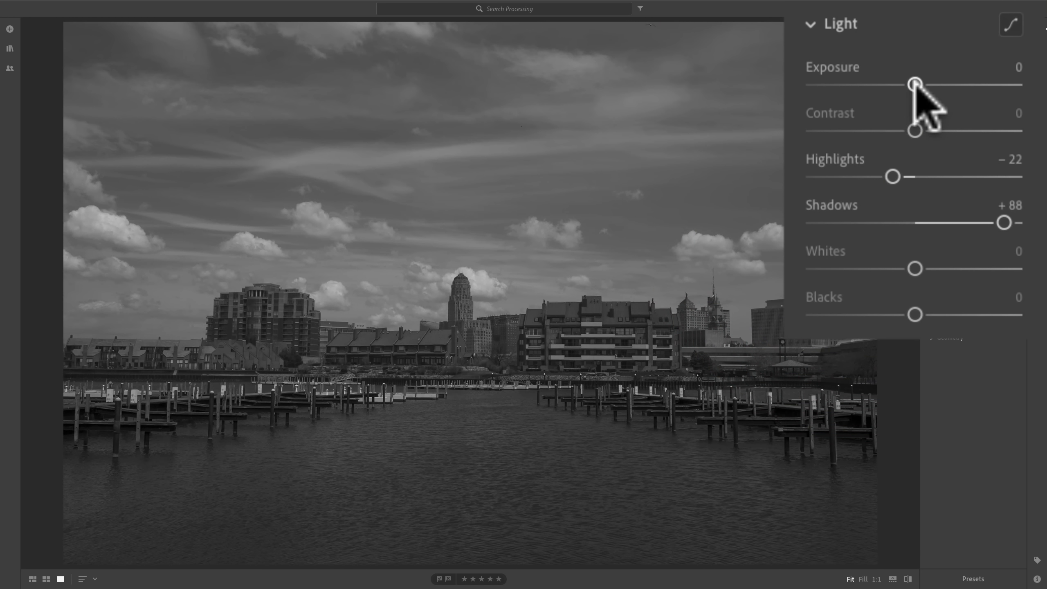
{"action": "left_click_drag", "start_coordinate": [915, 83], "coordinate": [927, 83]}
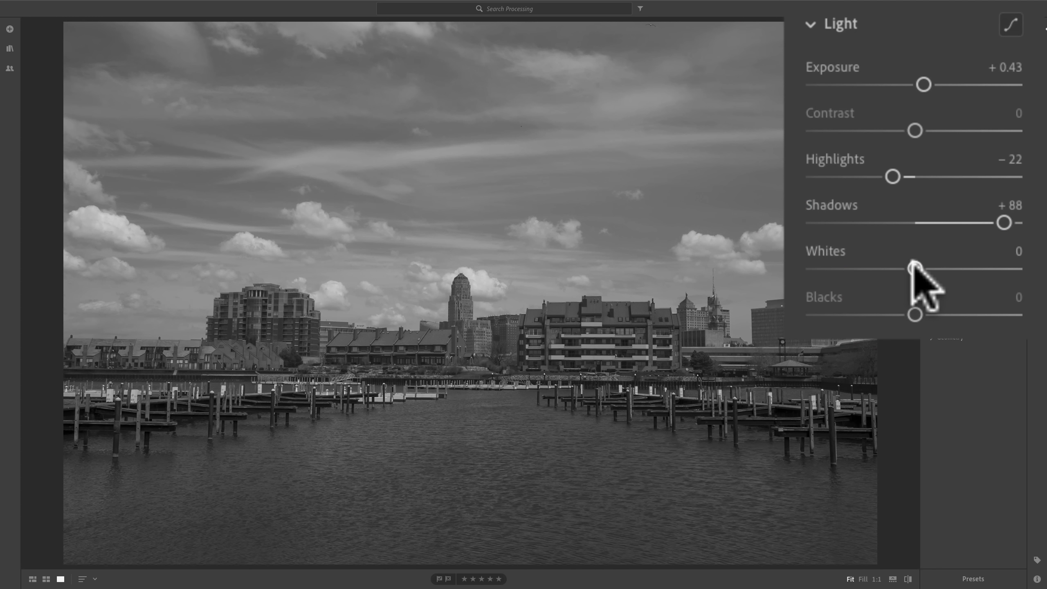
Raise Whites while previewing clipping, backing off from clipped highlights to around +60.
{"action": "left_click_drag", "start_coordinate": [915, 268], "coordinate": [936, 269]}
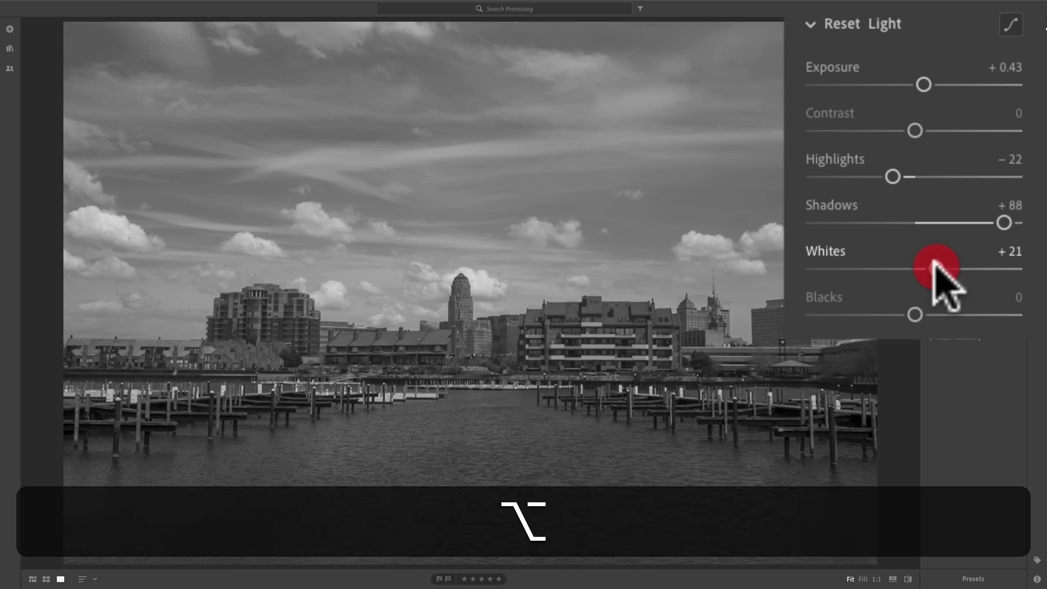
{"action": "left_click_drag", "start_coordinate": [936, 268], "coordinate": [958, 268]}
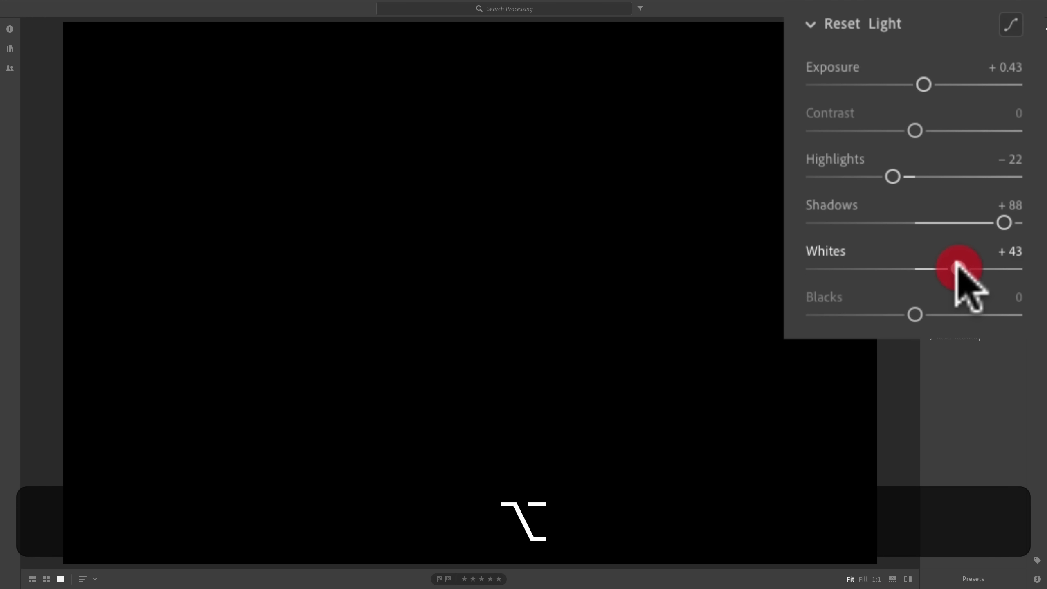
{"action": "left_click_drag", "start_coordinate": [948, 270], "coordinate": [969, 269]}
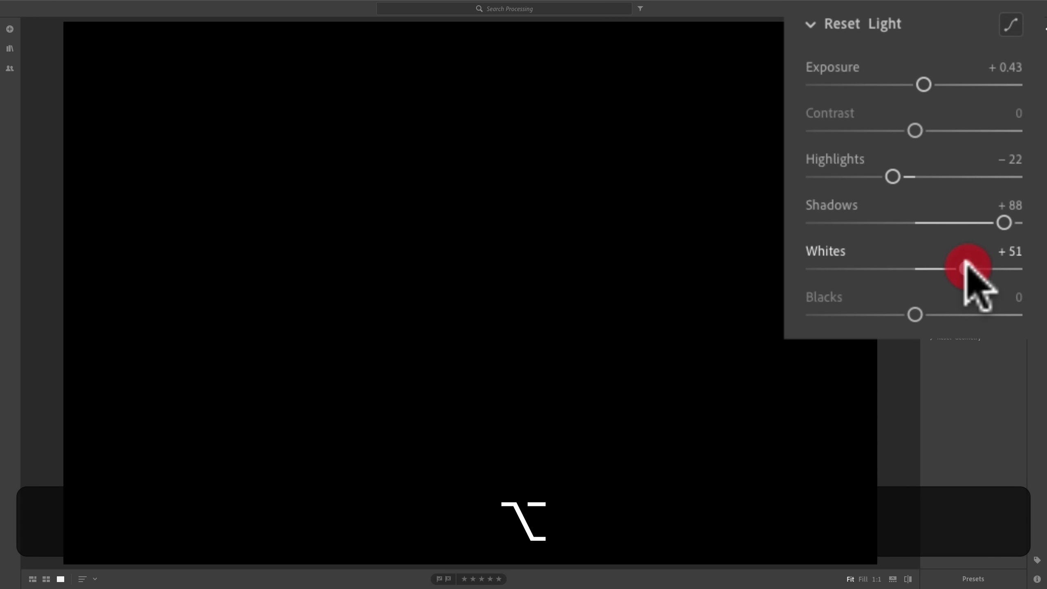
{"action": "left_click_drag", "start_coordinate": [985, 268], "coordinate": [995, 269]}
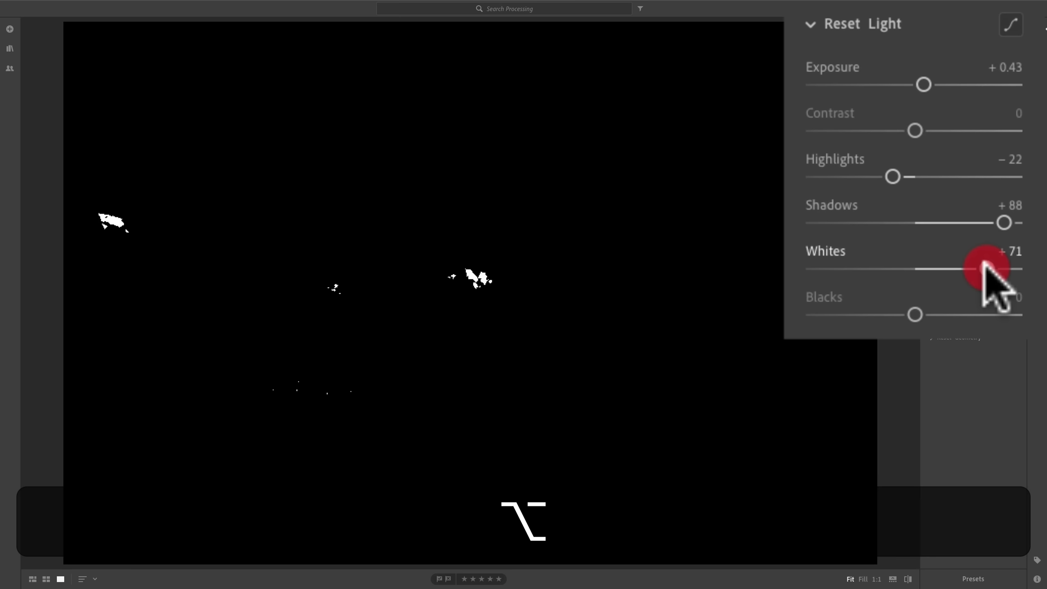
{"action": "left_click_drag", "start_coordinate": [995, 268], "coordinate": [979, 268]}
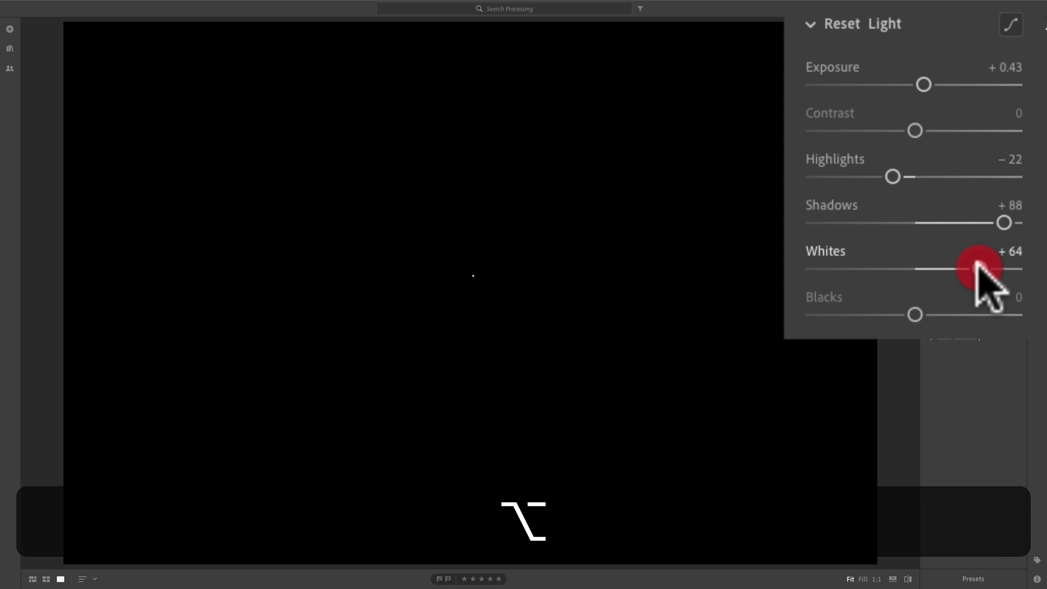
{"action": "left_click_drag", "start_coordinate": [982, 269], "coordinate": [972, 269]}
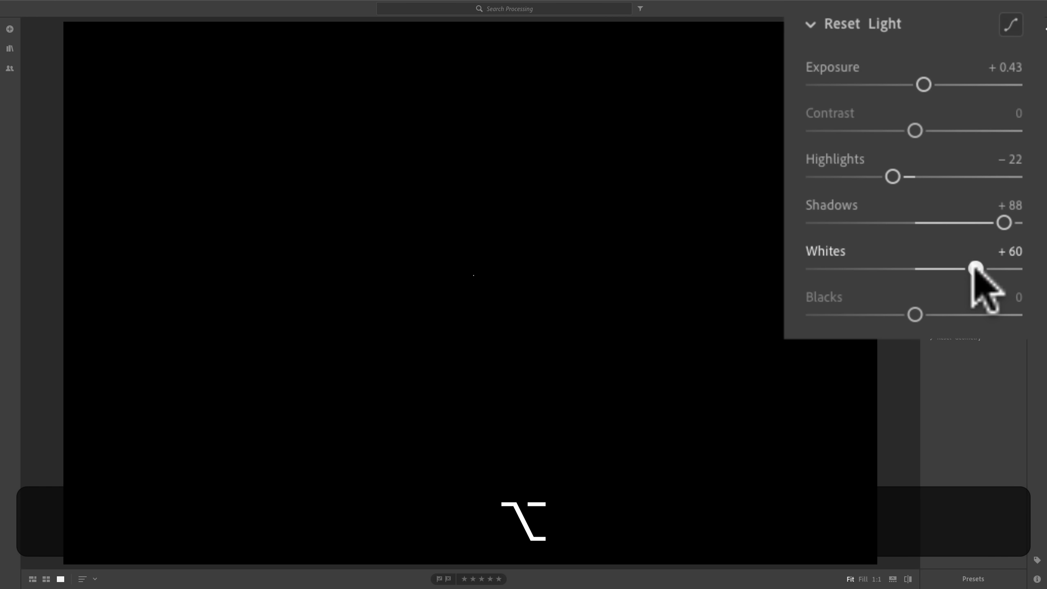
{"action": "left_click_drag", "start_coordinate": [975, 268], "coordinate": [972, 268]}
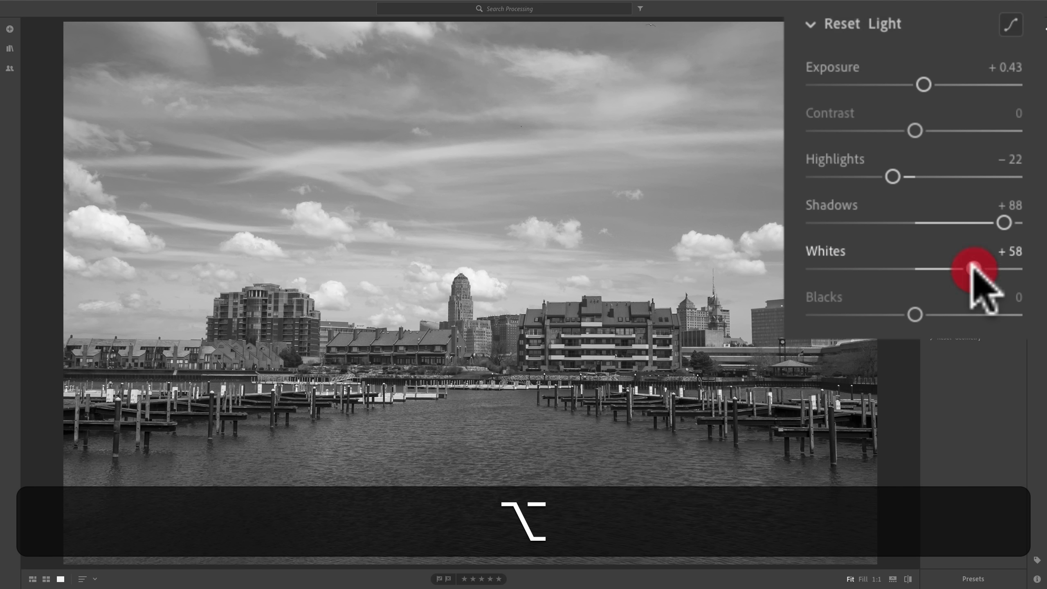
Recheck clipping, confirm Whites at +60, then deepen Blacks to −21.
{"action": "left_click_drag", "start_coordinate": [972, 269], "coordinate": [979, 270]}
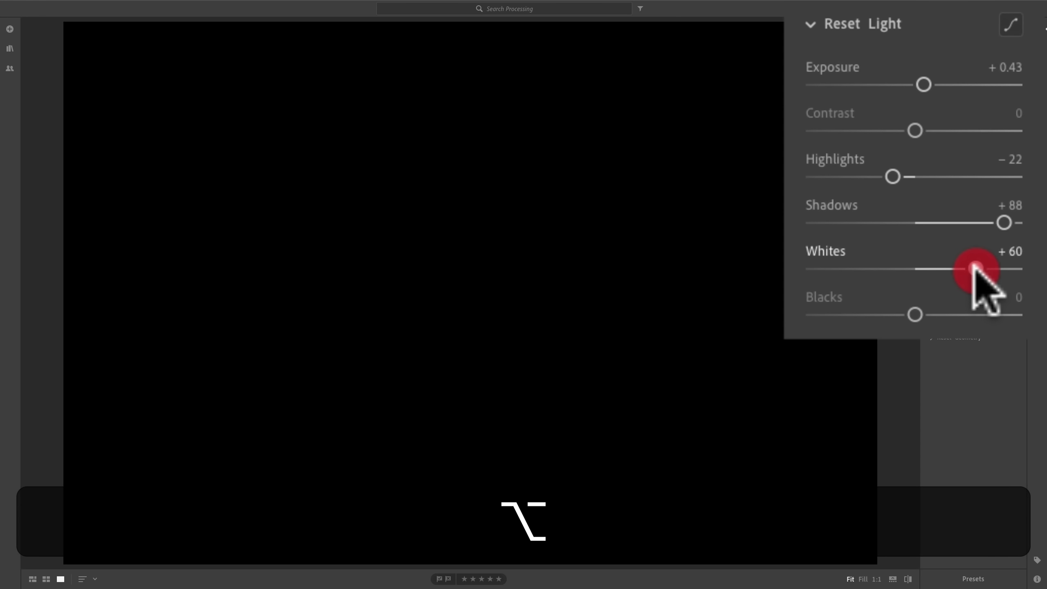
{"action": "left_click_drag", "start_coordinate": [972, 269], "coordinate": [992, 270]}
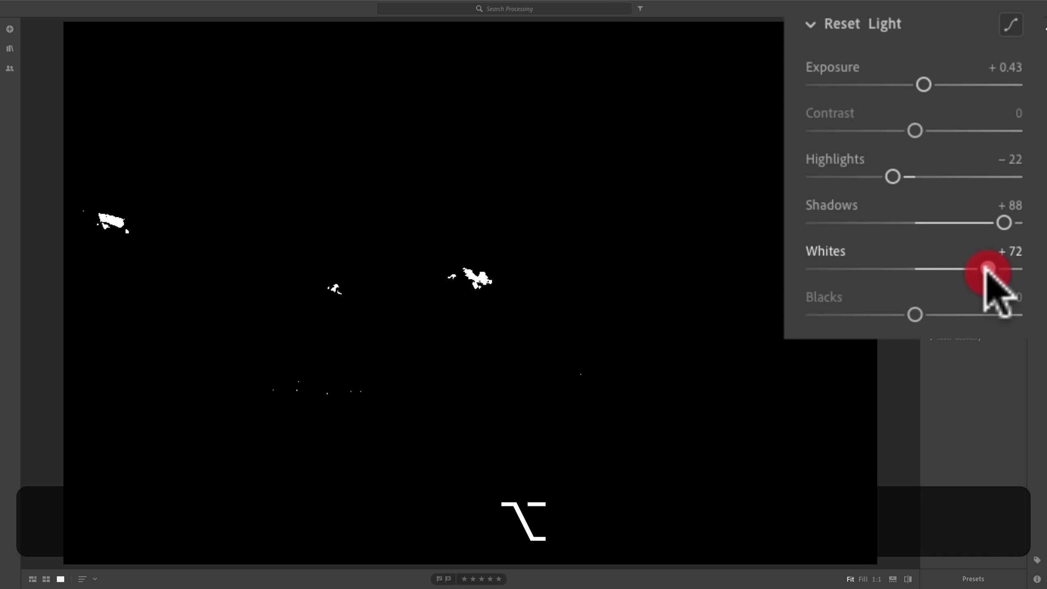
{"action": "left_click_drag", "start_coordinate": [992, 268], "coordinate": [980, 267]}
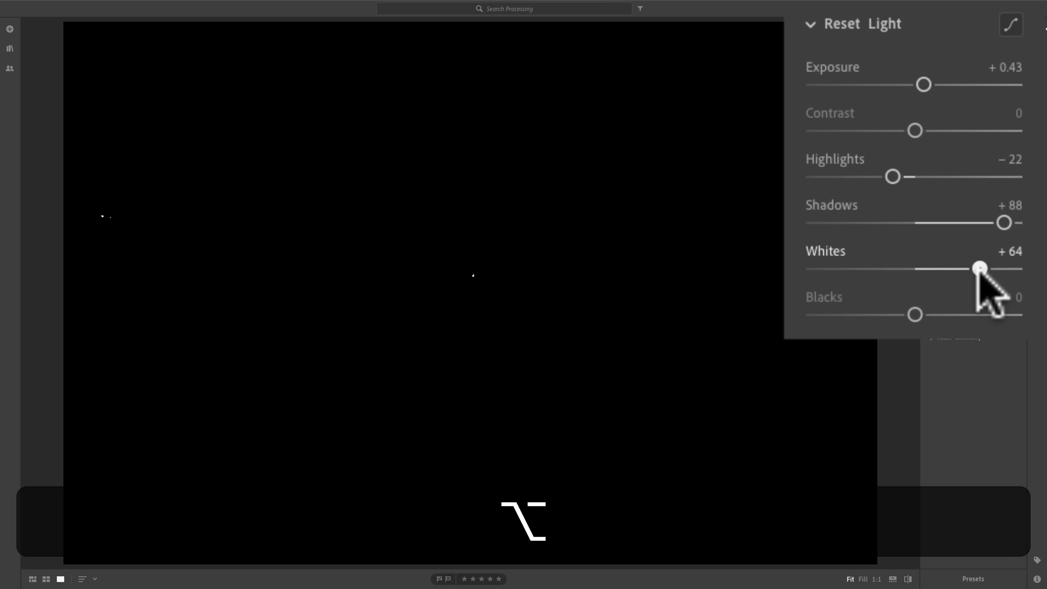
{"action": "left_click_drag", "start_coordinate": [980, 268], "coordinate": [975, 267]}
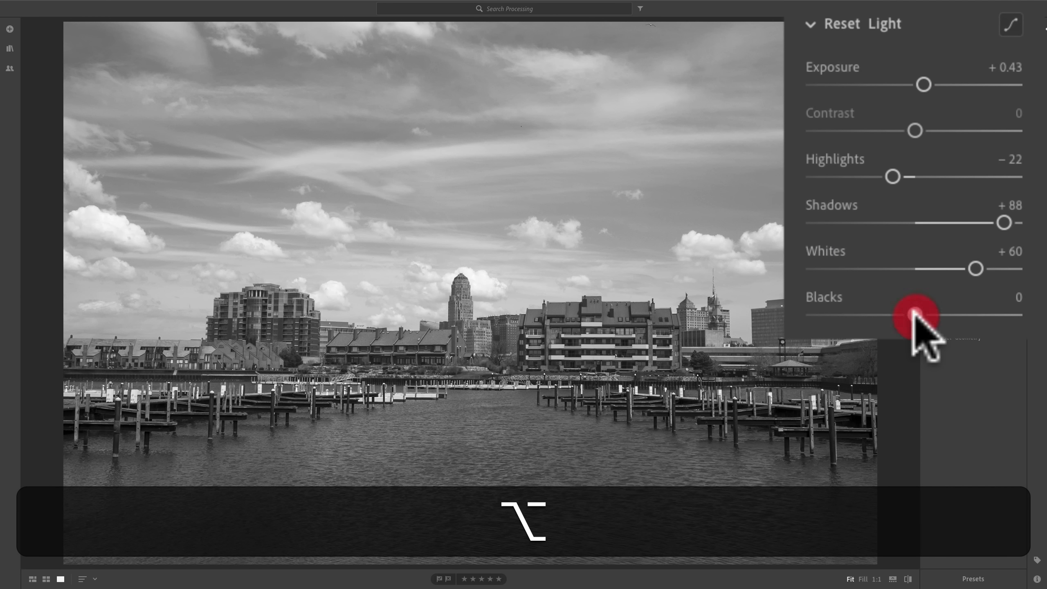
{"action": "left_click_drag", "start_coordinate": [914, 314], "coordinate": [895, 315]}
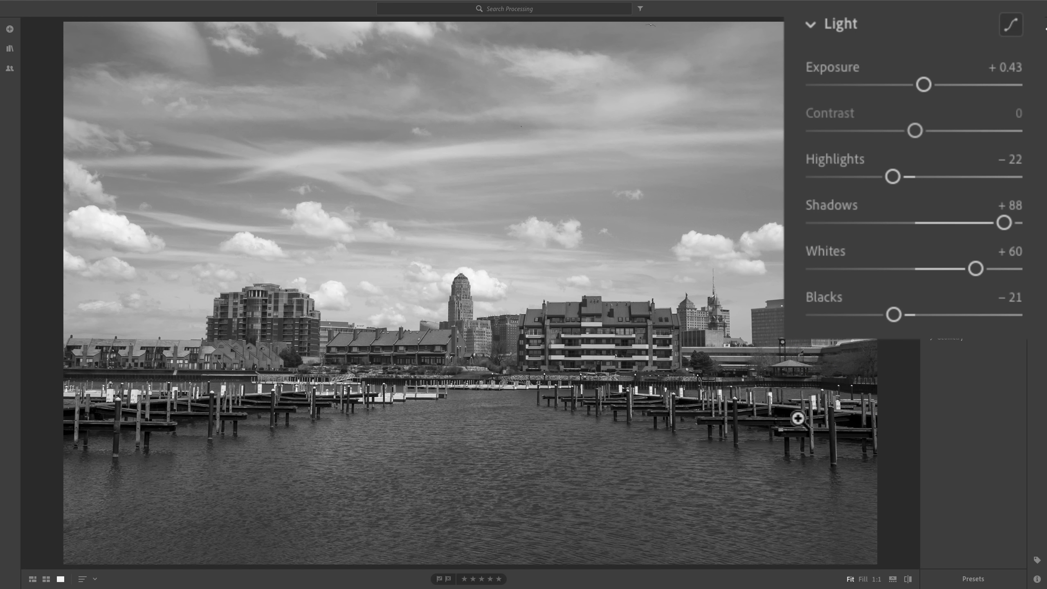
{"action": "mouse_move", "coordinate": [895, 81]}
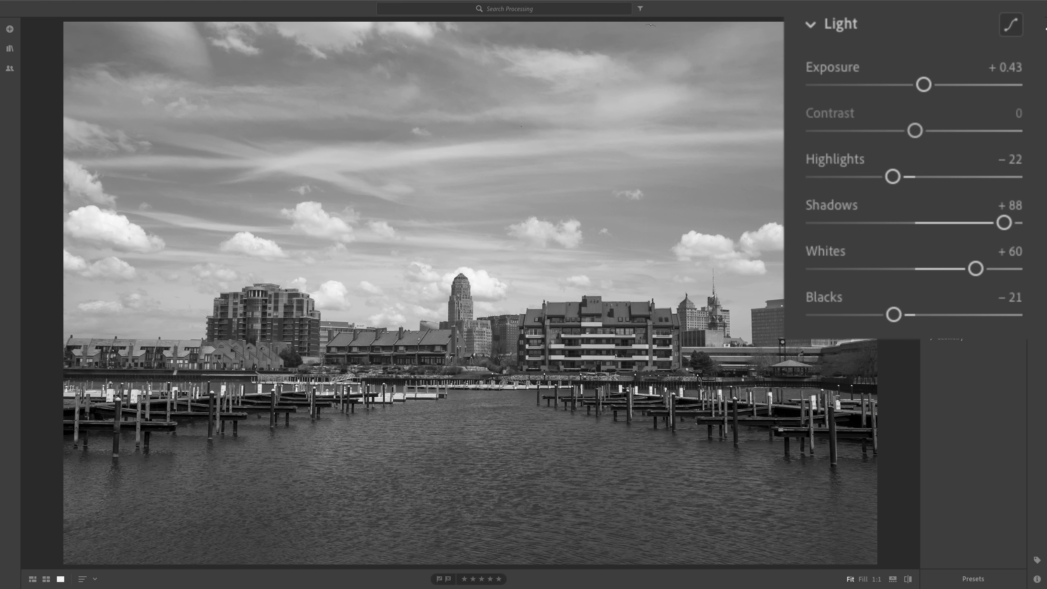
{"action": "mouse_move", "coordinate": [853, 80]}
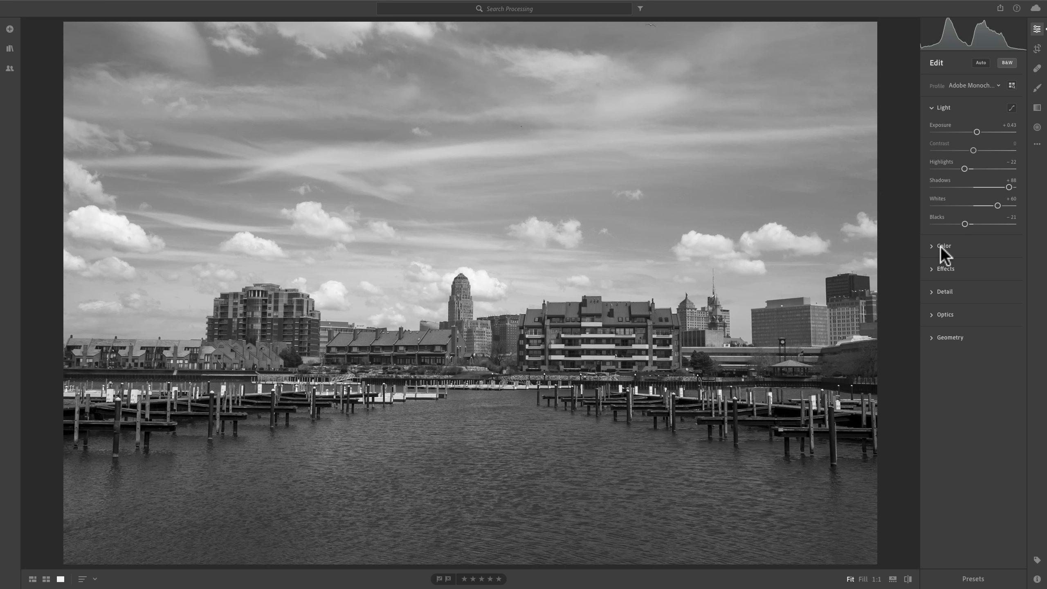
Expand Color and swing Temperature from its warmest extreme down to the 2000 minimum.
{"action": "left_click", "coordinate": [944, 245]}
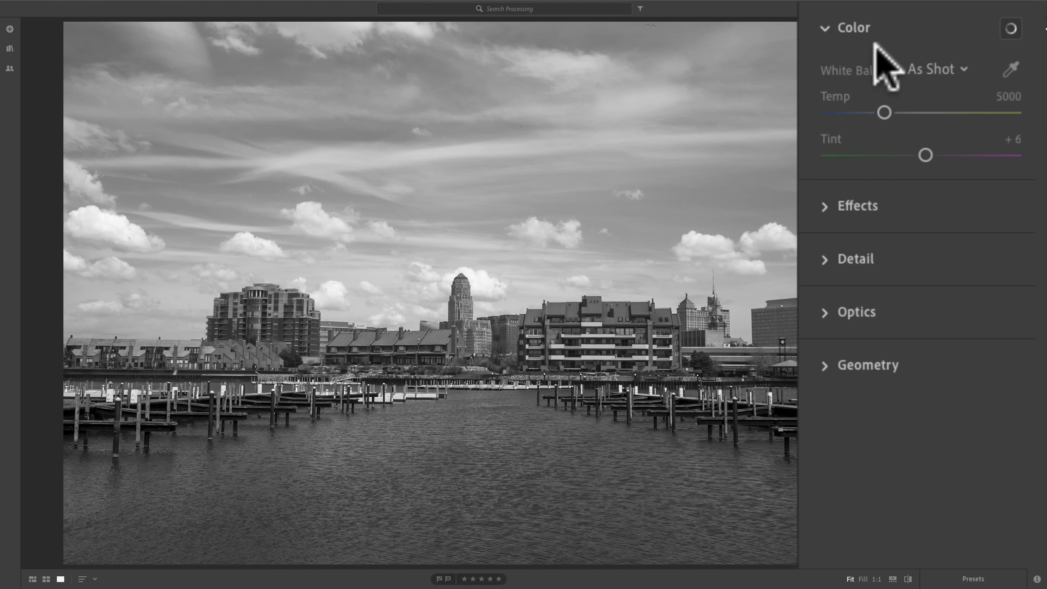
{"action": "mouse_move", "coordinate": [915, 197]}
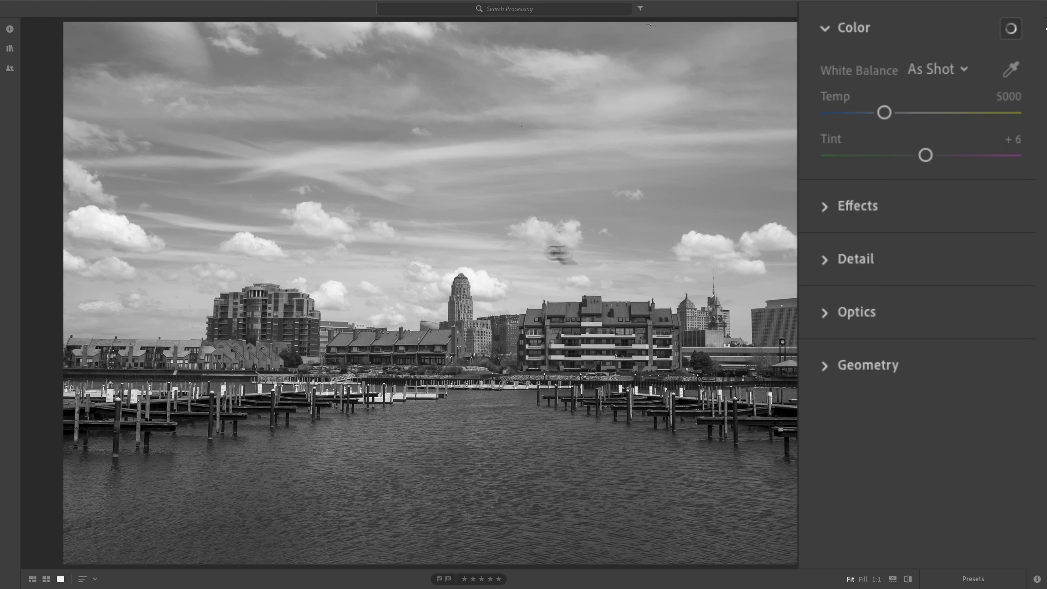
{"action": "mouse_move", "coordinate": [744, 248]}
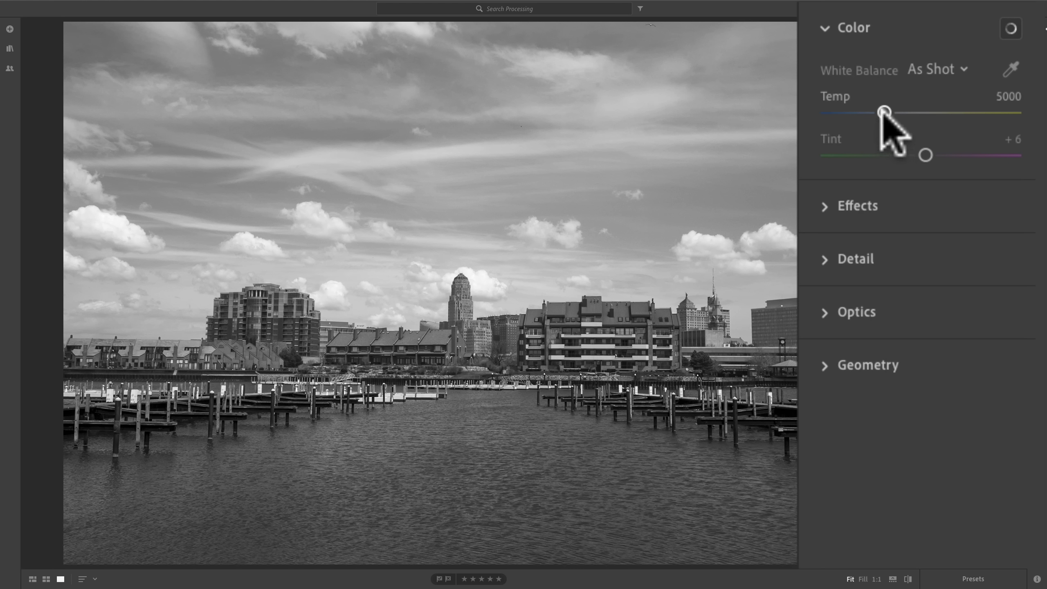
{"action": "left_click_drag", "start_coordinate": [883, 112], "coordinate": [900, 112]}
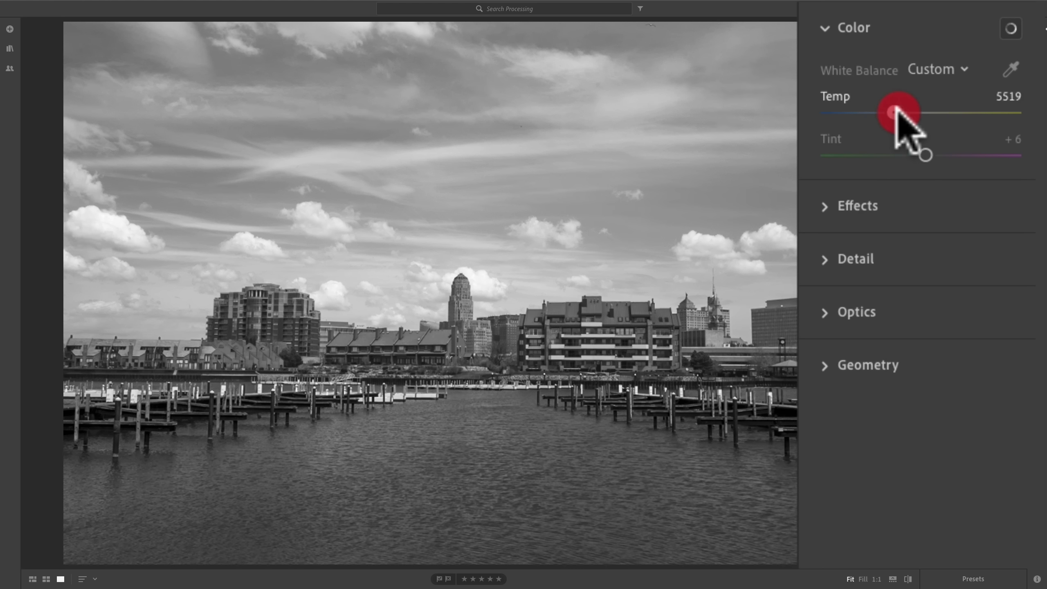
{"action": "left_click_drag", "start_coordinate": [898, 112], "coordinate": [1009, 112]}
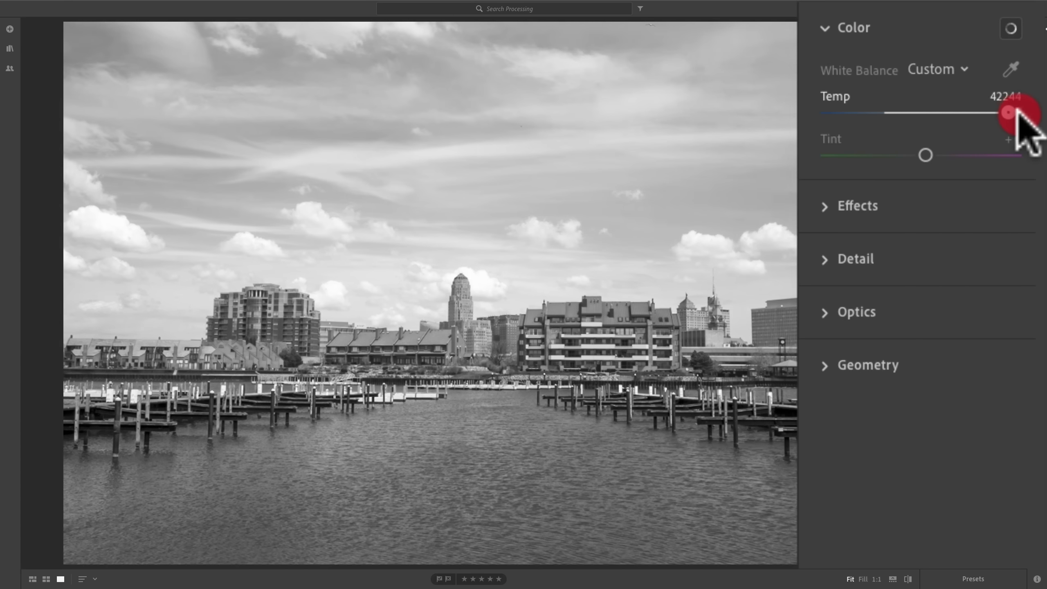
{"action": "left_click_drag", "start_coordinate": [1009, 112], "coordinate": [875, 112]}
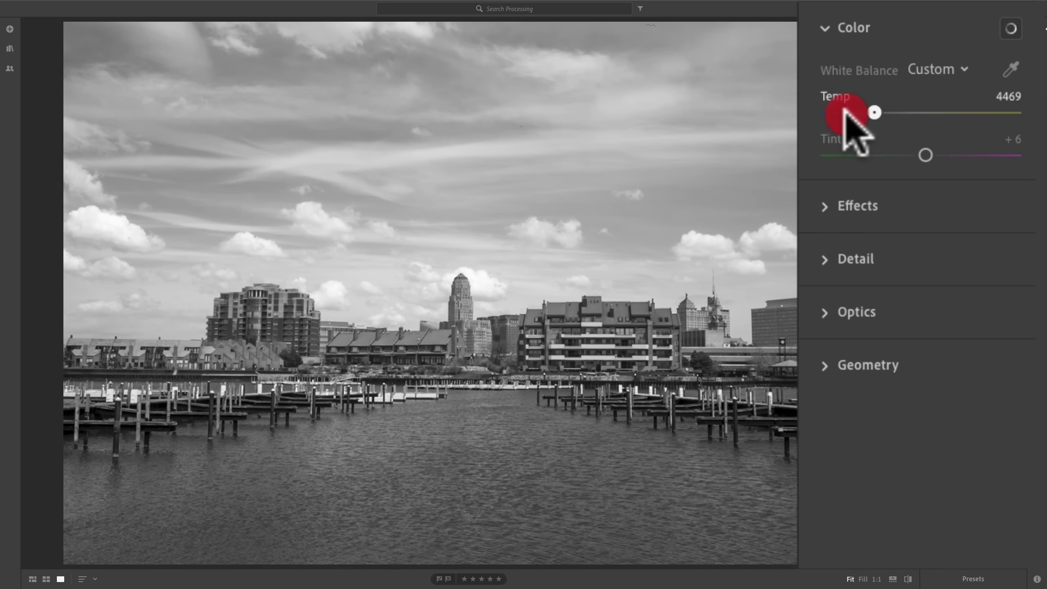
{"action": "left_click_drag", "start_coordinate": [874, 113], "coordinate": [828, 112]}
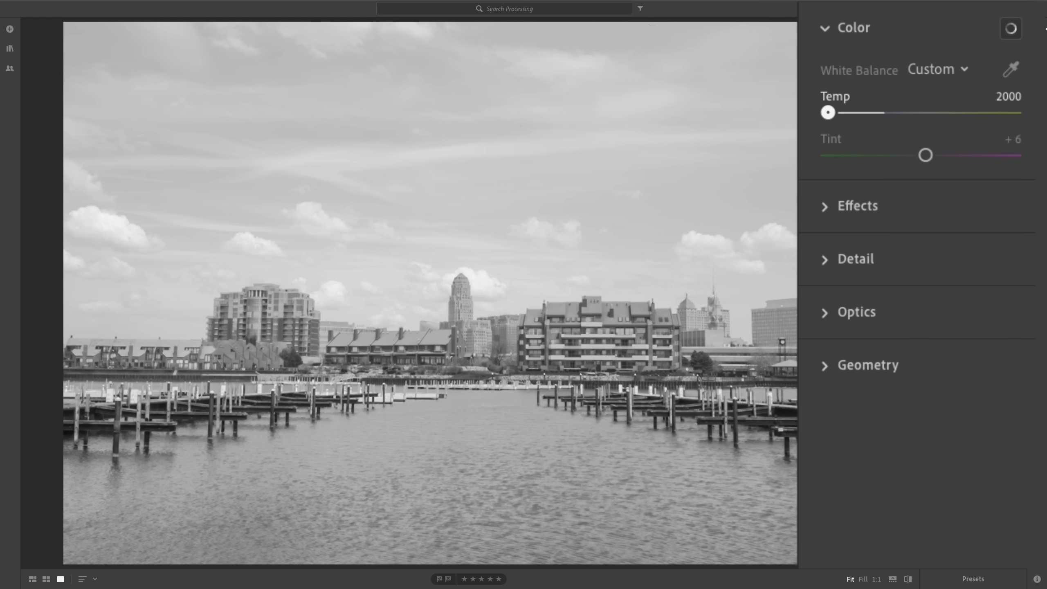
Bring Temperature back up past 9800 and settle it near 5032 with Tint +6.
{"action": "left_click_drag", "start_coordinate": [827, 112], "coordinate": [876, 113]}
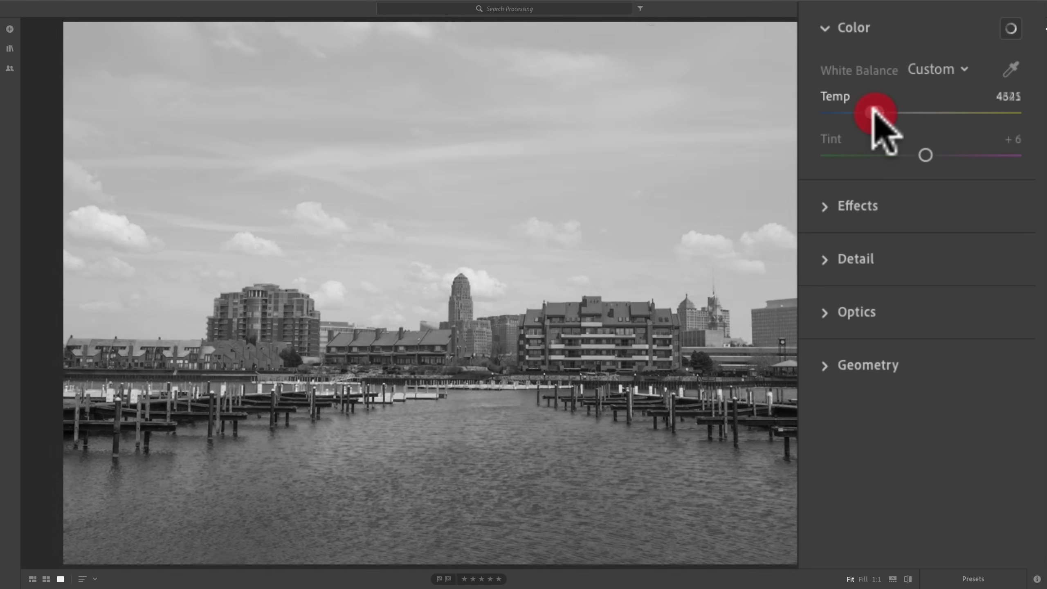
{"action": "left_click_drag", "start_coordinate": [878, 112], "coordinate": [915, 112]}
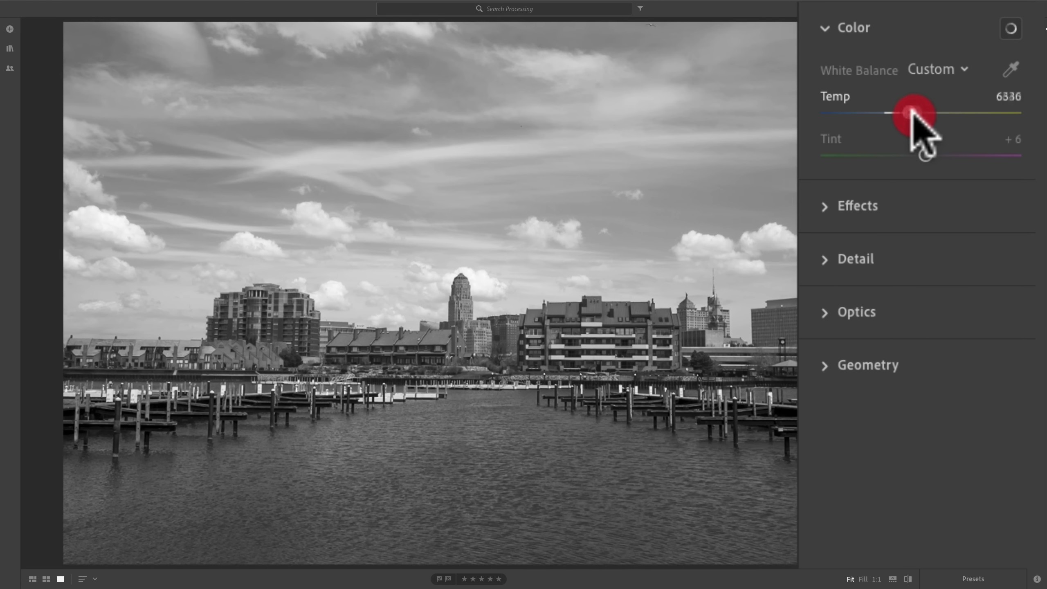
{"action": "left_click_drag", "start_coordinate": [916, 113], "coordinate": [958, 113]}
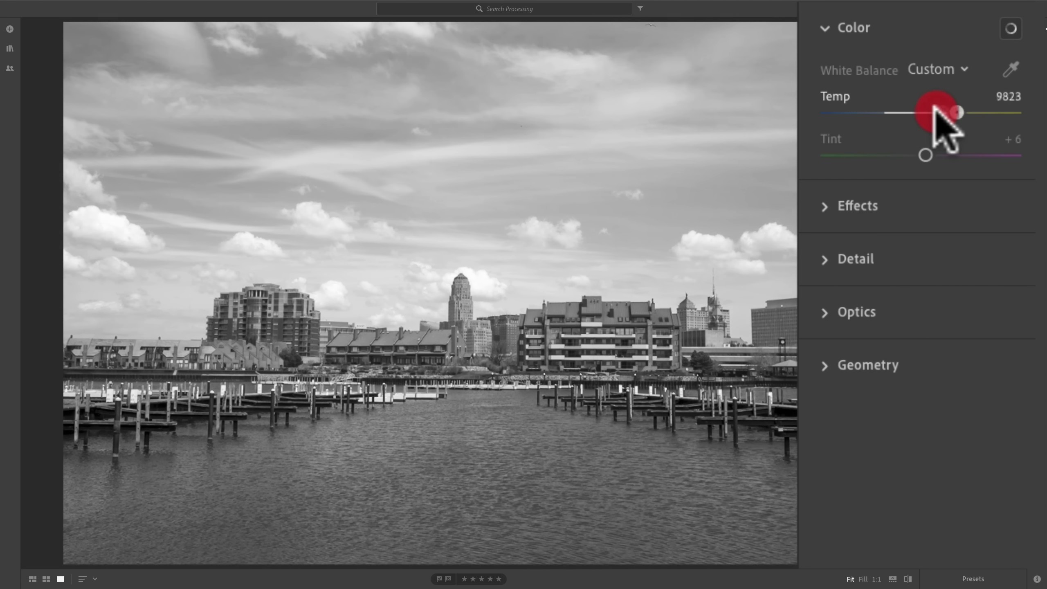
{"action": "left_click_drag", "start_coordinate": [955, 112], "coordinate": [902, 112]}
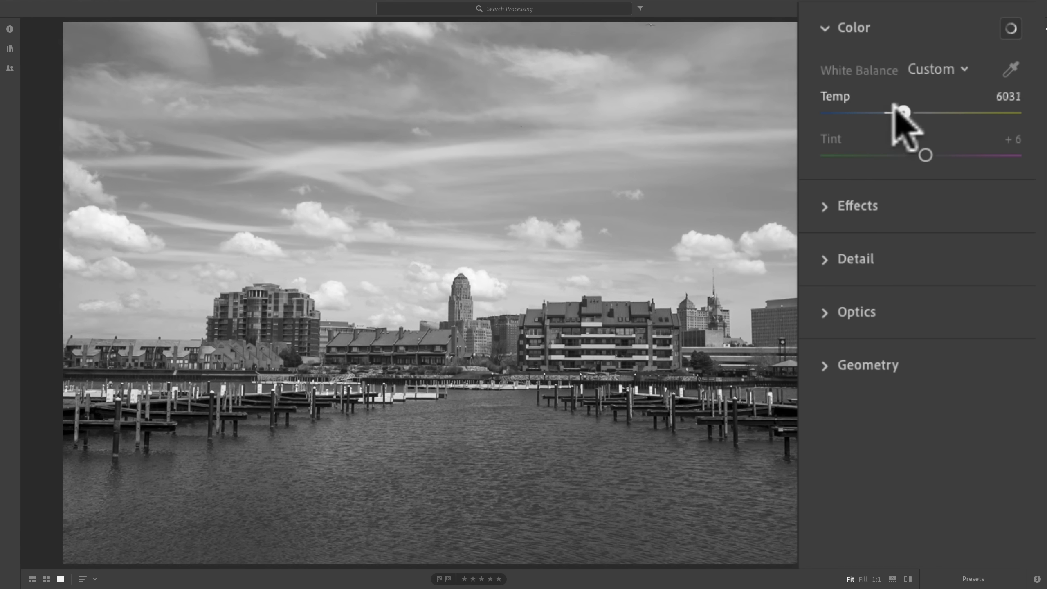
{"action": "left_click_drag", "start_coordinate": [903, 111], "coordinate": [883, 111]}
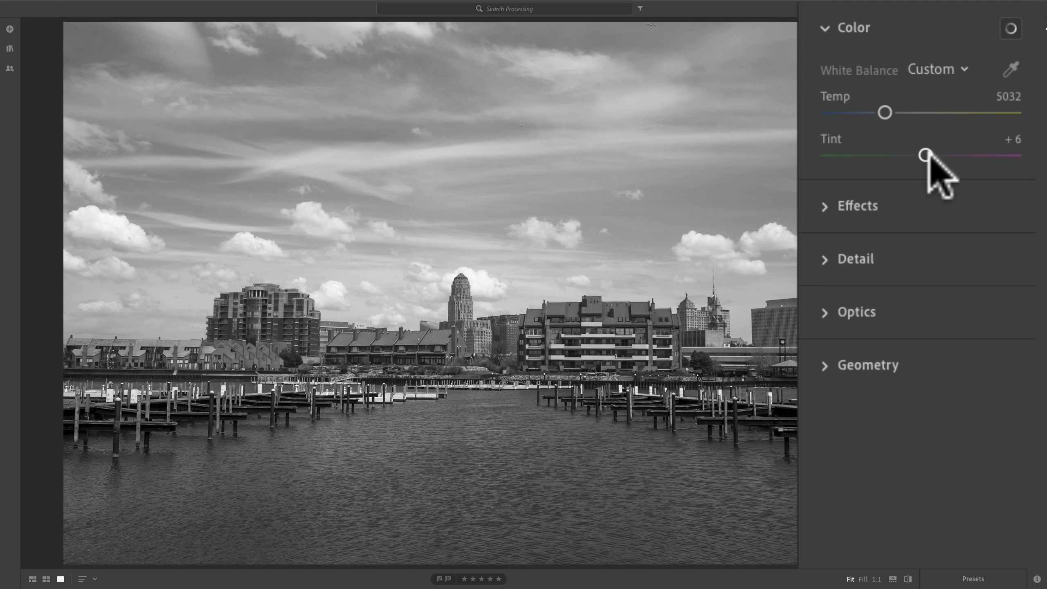
{"action": "mouse_move", "coordinate": [925, 160]}
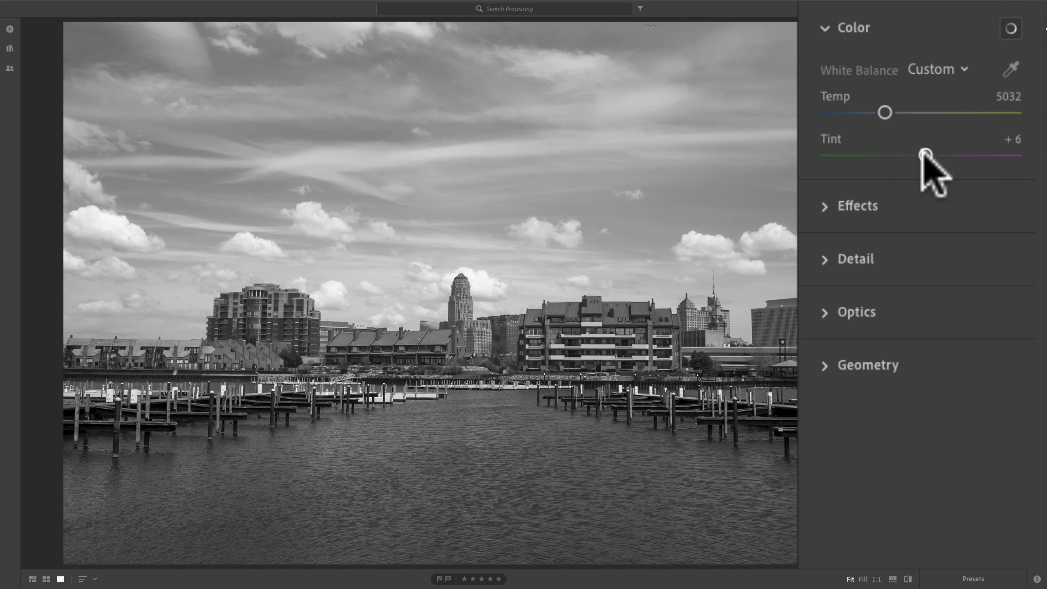
Swing Tint between magenta and green extremes, then restore white balance to Temperature 5000, Tint +6.
{"action": "left_click_drag", "start_coordinate": [925, 155], "coordinate": [1000, 155]}
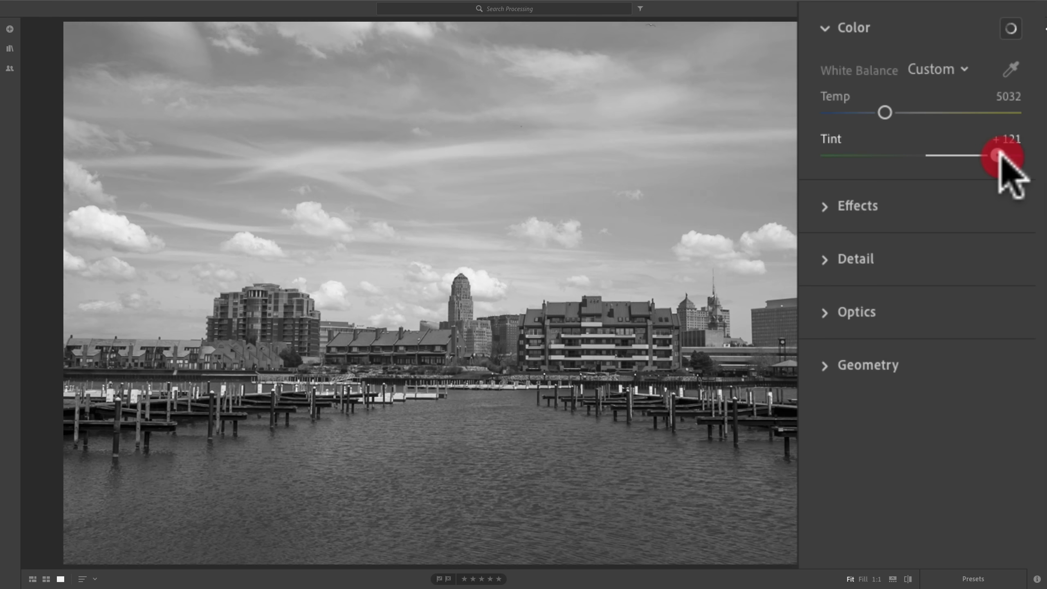
{"action": "left_click_drag", "start_coordinate": [1002, 155], "coordinate": [932, 155]}
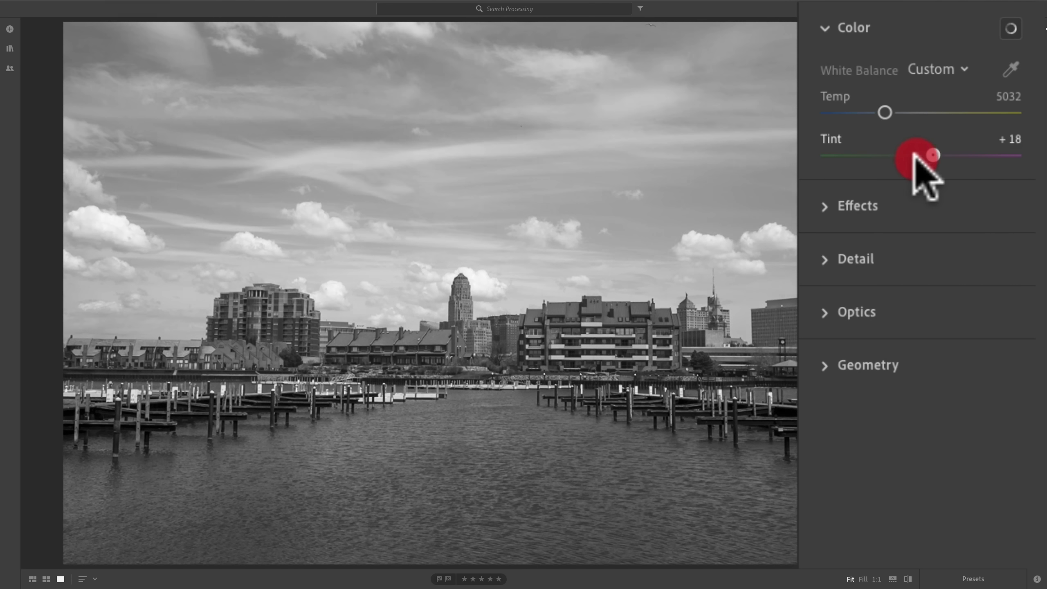
{"action": "left_click_drag", "start_coordinate": [933, 154], "coordinate": [871, 154]}
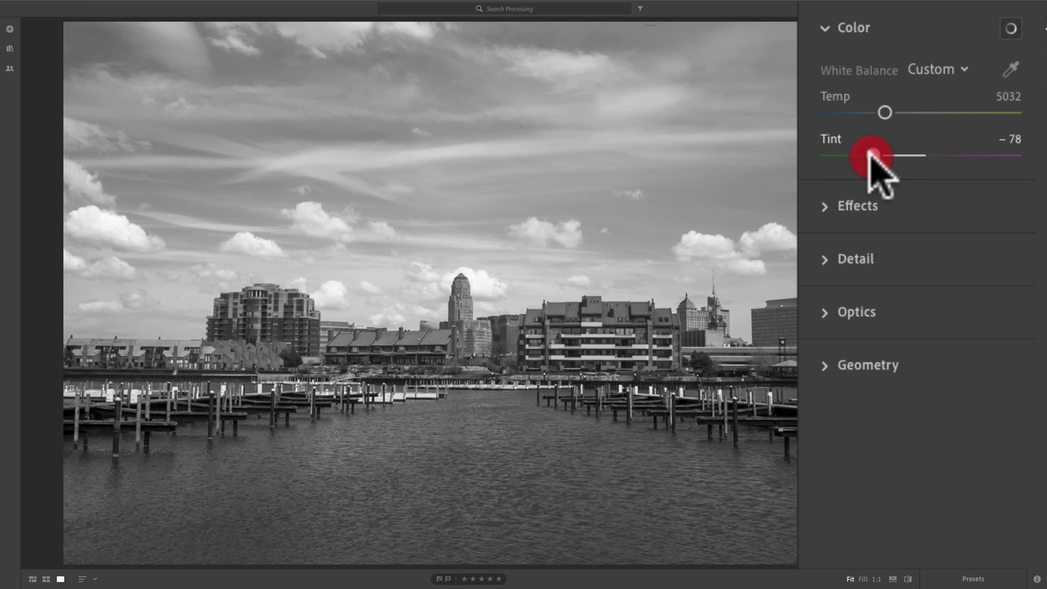
{"action": "left_click_drag", "start_coordinate": [872, 156], "coordinate": [867, 155]}
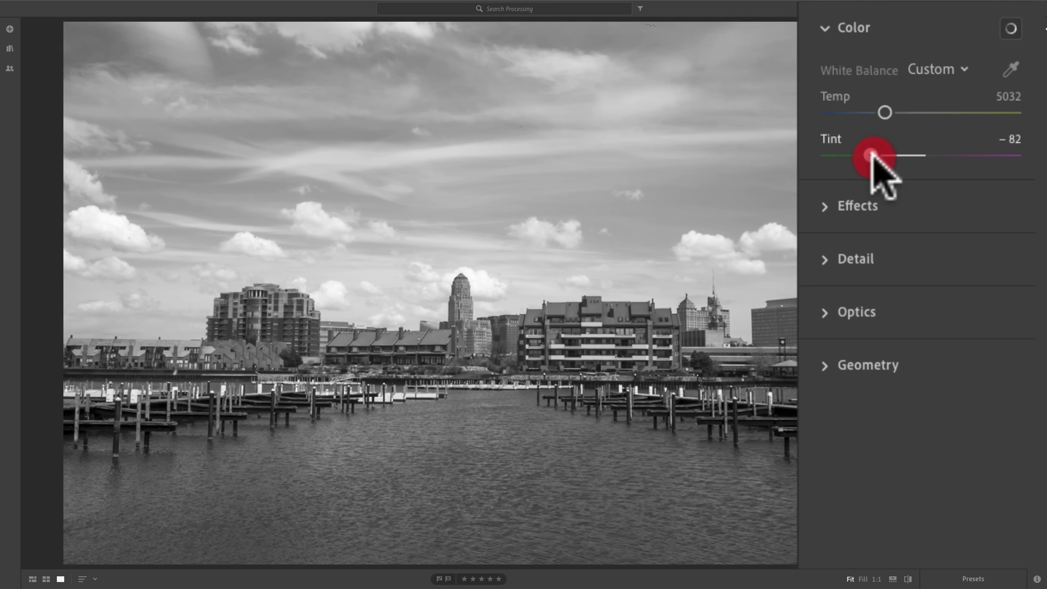
{"action": "left_click_drag", "start_coordinate": [867, 155], "coordinate": [924, 154]}
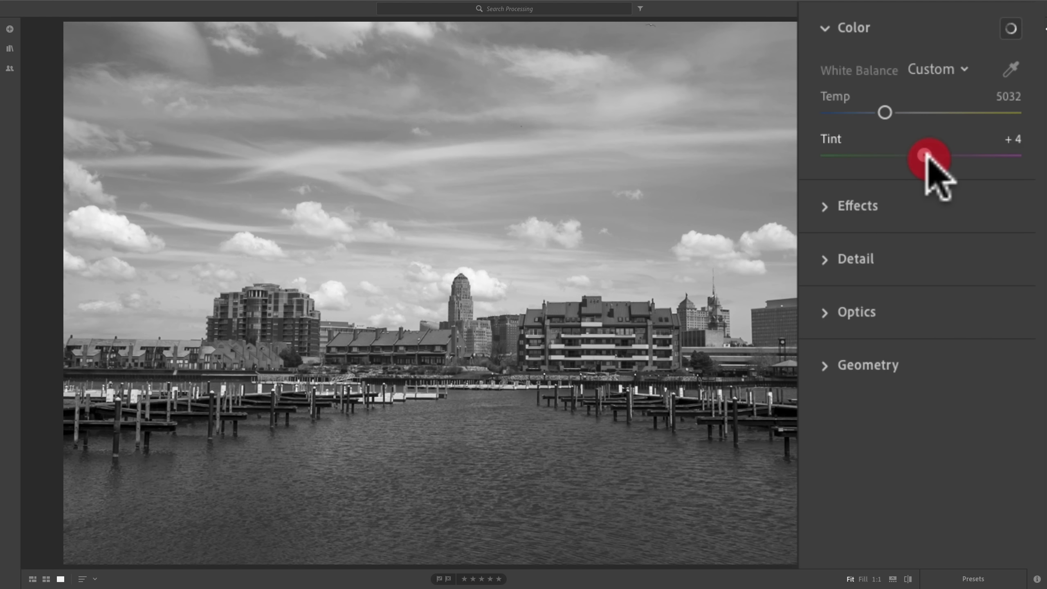
{"action": "left_click_drag", "start_coordinate": [928, 155], "coordinate": [897, 156]}
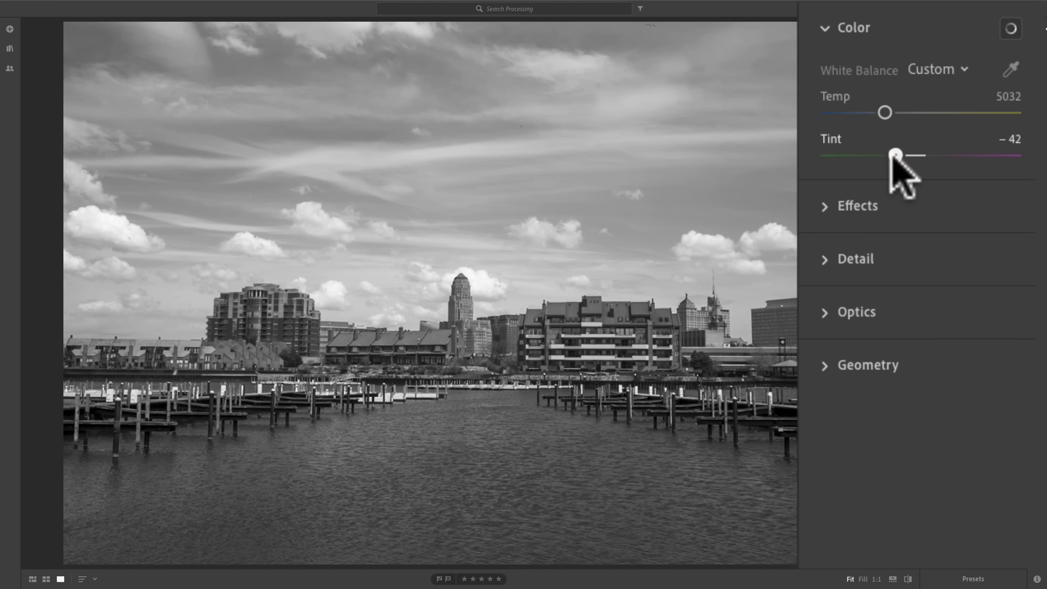
{"action": "left_click_drag", "start_coordinate": [897, 155], "coordinate": [885, 156]}
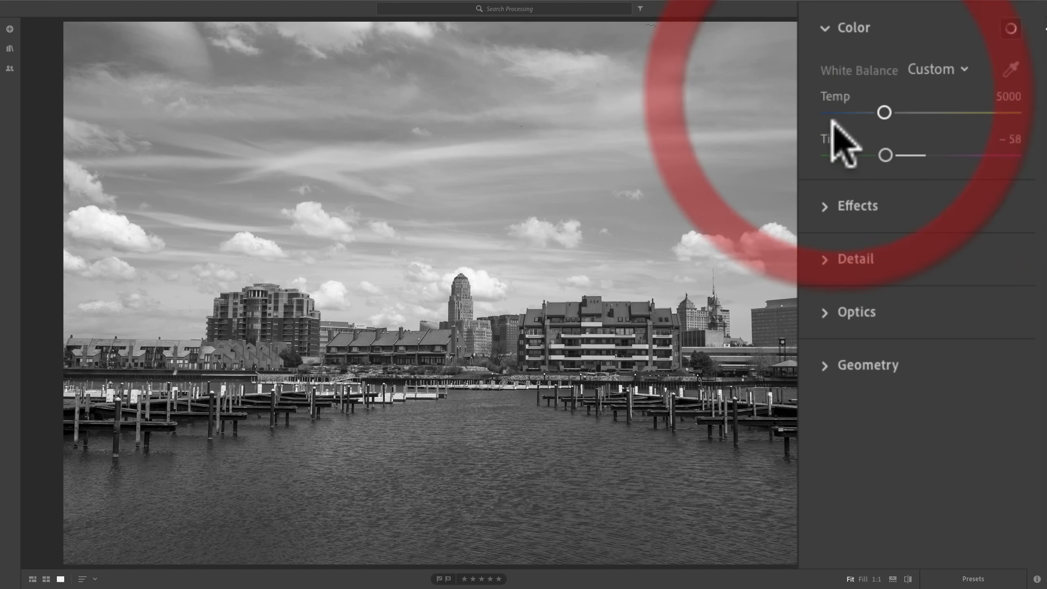
{"action": "left_click_drag", "start_coordinate": [887, 155], "coordinate": [926, 154]}
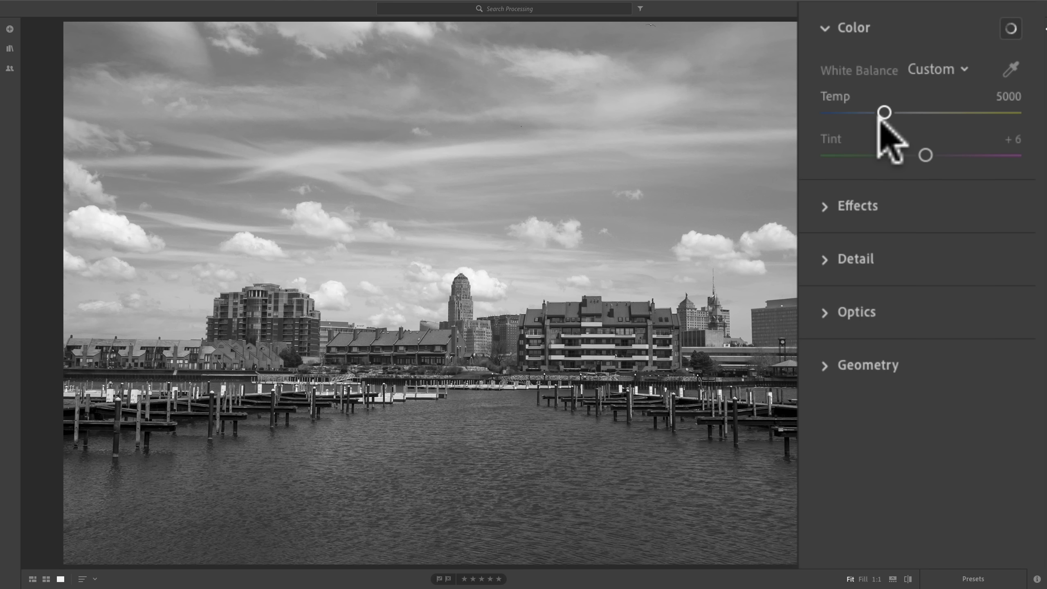
{"action": "mouse_move", "coordinate": [1010, 30]}
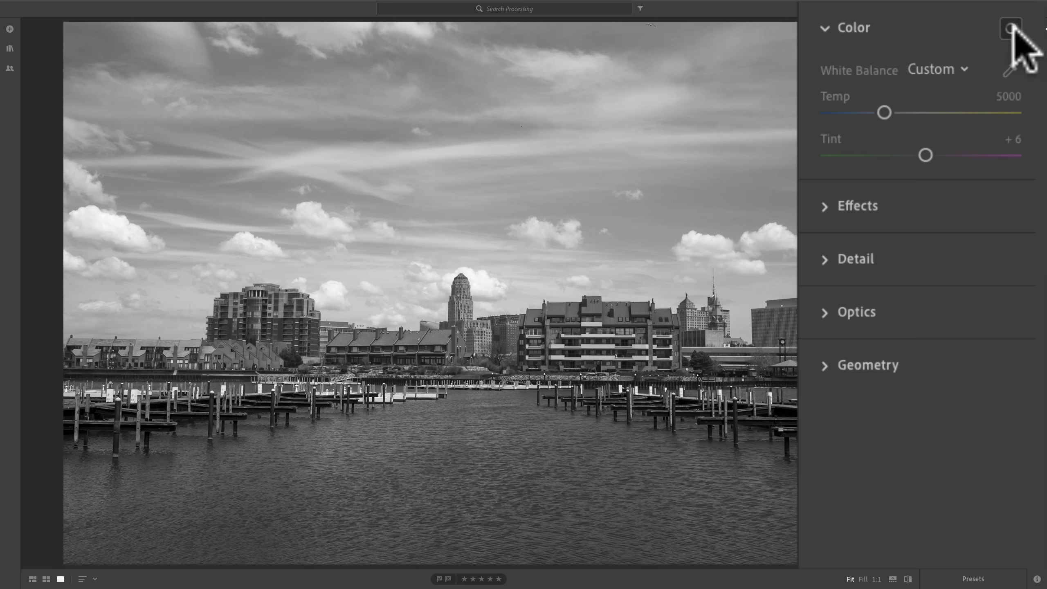
Show the B&W Mixer's eight channels, briefly toggling the treatment to Color and back to B&W.
{"action": "left_click", "coordinate": [1008, 28]}
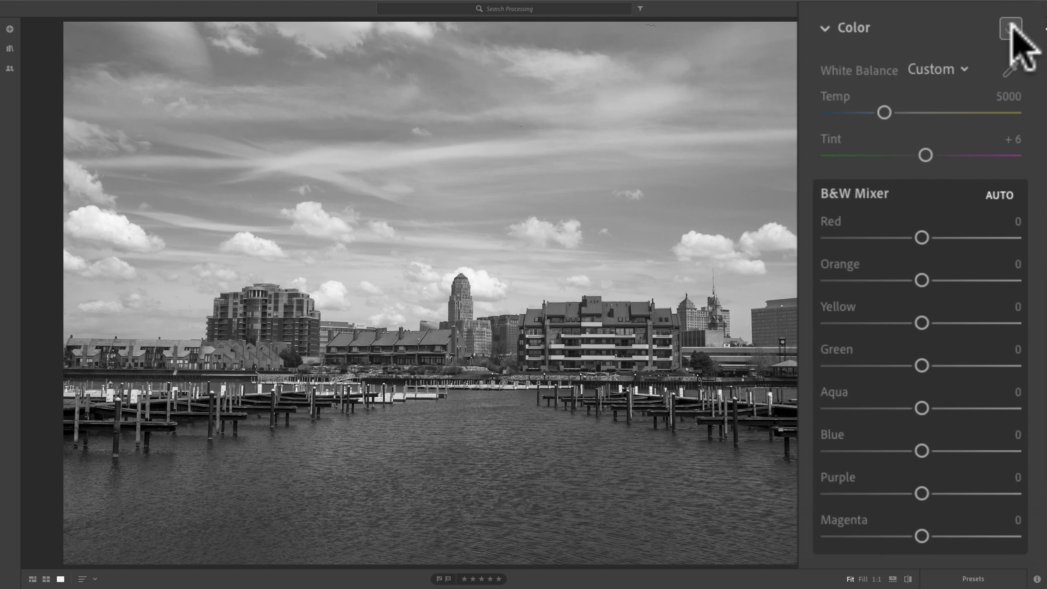
{"action": "mouse_move", "coordinate": [1028, 37]}
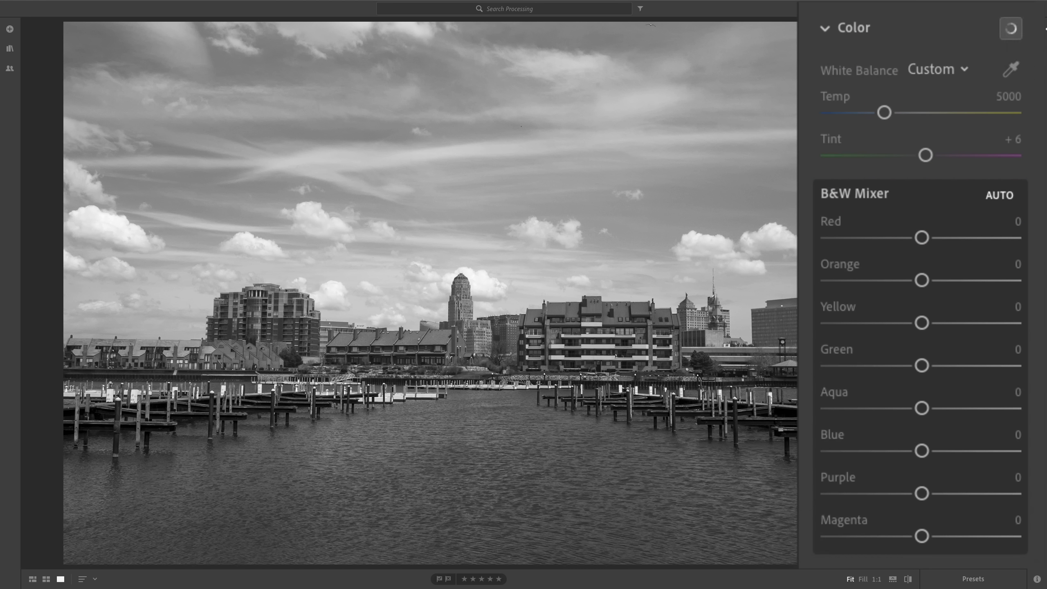
{"action": "left_click", "coordinate": [1010, 28]}
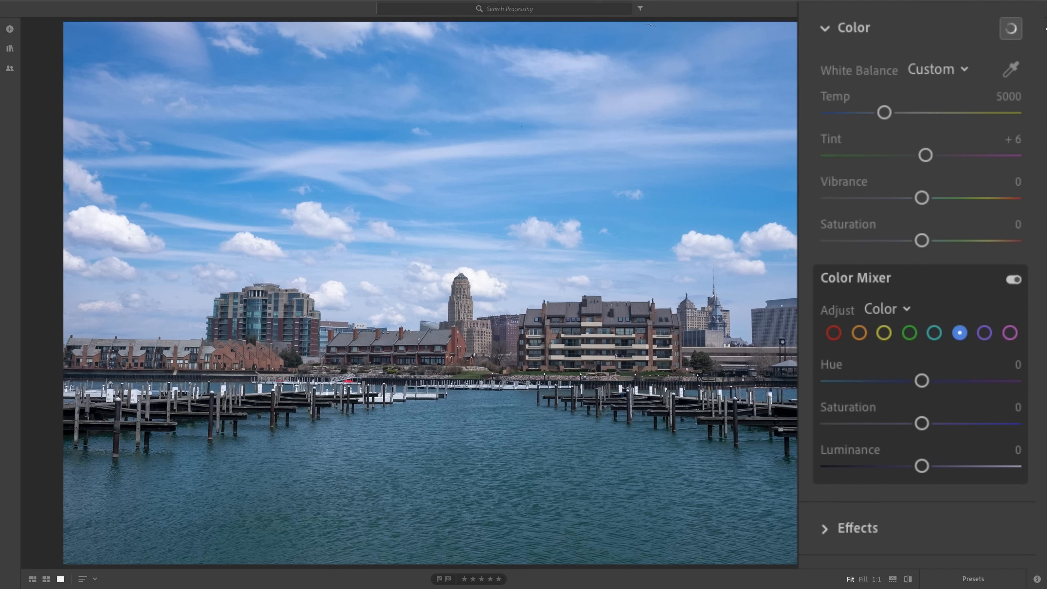
{"action": "left_click", "coordinate": [1013, 279]}
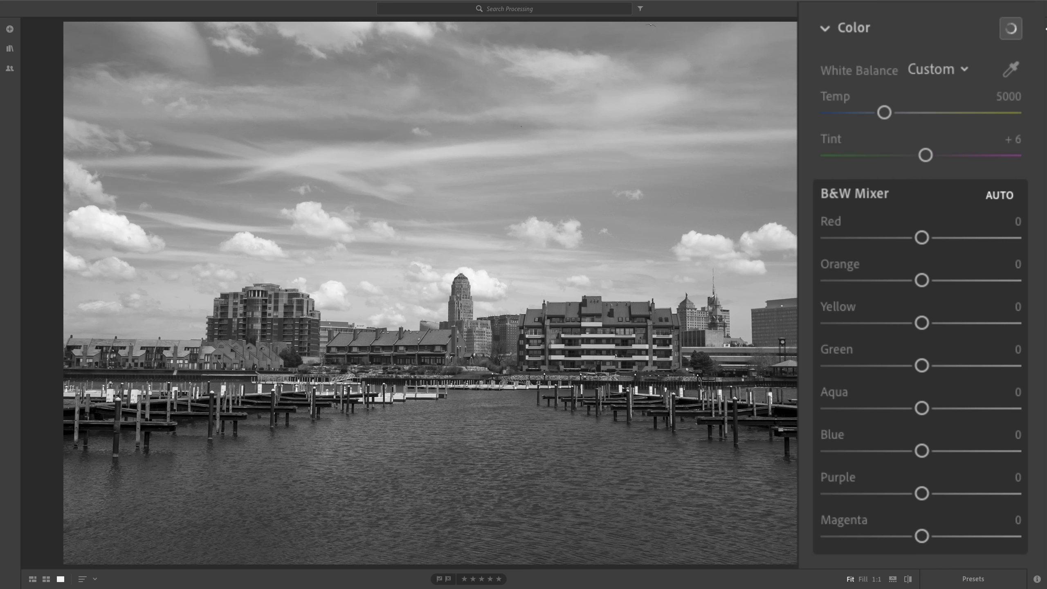
{"action": "mouse_move", "coordinate": [649, 216]}
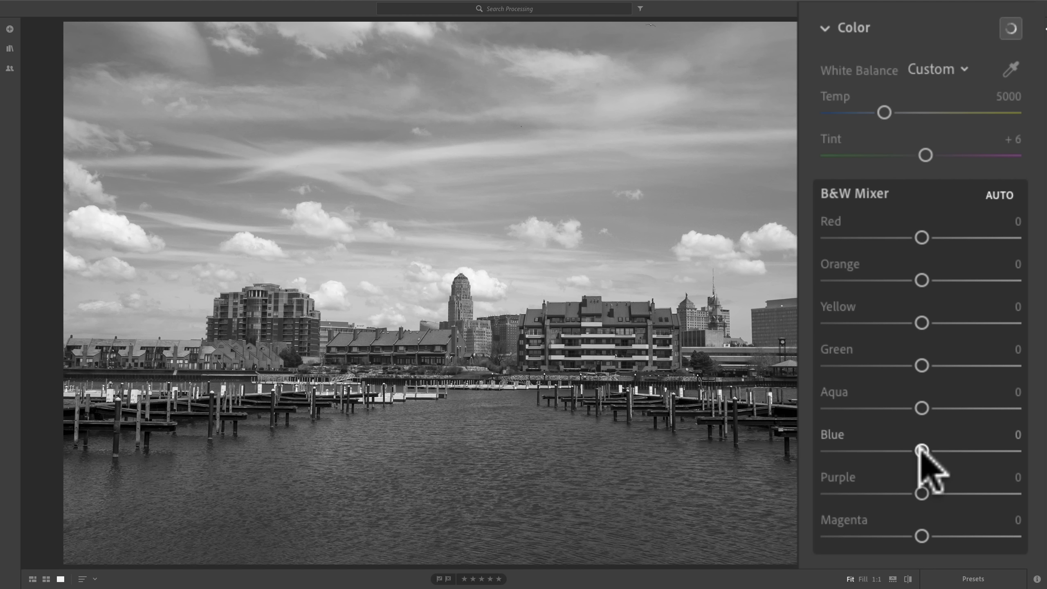
Try the Blue channel from near black to brightened, leaving it at −20 for a darker sky.
{"action": "left_click_drag", "start_coordinate": [921, 450], "coordinate": [887, 451]}
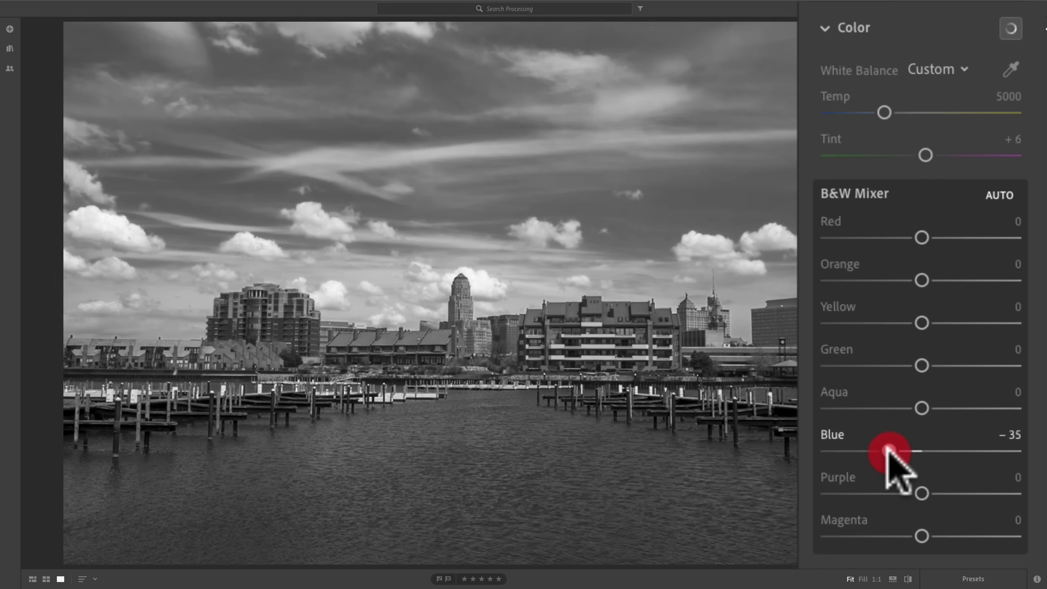
{"action": "left_click_drag", "start_coordinate": [888, 451], "coordinate": [868, 451]}
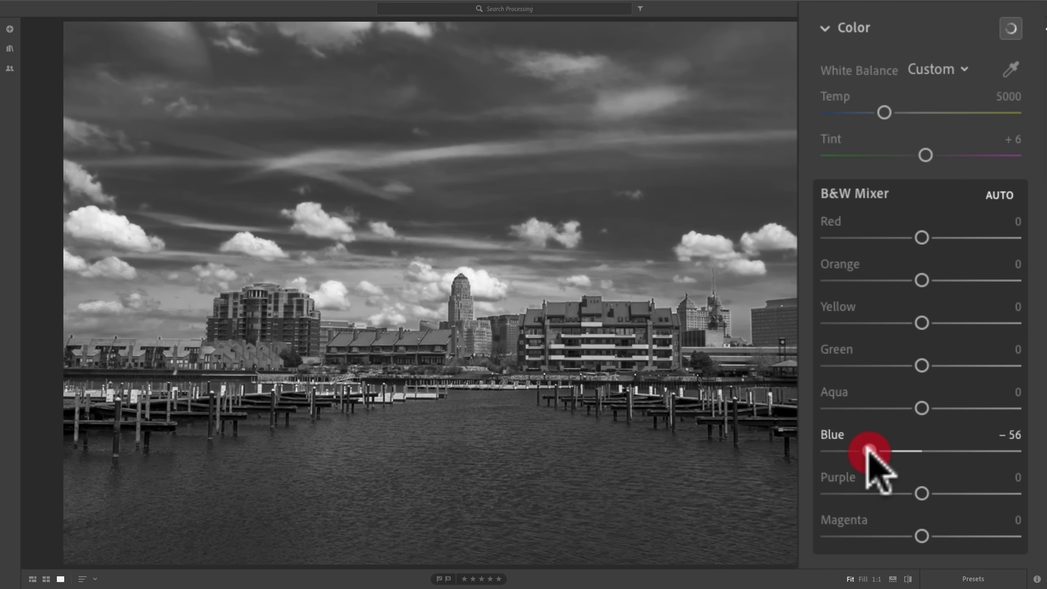
{"action": "left_click_drag", "start_coordinate": [868, 451], "coordinate": [862, 451]}
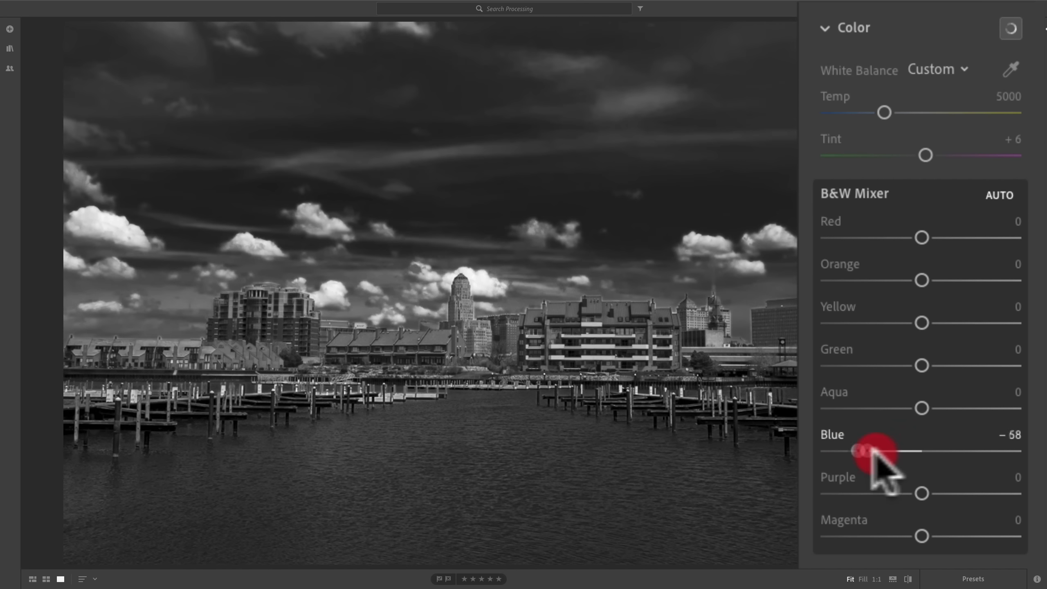
{"action": "left_click_drag", "start_coordinate": [869, 451], "coordinate": [976, 451]}
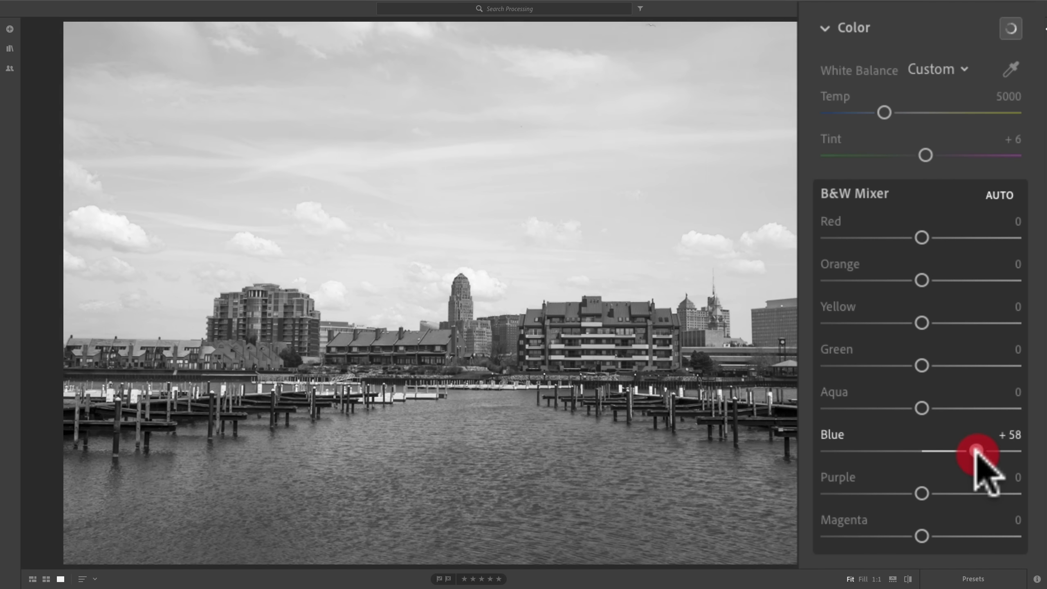
{"action": "left_click_drag", "start_coordinate": [976, 451], "coordinate": [952, 451]}
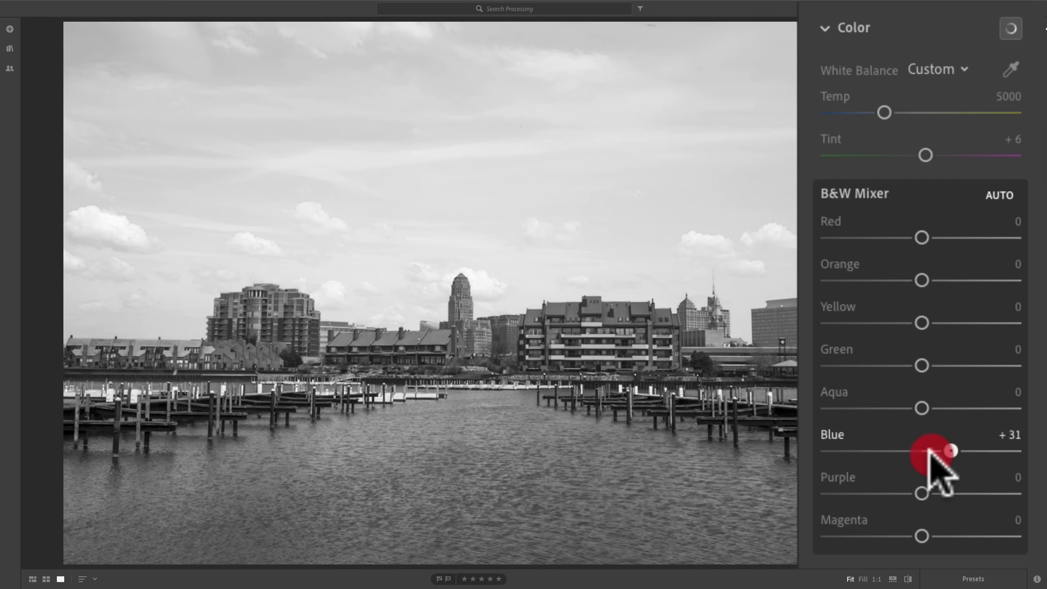
{"action": "left_click_drag", "start_coordinate": [949, 450], "coordinate": [904, 451]}
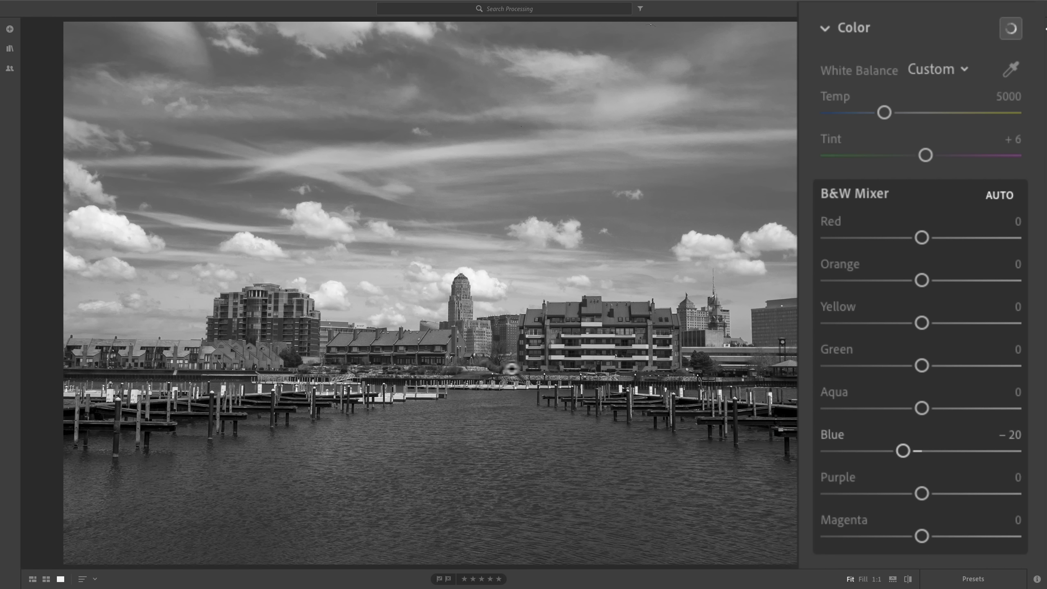
{"action": "mouse_move", "coordinate": [926, 371]}
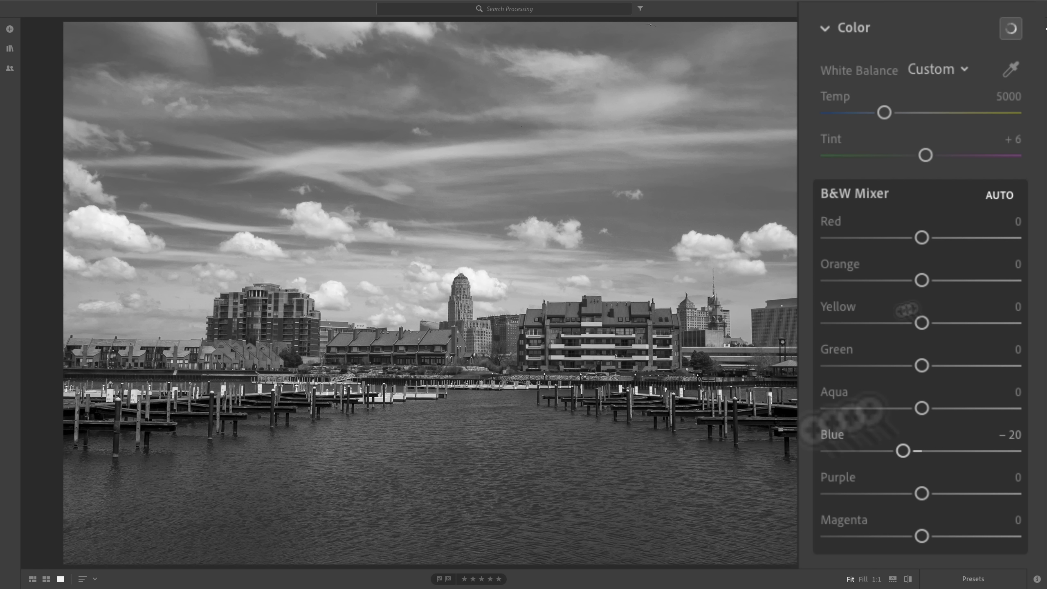
{"action": "mouse_move", "coordinate": [925, 337]}
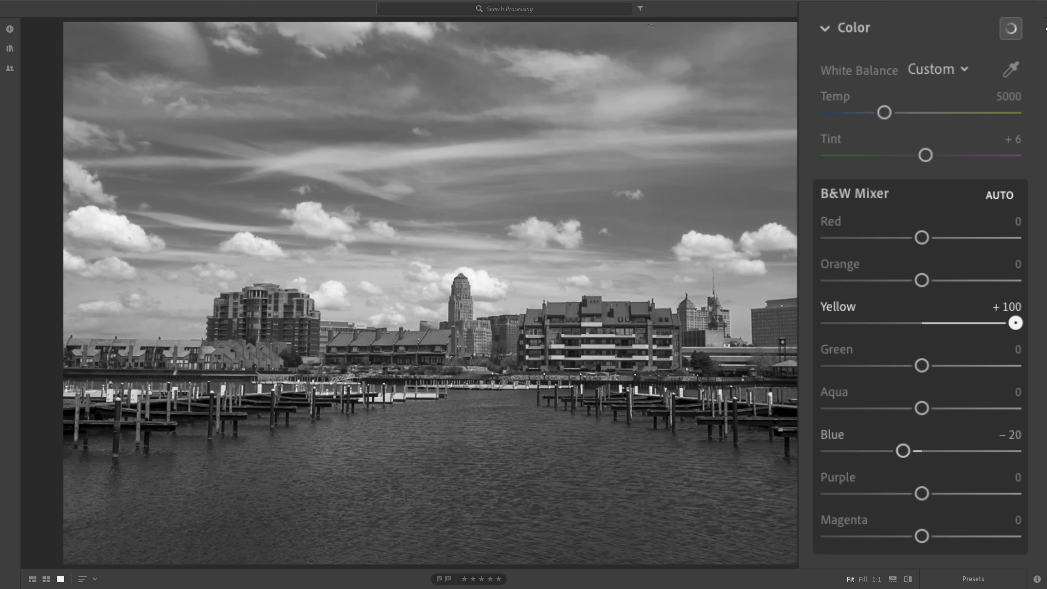
Swing the Yellow channel between extremes and settle it at +74.
{"action": "left_click_drag", "start_coordinate": [1015, 322], "coordinate": [893, 322]}
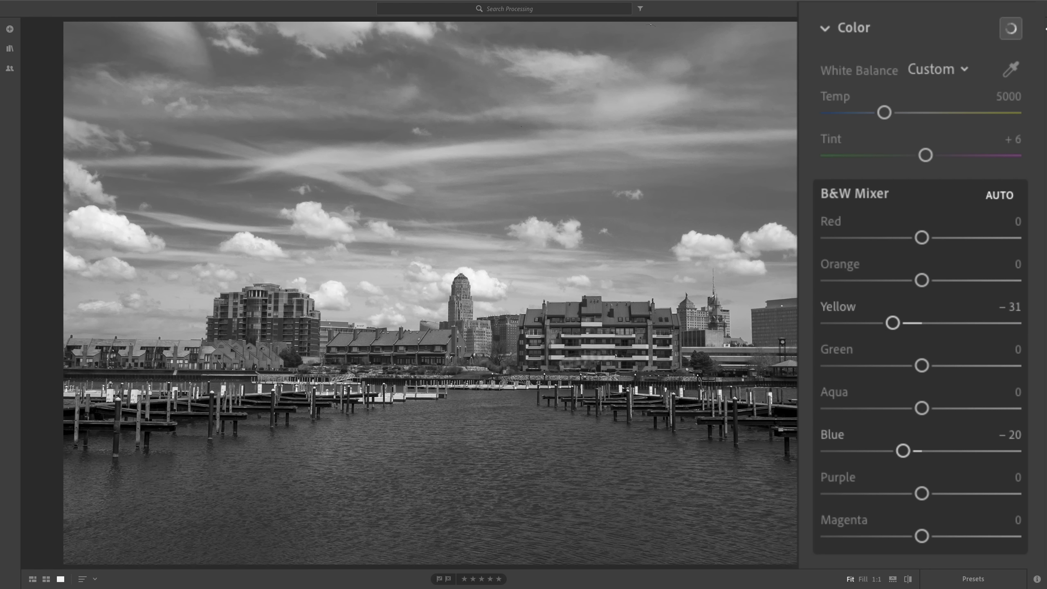
{"action": "left_click_drag", "start_coordinate": [893, 323], "coordinate": [984, 322]}
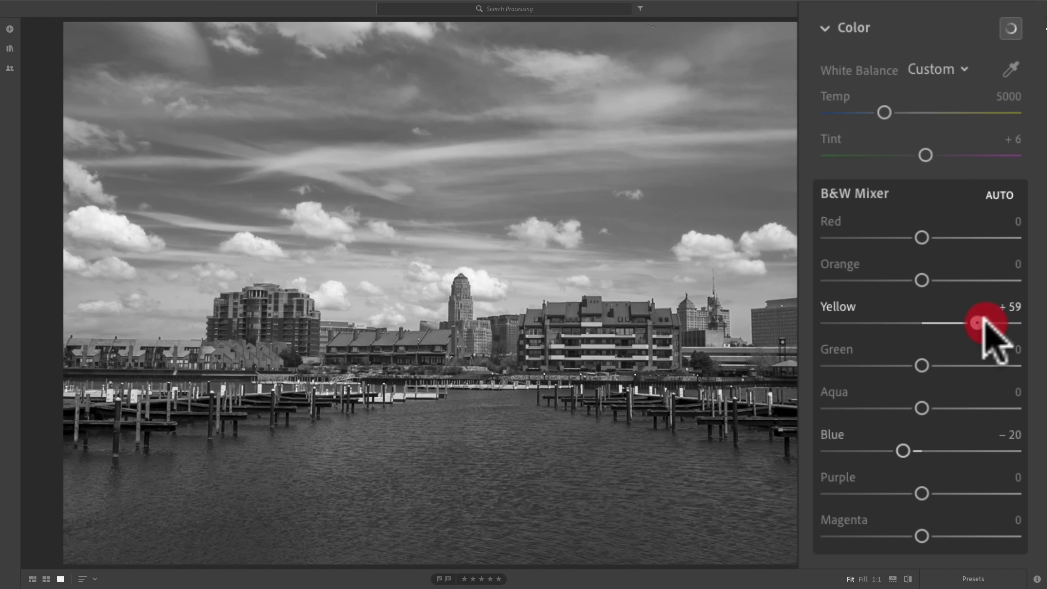
{"action": "left_click_drag", "start_coordinate": [982, 323], "coordinate": [1015, 323]}
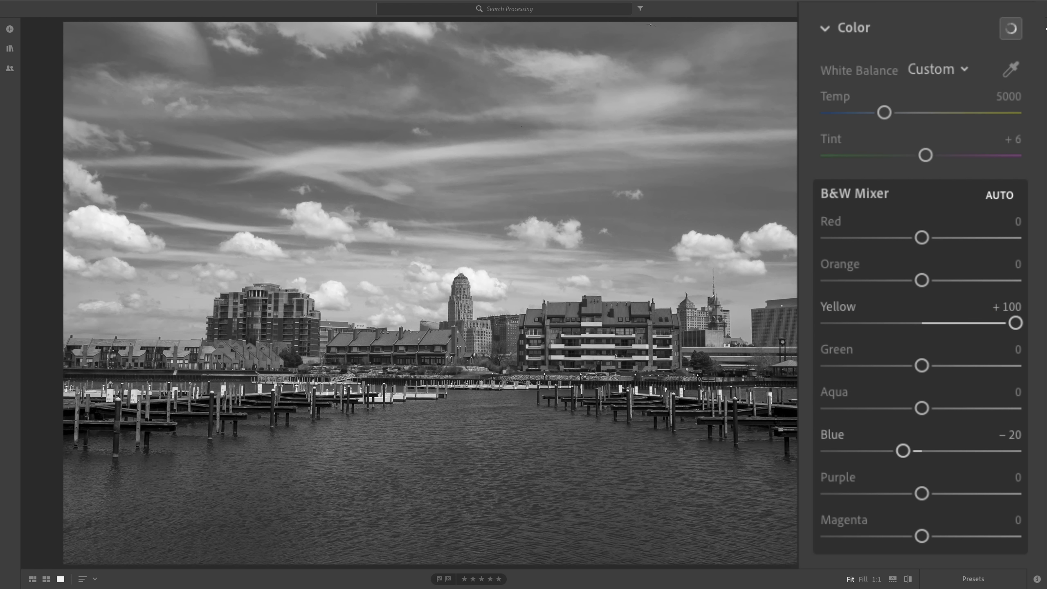
{"action": "left_click_drag", "start_coordinate": [1014, 322], "coordinate": [899, 323]}
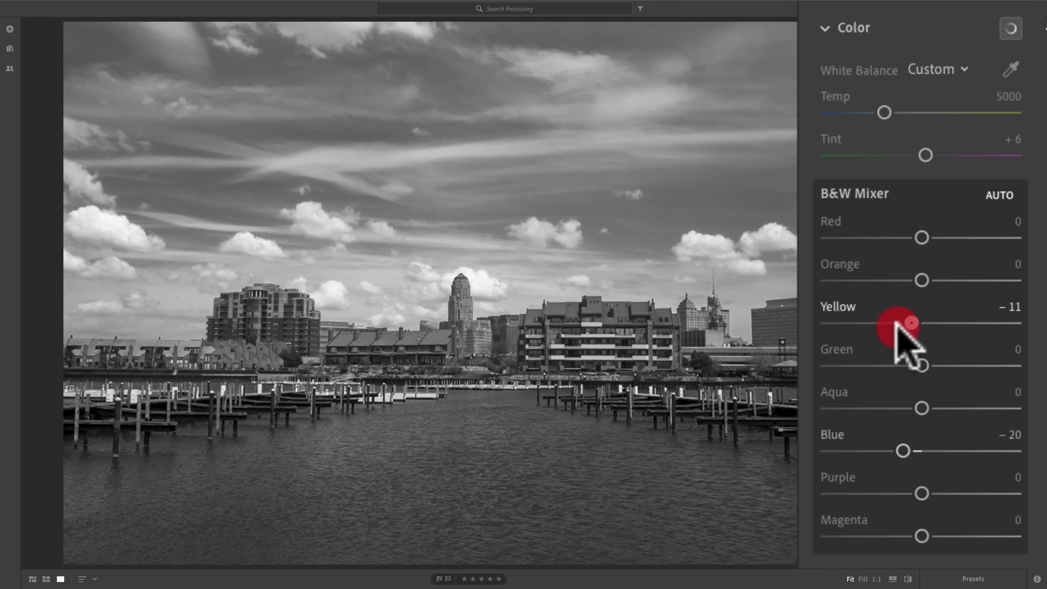
{"action": "left_click_drag", "start_coordinate": [898, 323], "coordinate": [1016, 323]}
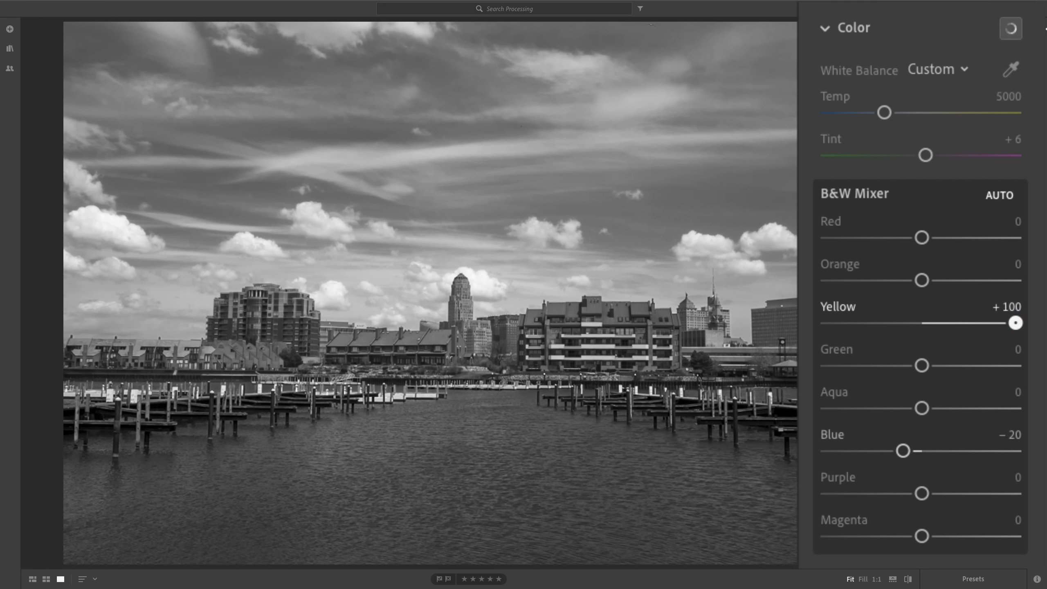
{"action": "left_click_drag", "start_coordinate": [1016, 322], "coordinate": [991, 323]}
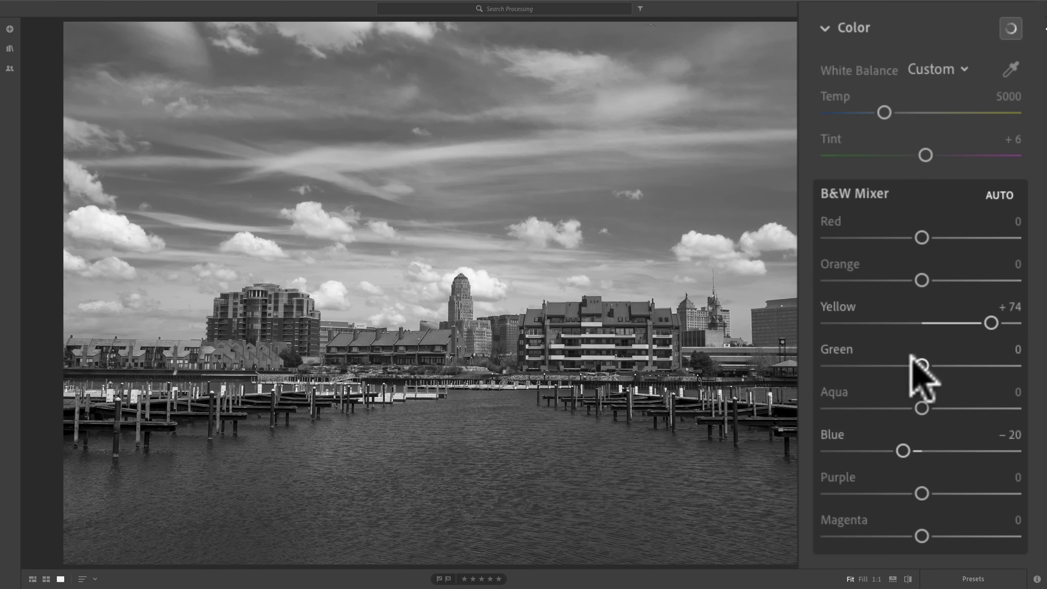
Darken the Green channel to −100, then bring it back to a slight brightening around +20.
{"action": "left_click_drag", "start_coordinate": [920, 366], "coordinate": [916, 366]}
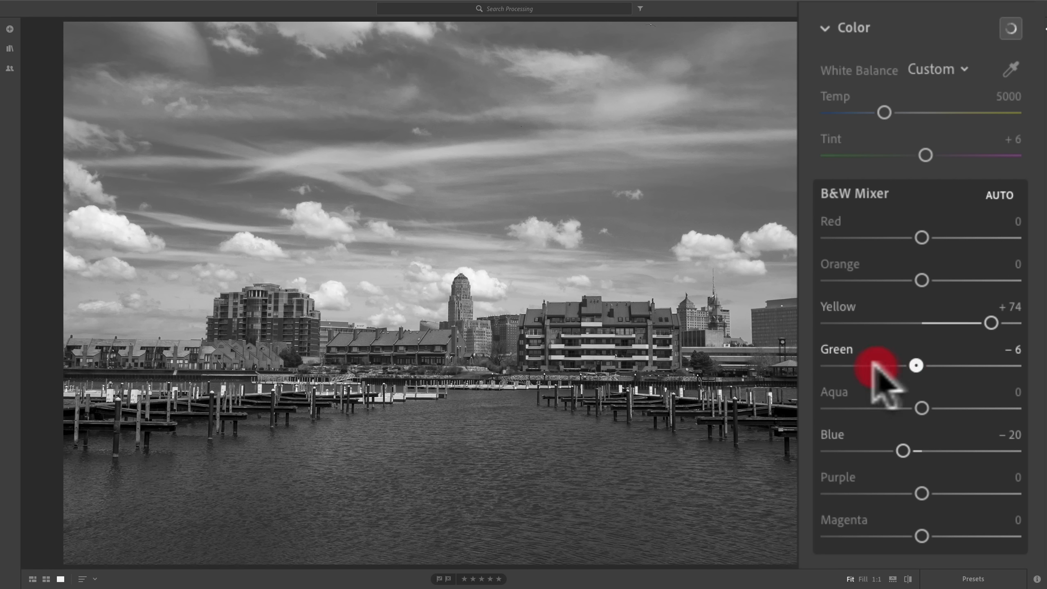
{"action": "left_click_drag", "start_coordinate": [915, 365], "coordinate": [829, 366]}
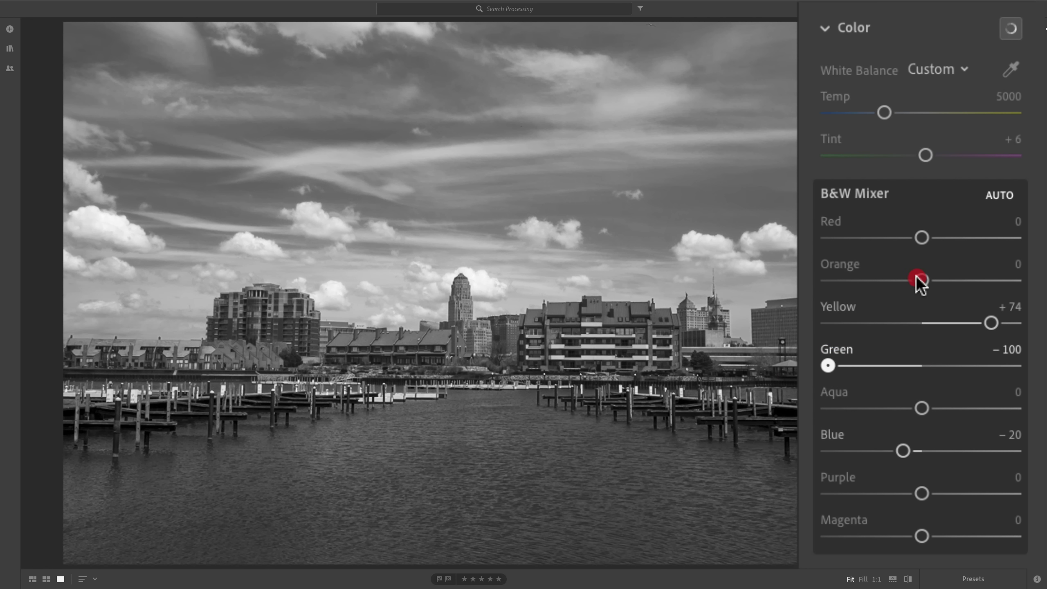
{"action": "left_click_drag", "start_coordinate": [827, 365], "coordinate": [938, 364]}
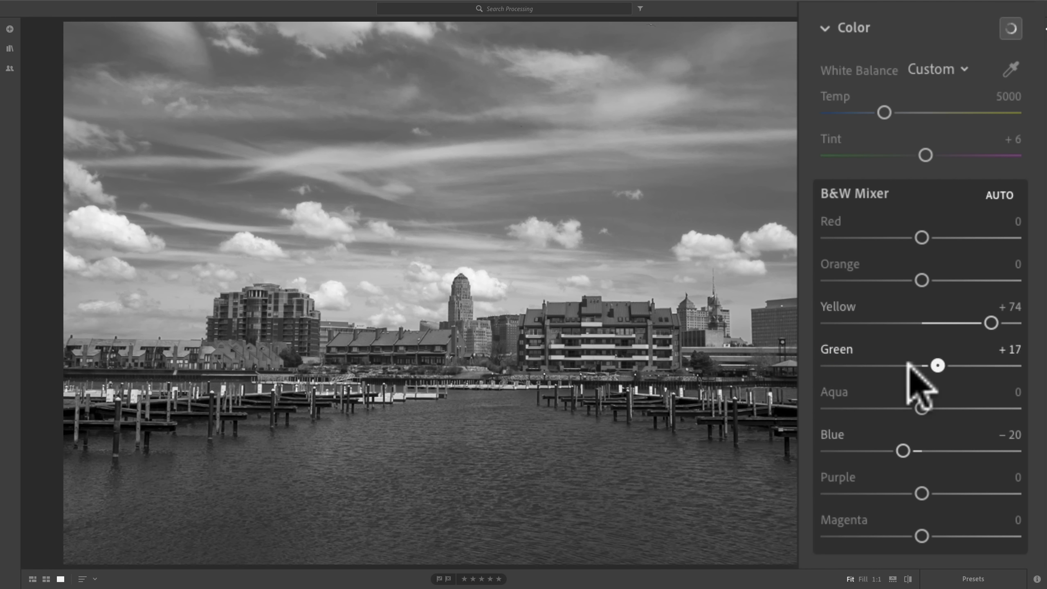
{"action": "left_click_drag", "start_coordinate": [936, 366], "coordinate": [940, 366]}
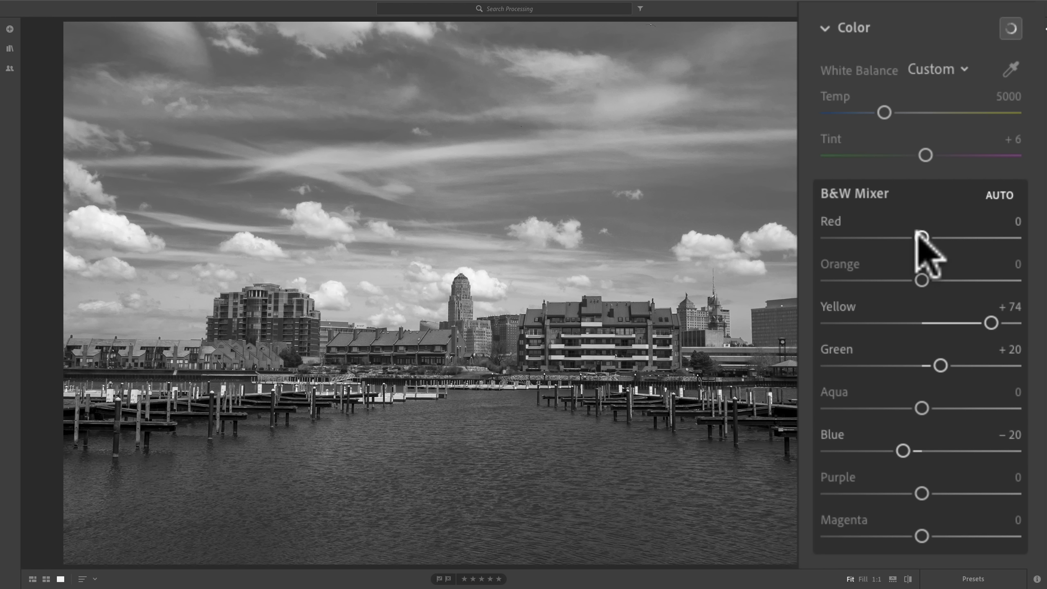
In the B&W Mixer, set Red to +54 and Orange to +60 after testing their ranges.
{"action": "left_click_drag", "start_coordinate": [920, 237], "coordinate": [898, 237]}
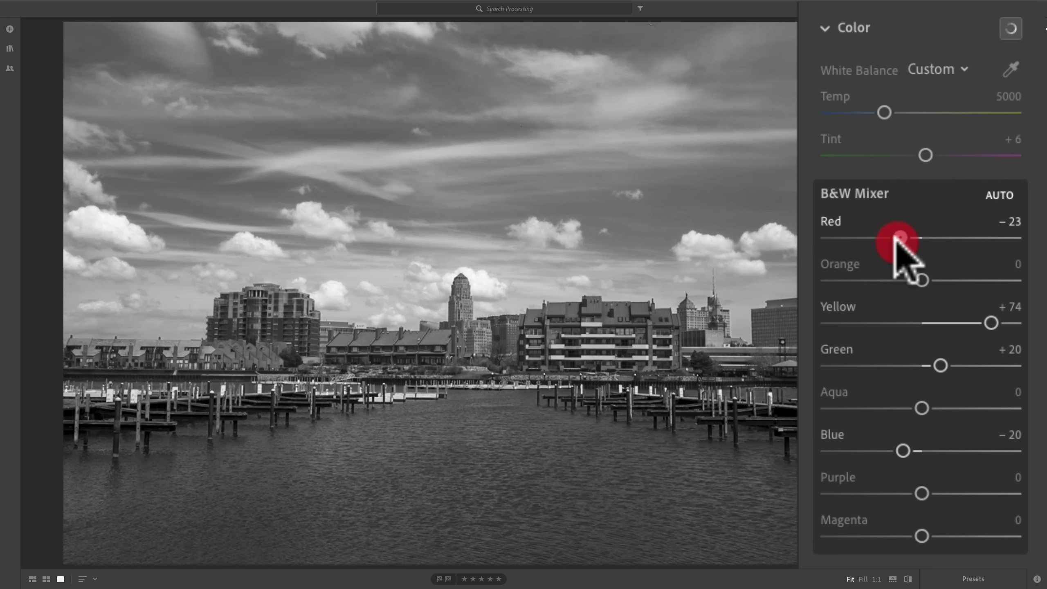
{"action": "left_click_drag", "start_coordinate": [899, 237], "coordinate": [1014, 237]}
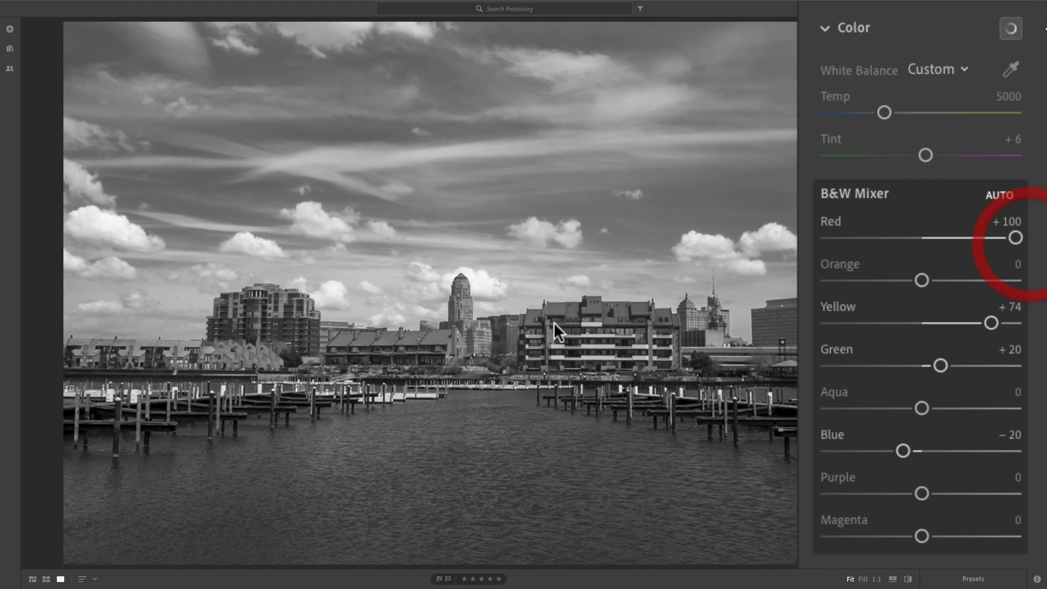
{"action": "left_click_drag", "start_coordinate": [1015, 237], "coordinate": [1009, 240]}
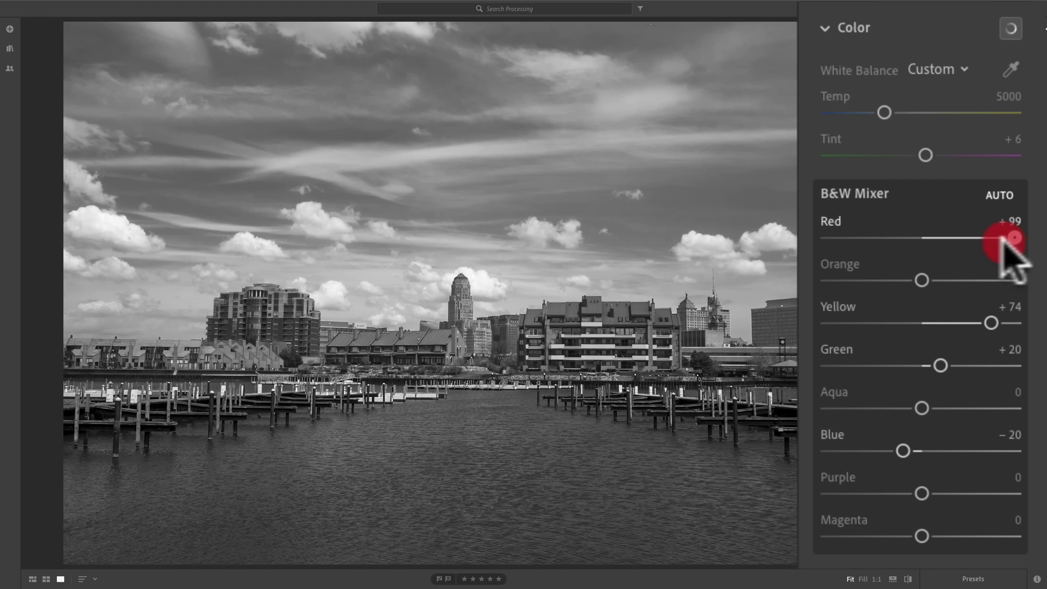
{"action": "left_click_drag", "start_coordinate": [1013, 237], "coordinate": [973, 238]}
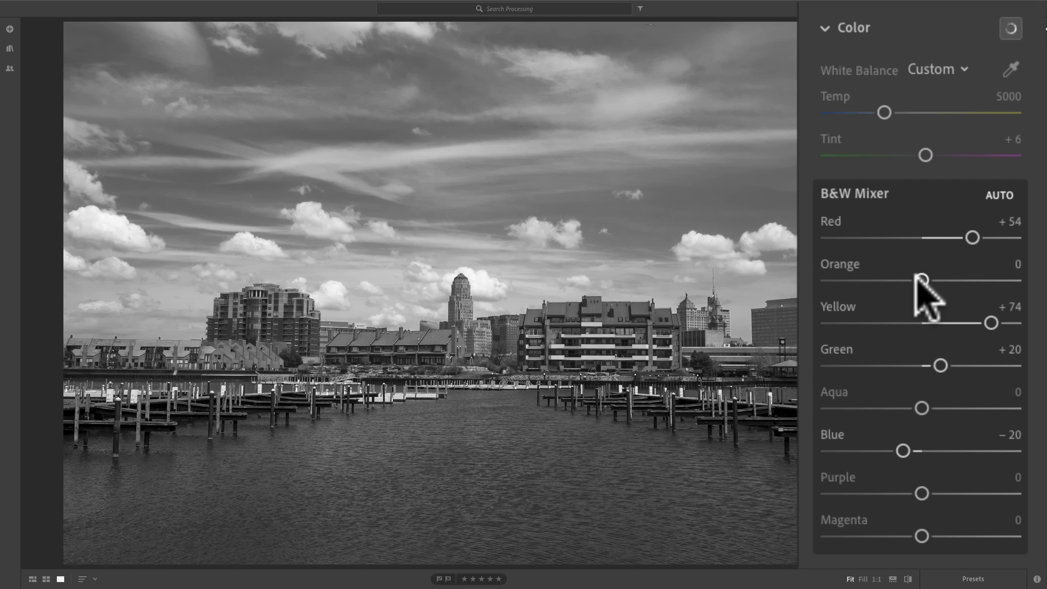
{"action": "left_click_drag", "start_coordinate": [921, 280], "coordinate": [887, 281]}
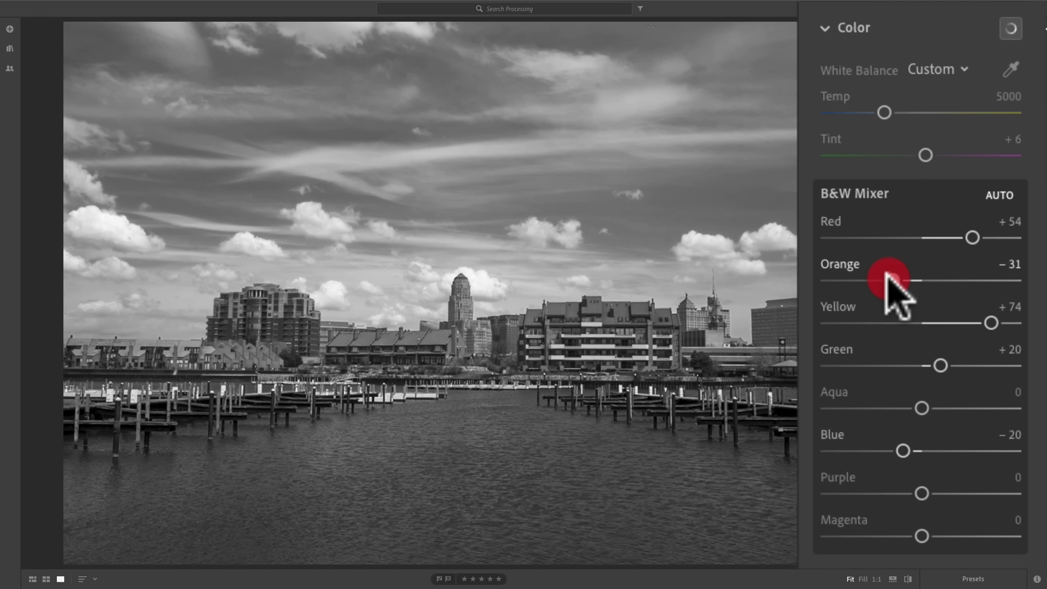
{"action": "left_click_drag", "start_coordinate": [885, 279], "coordinate": [1009, 280]}
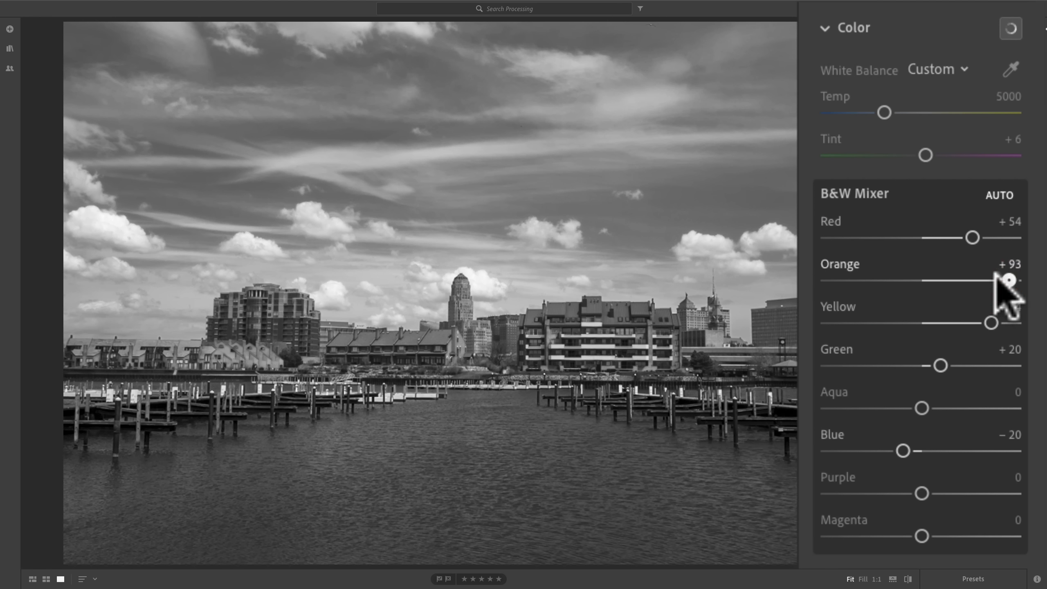
{"action": "left_click_drag", "start_coordinate": [1035, 280], "coordinate": [979, 280]}
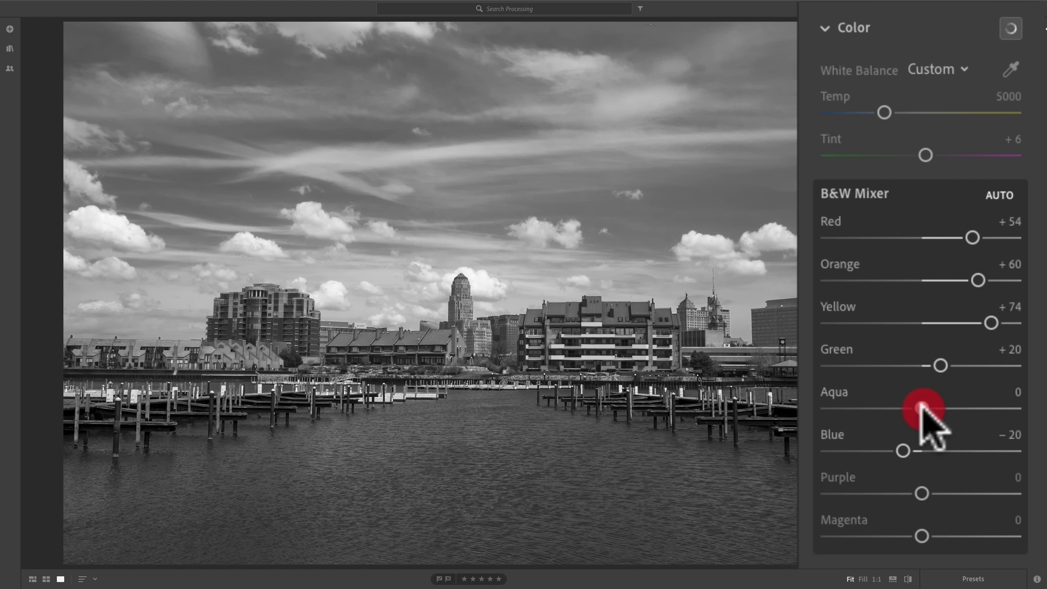
Set Aqua to +100, return Purple to 0 and settle Magenta at +8.
{"action": "left_click_drag", "start_coordinate": [925, 408], "coordinate": [1012, 409]}
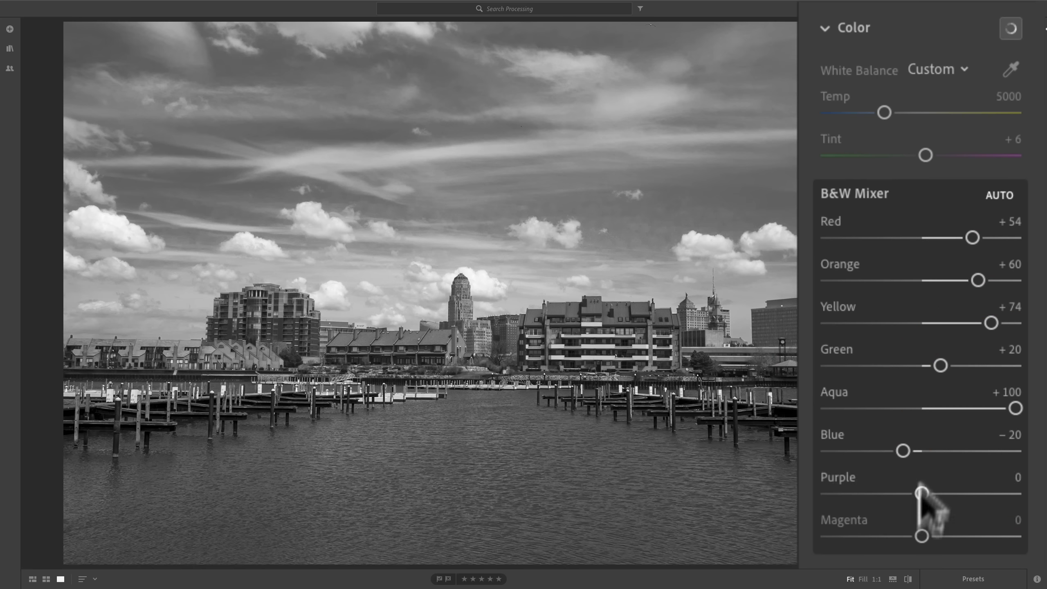
{"action": "left_click_drag", "start_coordinate": [920, 492], "coordinate": [969, 493]}
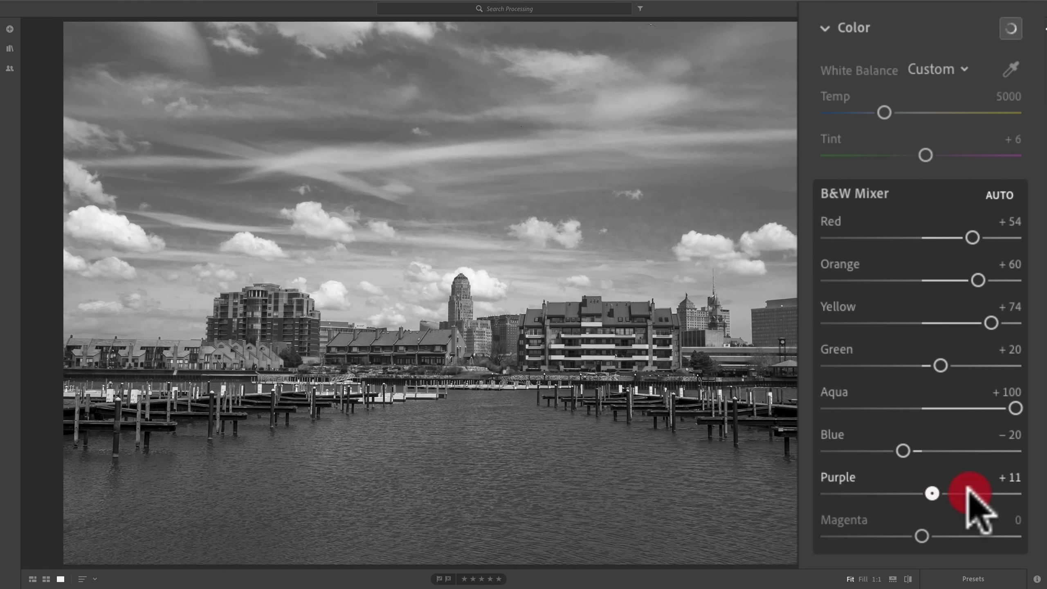
{"action": "left_click_drag", "start_coordinate": [969, 492], "coordinate": [869, 495]}
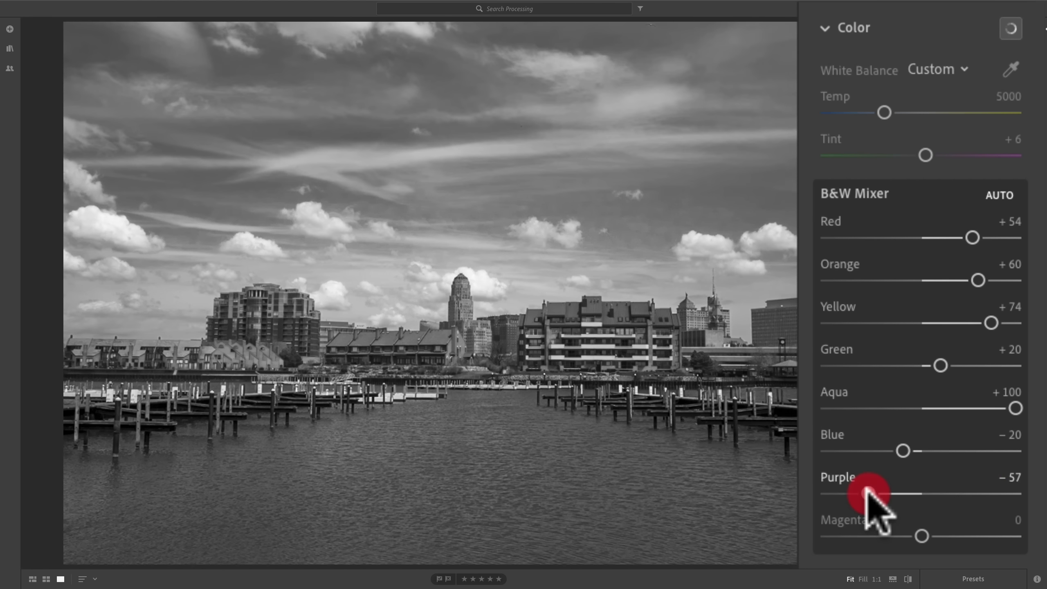
{"action": "left_click_drag", "start_coordinate": [862, 493], "coordinate": [942, 494]}
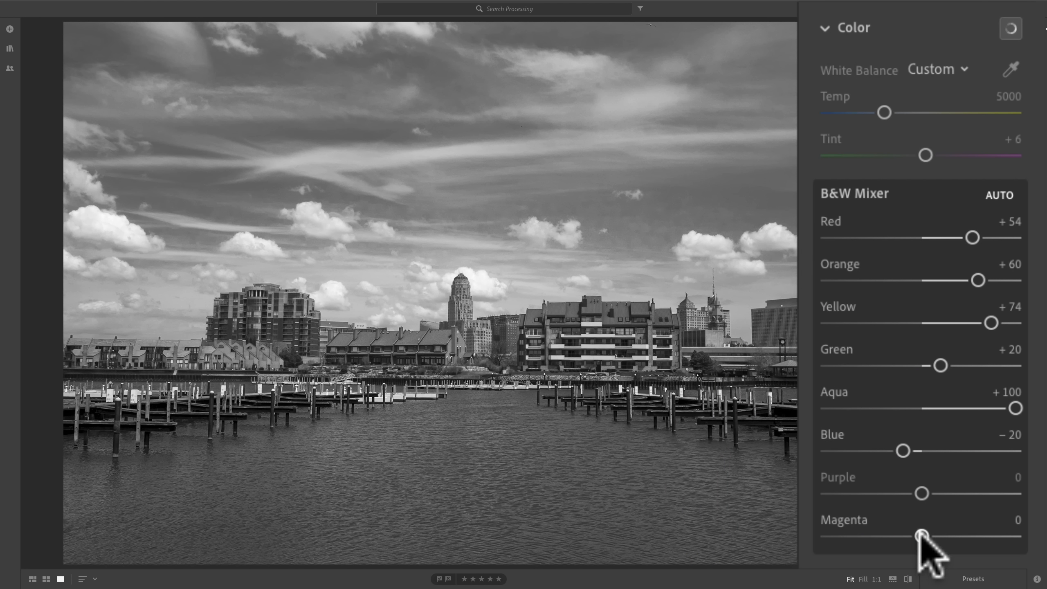
{"action": "left_click_drag", "start_coordinate": [921, 535], "coordinate": [834, 535]}
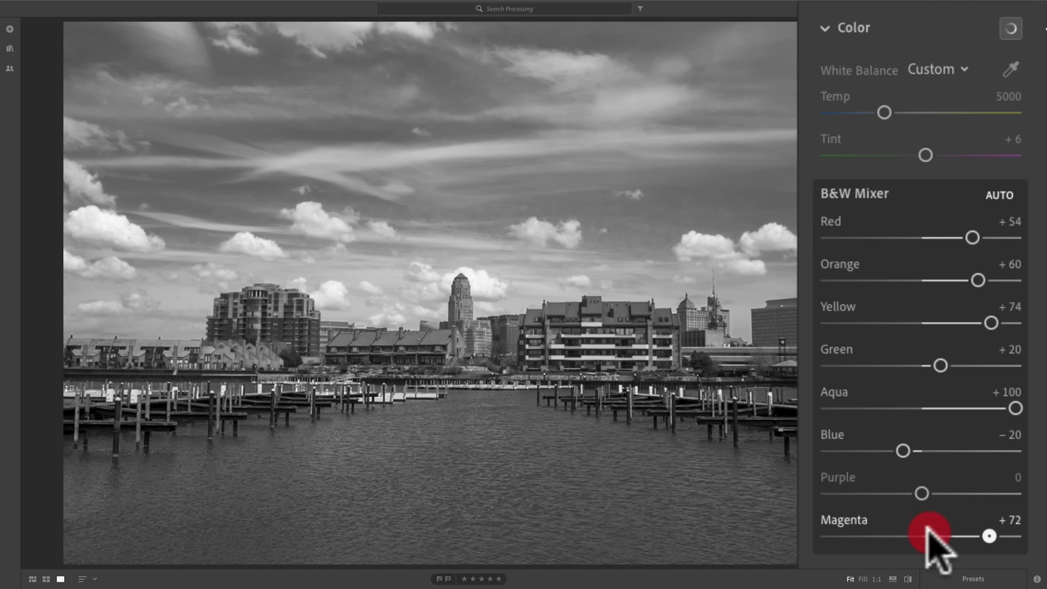
{"action": "left_click_drag", "start_coordinate": [927, 536], "coordinate": [995, 536]}
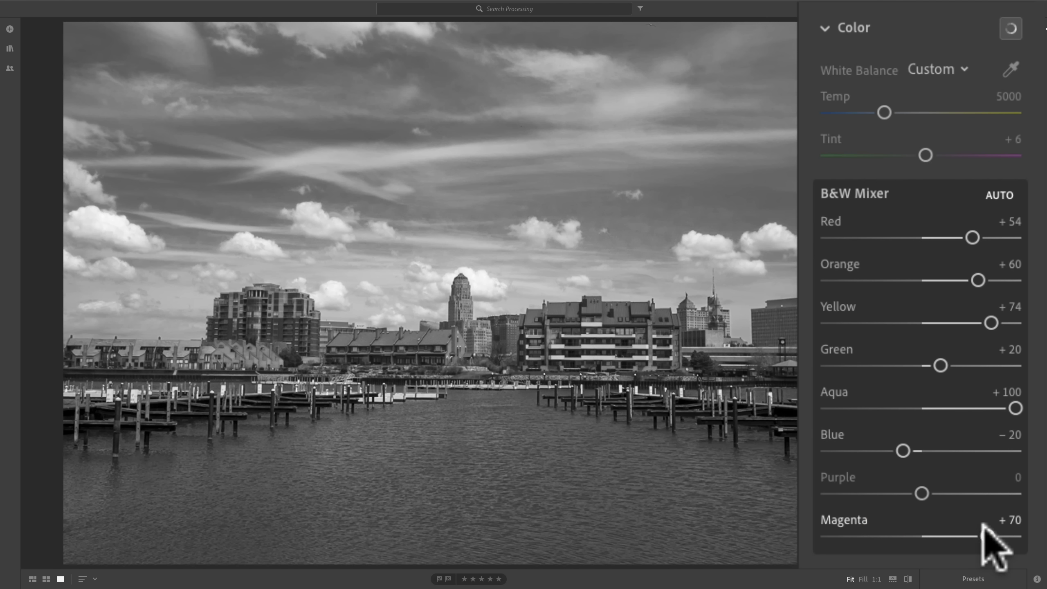
{"action": "left_click_drag", "start_coordinate": [995, 540], "coordinate": [929, 540]}
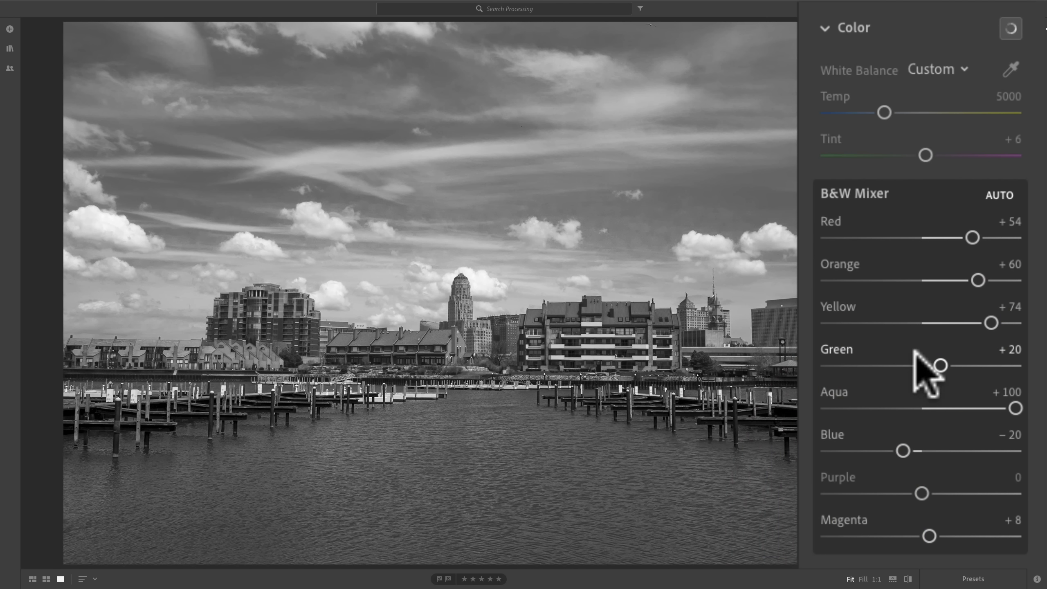
{"action": "mouse_move", "coordinate": [925, 374]}
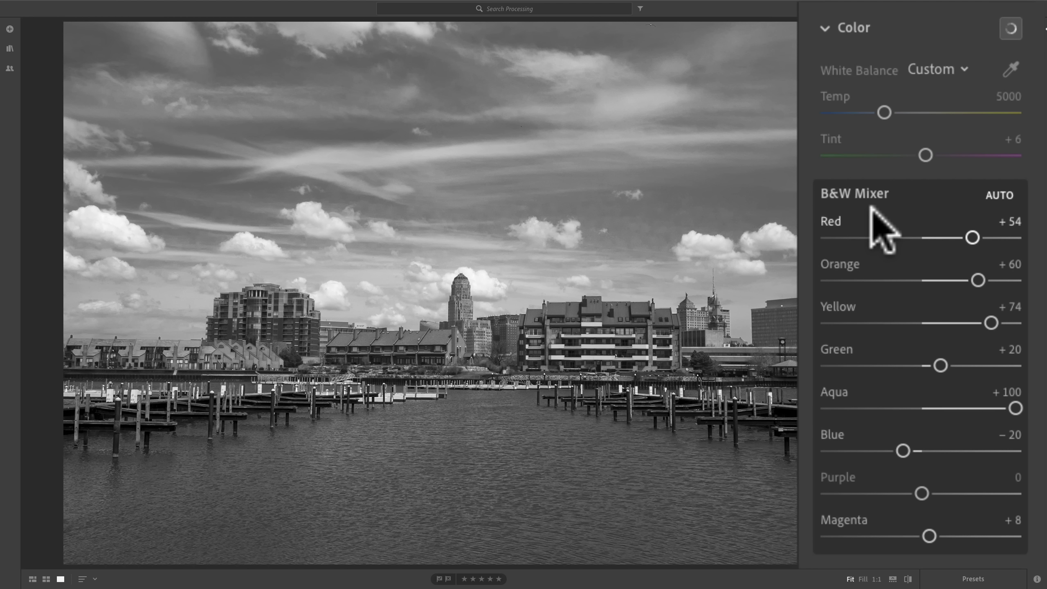
{"action": "mouse_move", "coordinate": [885, 207]}
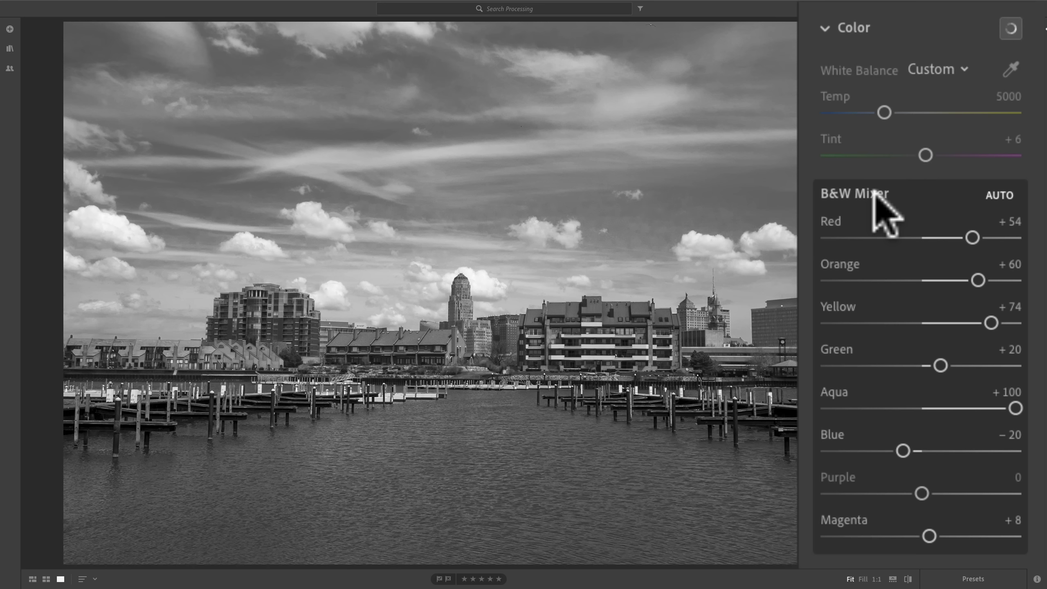
{"action": "mouse_move", "coordinate": [922, 492]}
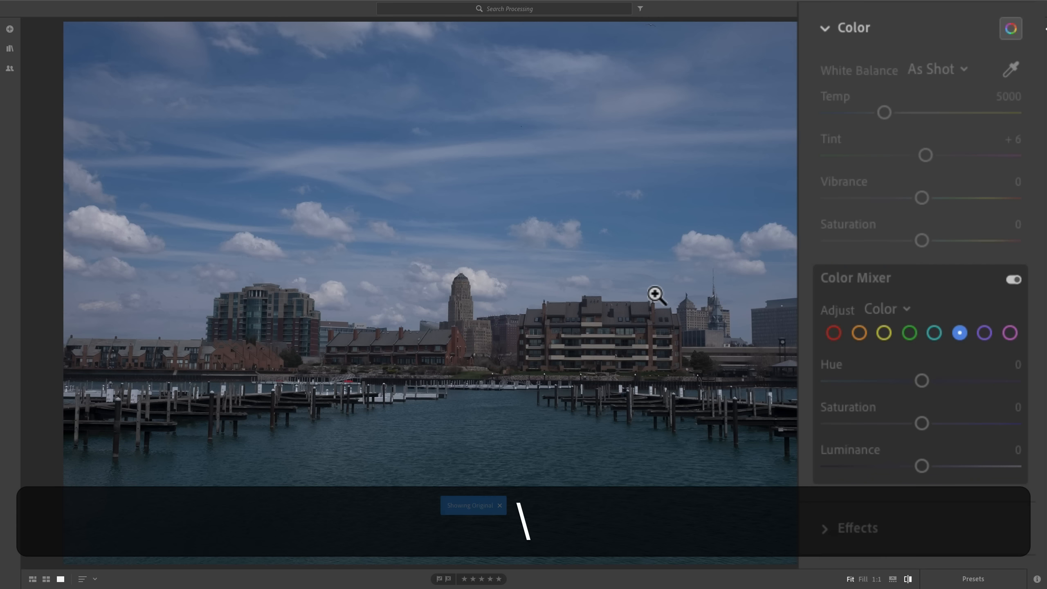
{"action": "left_click", "coordinate": [1010, 28]}
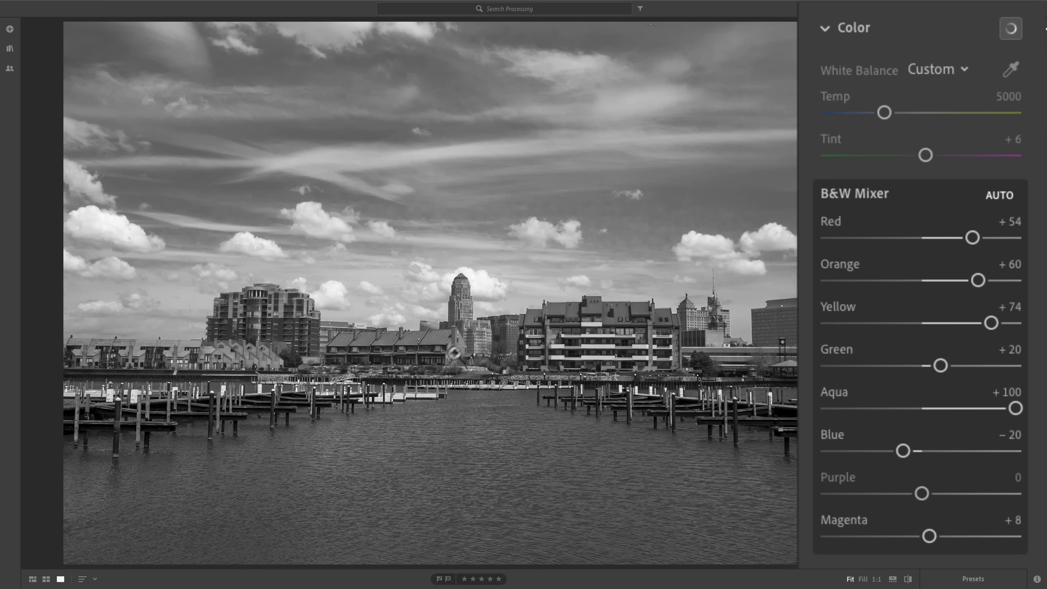
{"action": "mouse_move", "coordinate": [1009, 188]}
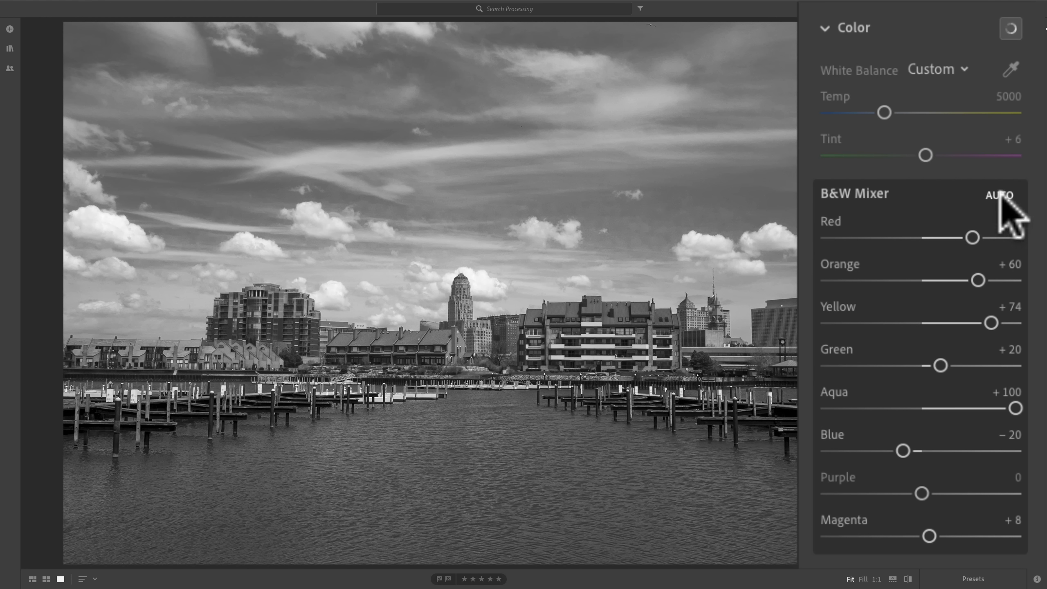
{"action": "left_click", "coordinate": [1000, 195]}
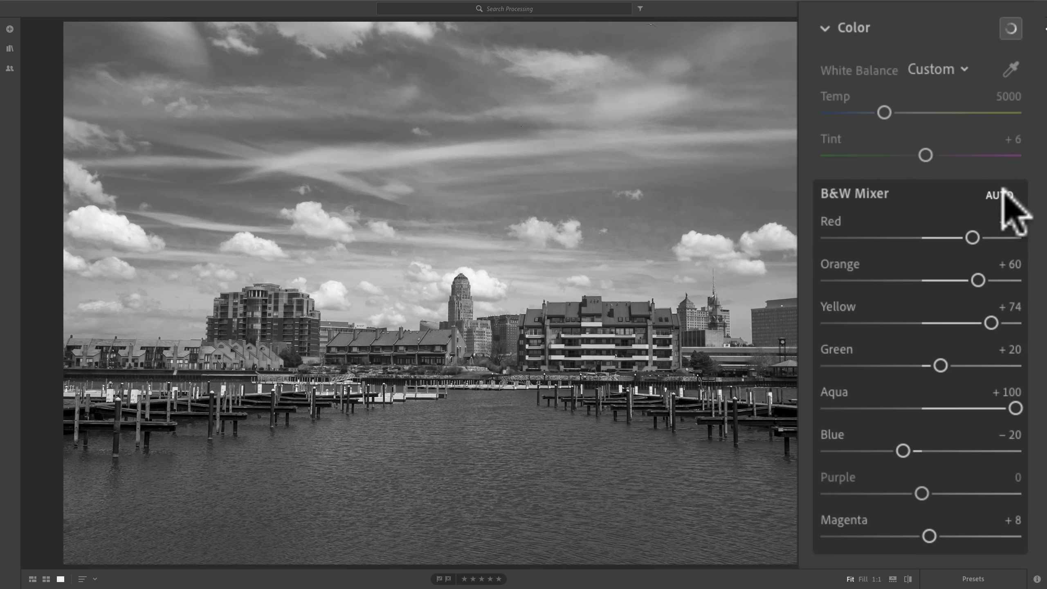
{"action": "left_click", "coordinate": [1001, 194]}
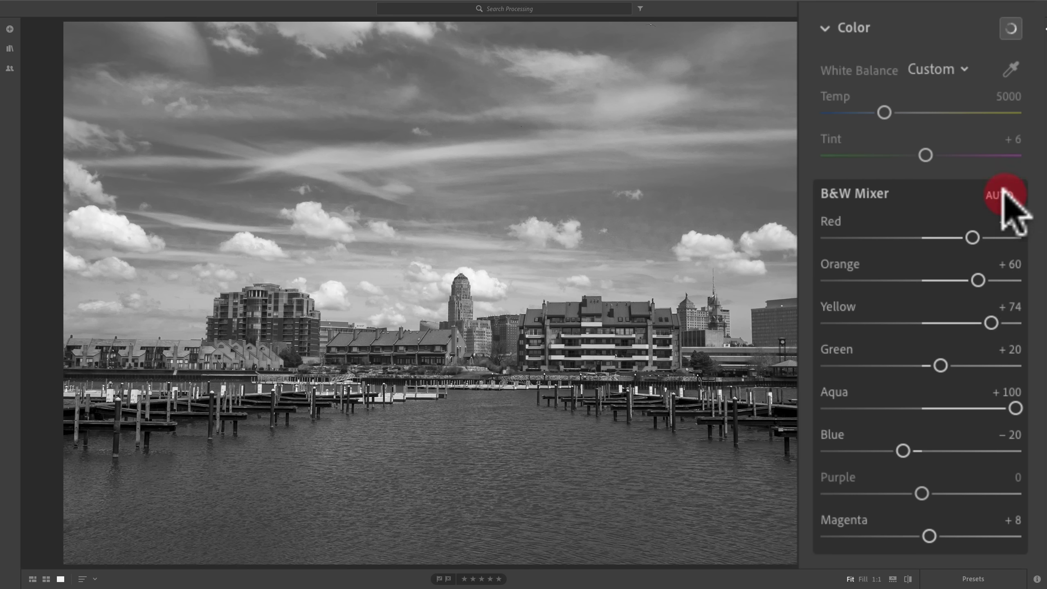
{"action": "left_click", "coordinate": [1000, 195]}
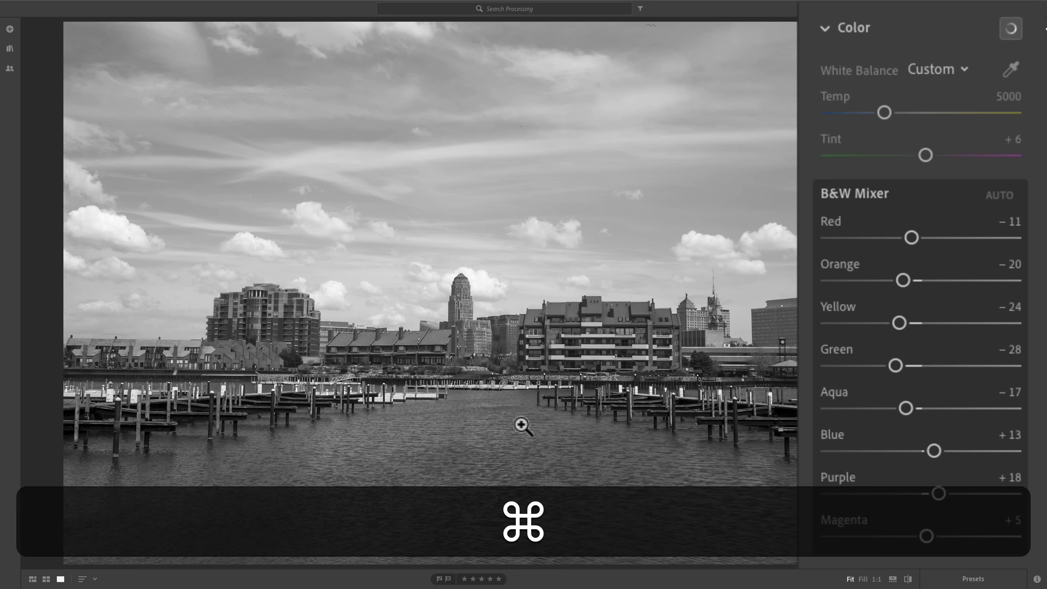
{"action": "left_click", "coordinate": [999, 195]}
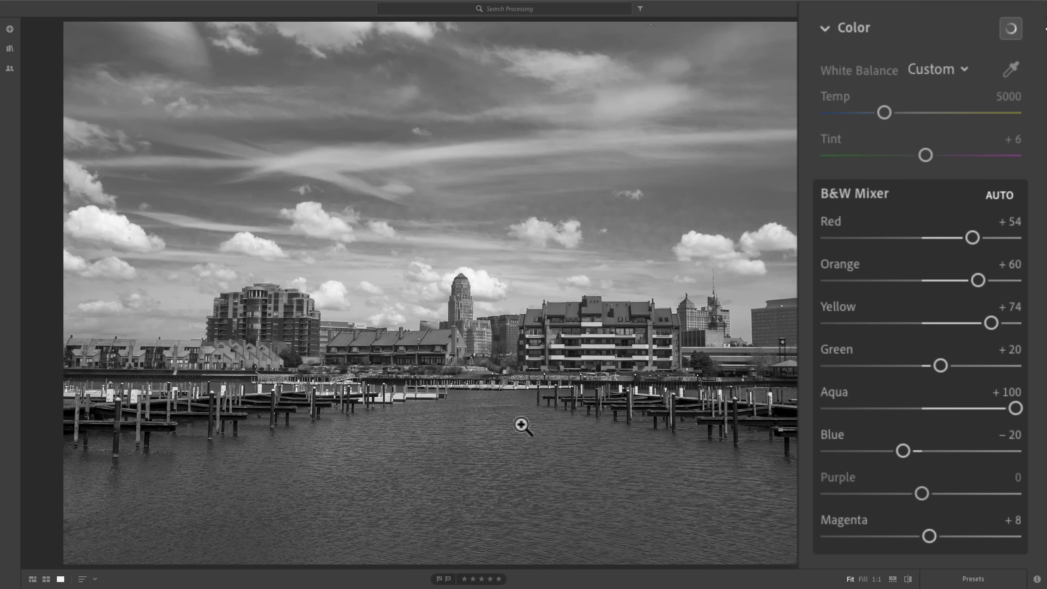
{"action": "mouse_move", "coordinate": [955, 163]}
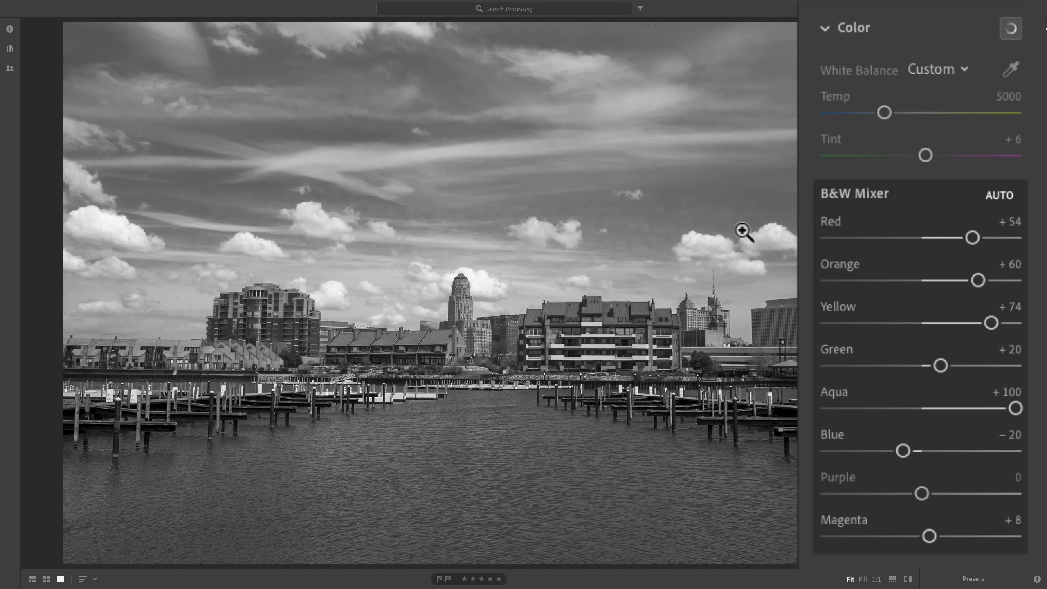
{"action": "mouse_move", "coordinate": [673, 246]}
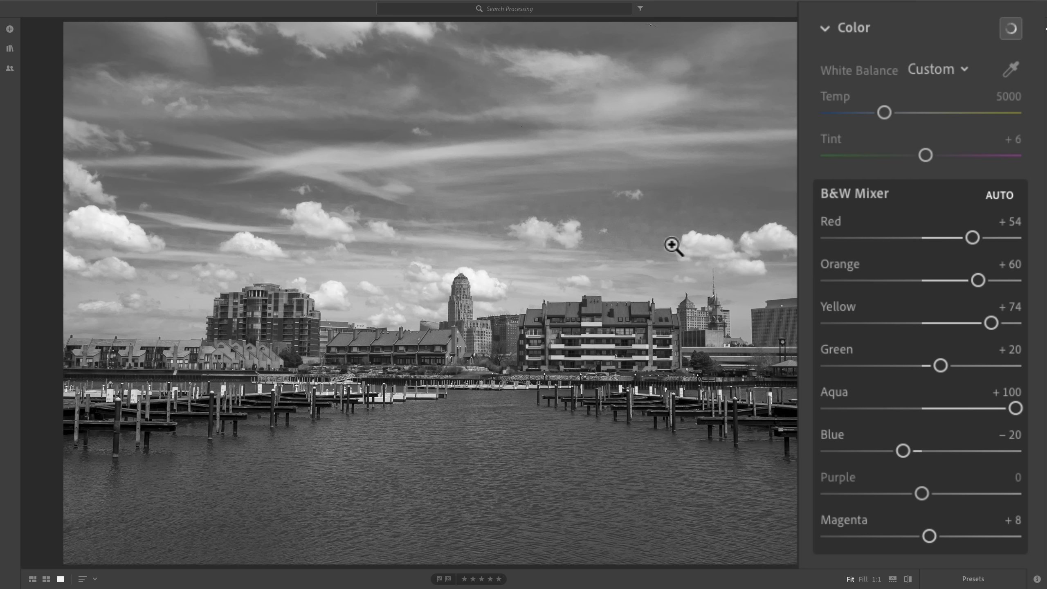
{"action": "mouse_move", "coordinate": [697, 253]}
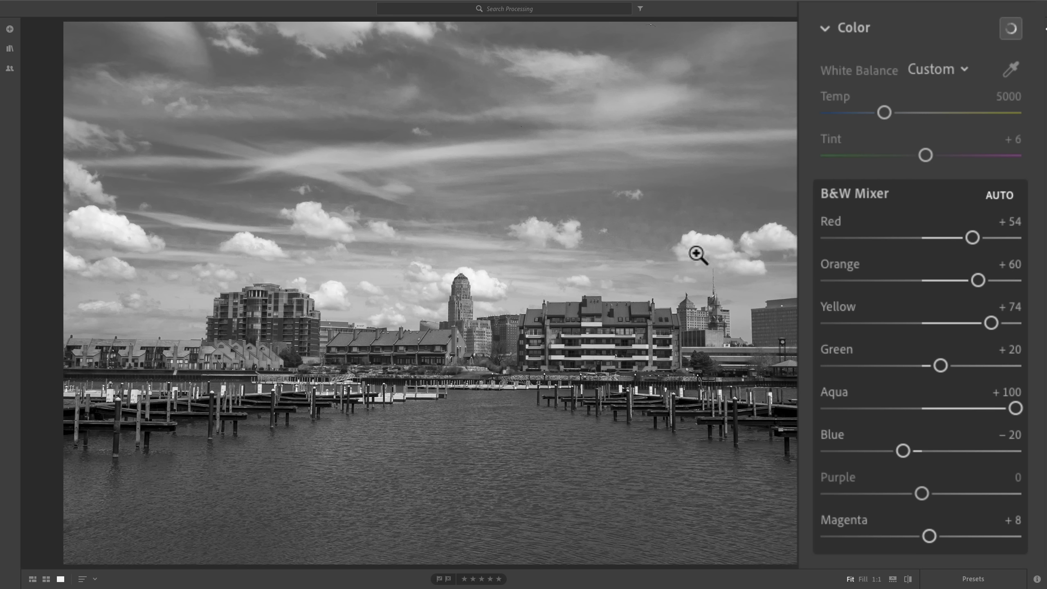
{"action": "mouse_move", "coordinate": [693, 256]}
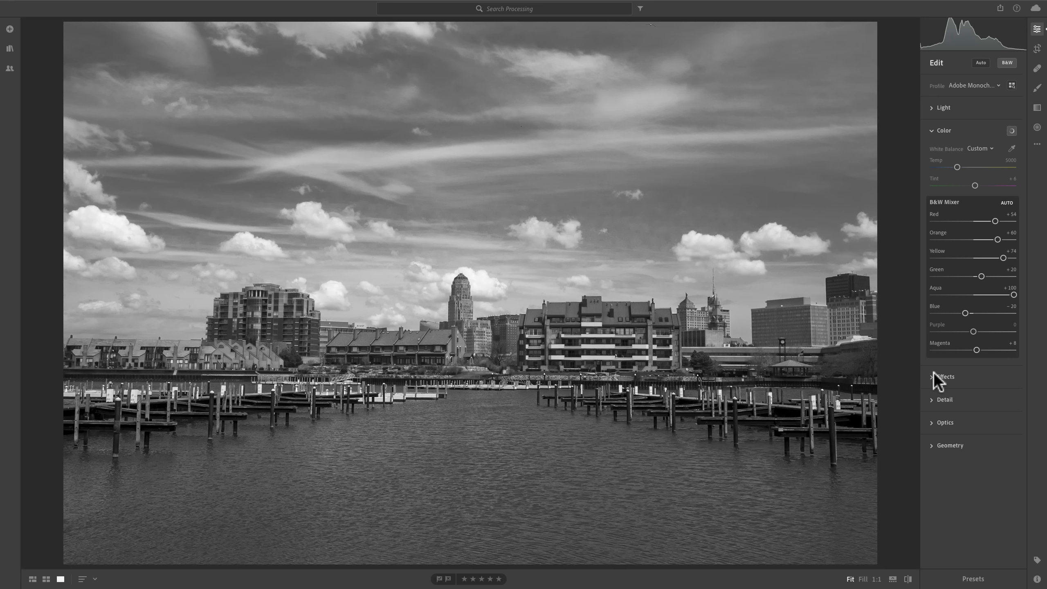
{"action": "left_click", "coordinate": [946, 377]}
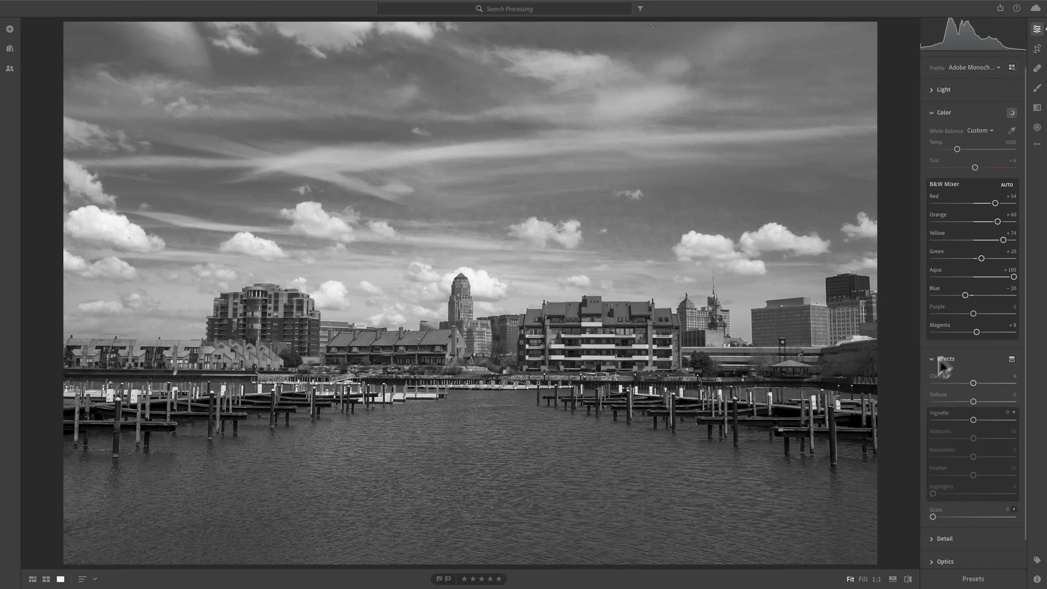
{"action": "left_click", "coordinate": [946, 358]}
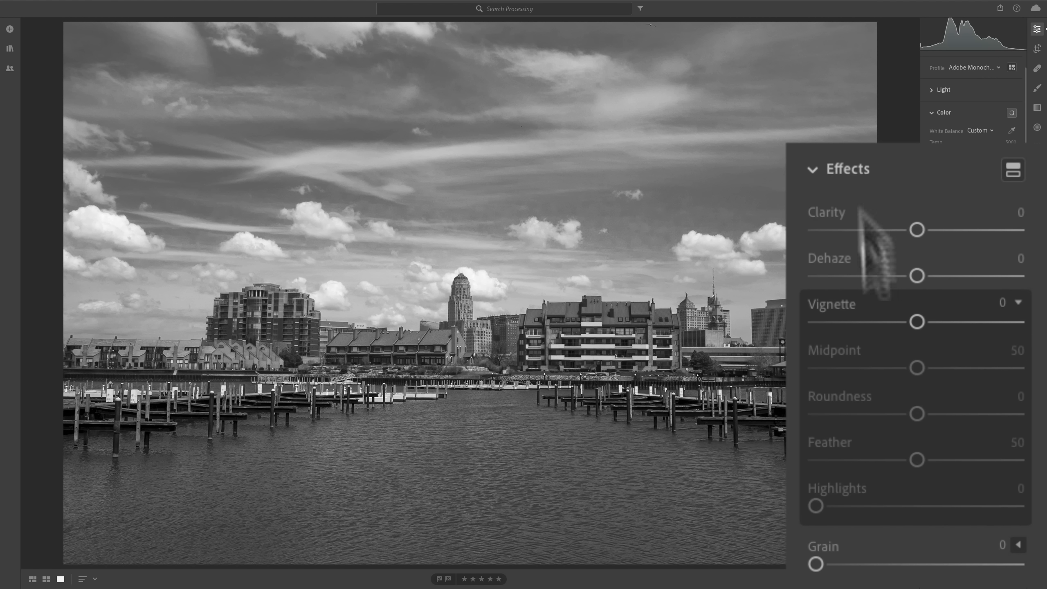
{"action": "left_click_drag", "start_coordinate": [816, 565], "coordinate": [860, 564]}
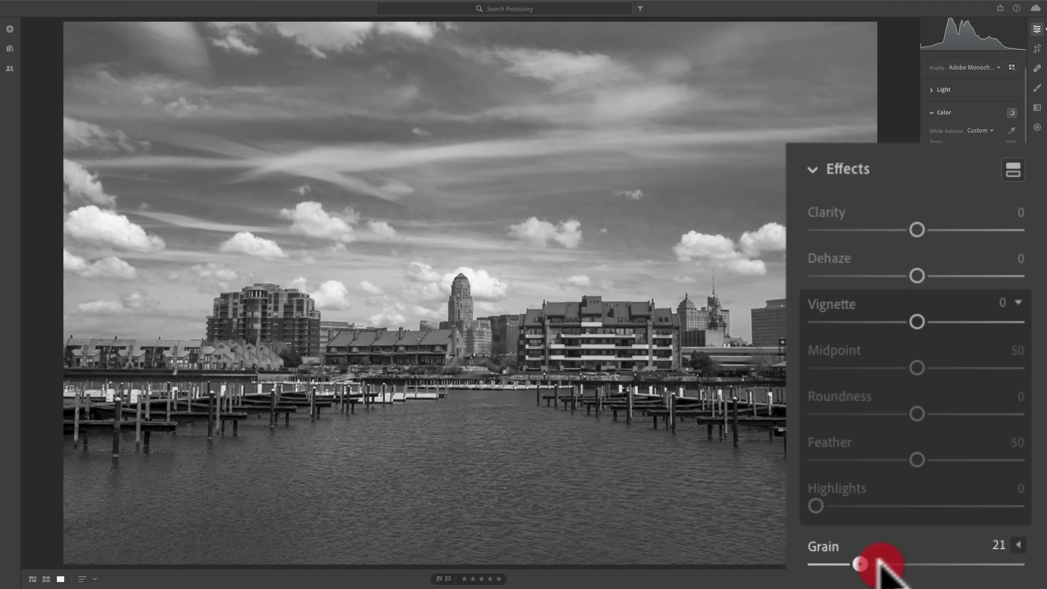
{"action": "left_click_drag", "start_coordinate": [860, 564], "coordinate": [989, 518]}
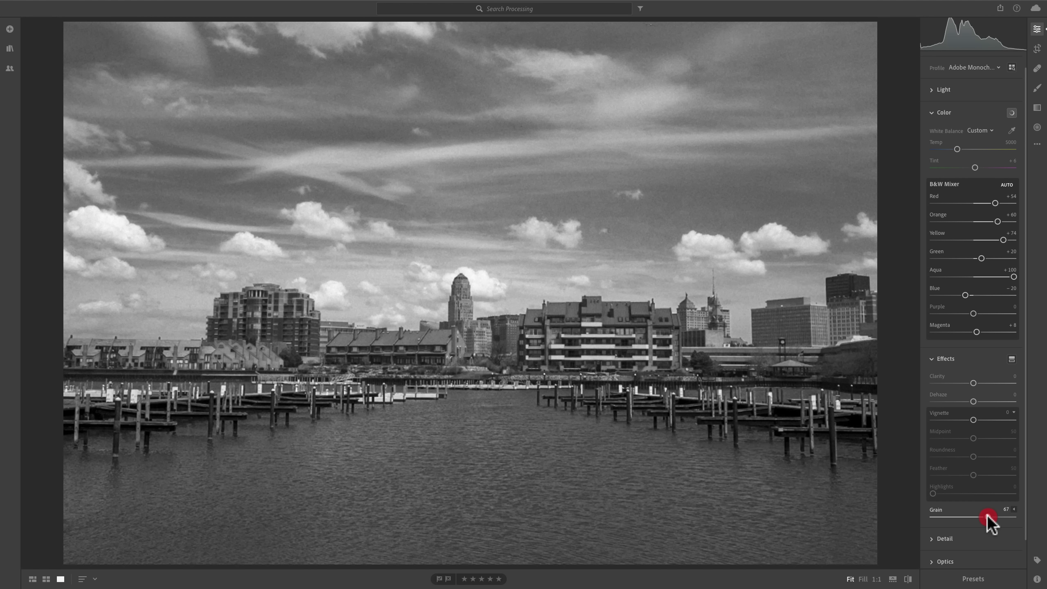
{"action": "left_click_drag", "start_coordinate": [995, 518], "coordinate": [969, 518]}
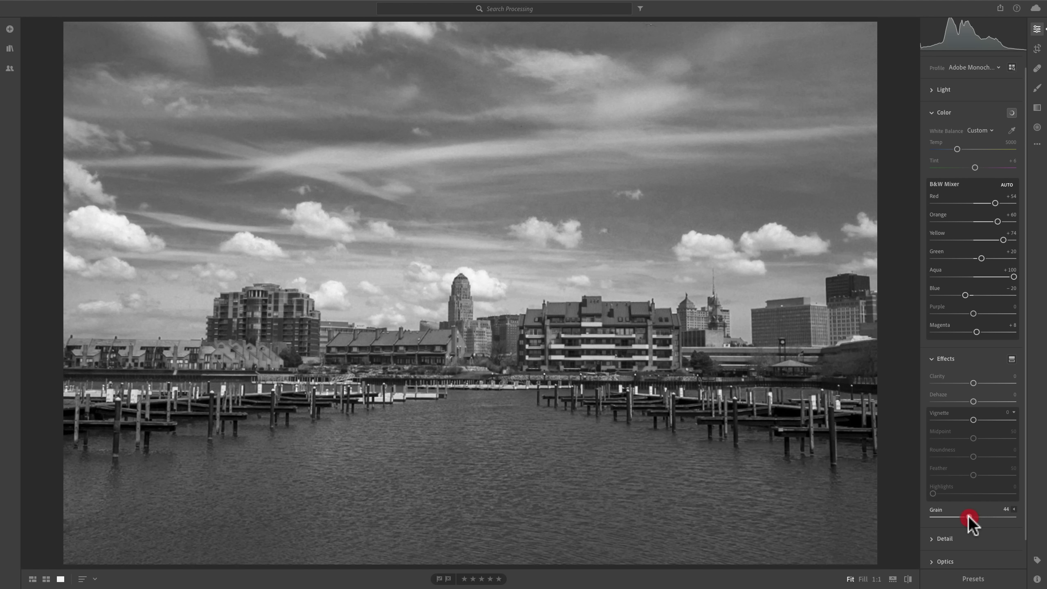
{"action": "left_click_drag", "start_coordinate": [967, 519], "coordinate": [984, 519]}
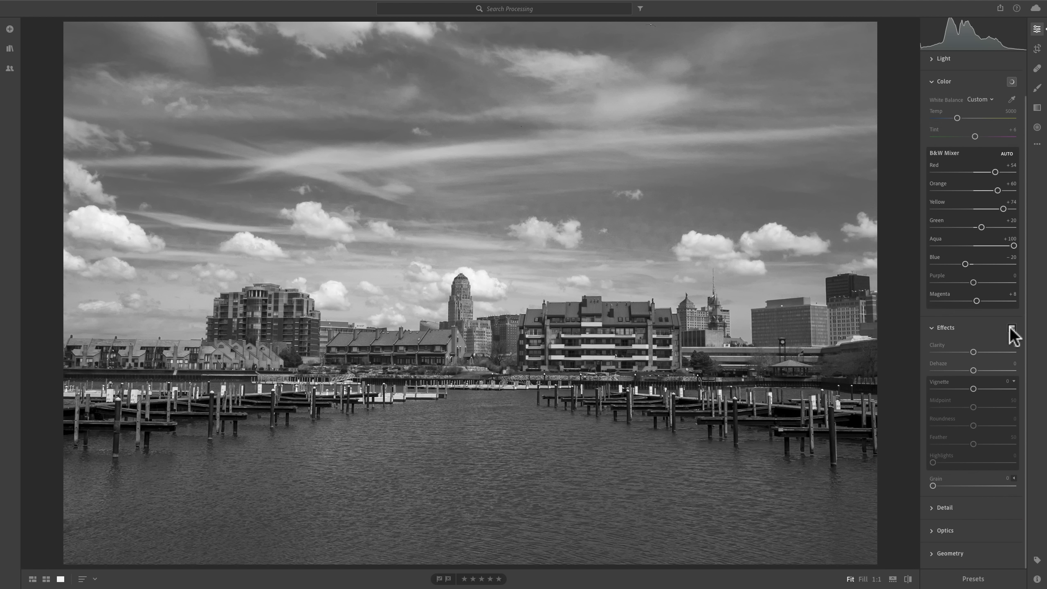
{"action": "scroll", "scroll_direction": "down", "scroll_amount": 3}
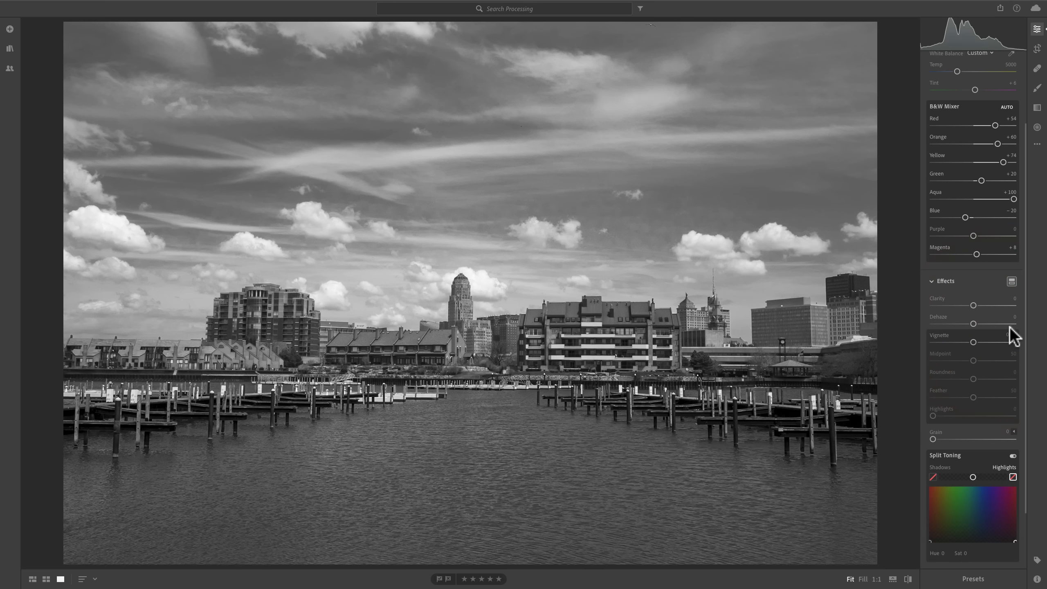
{"action": "scroll", "scroll_direction": "down", "scroll_amount": 3}
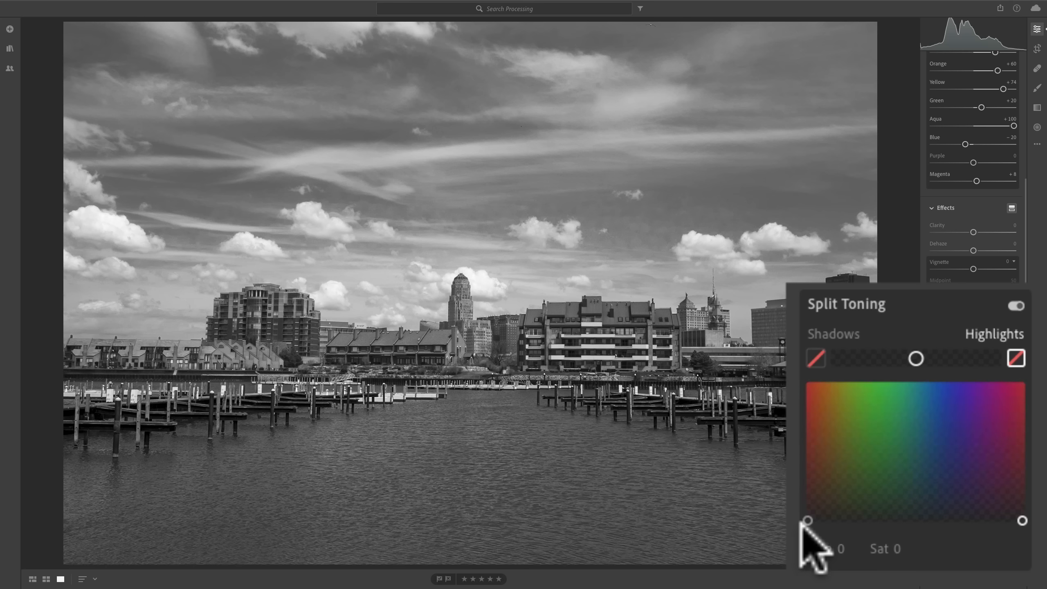
{"action": "mouse_move", "coordinate": [842, 555]}
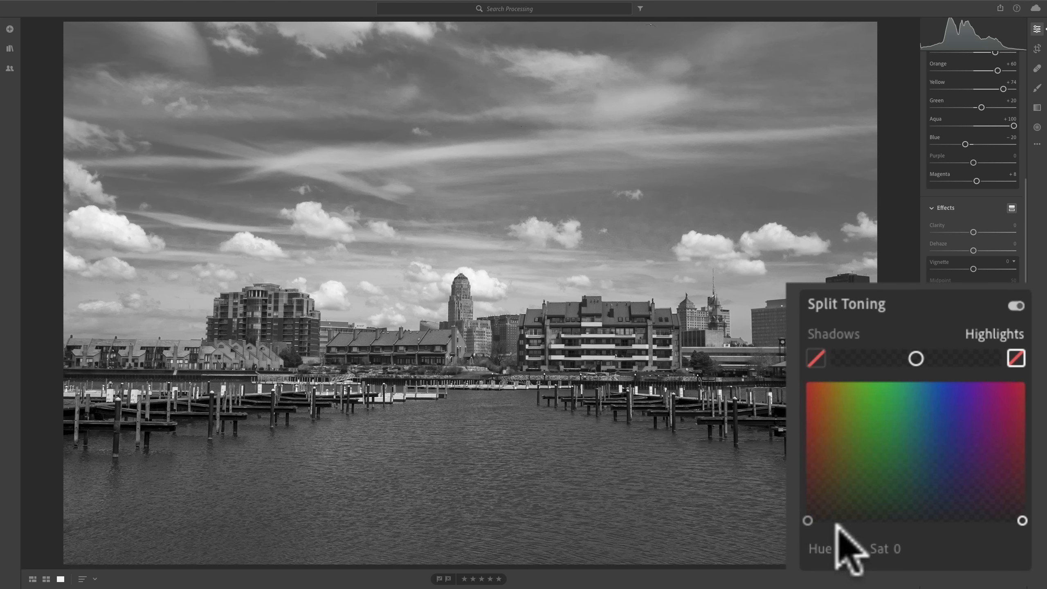
{"action": "left_click", "coordinate": [861, 411]}
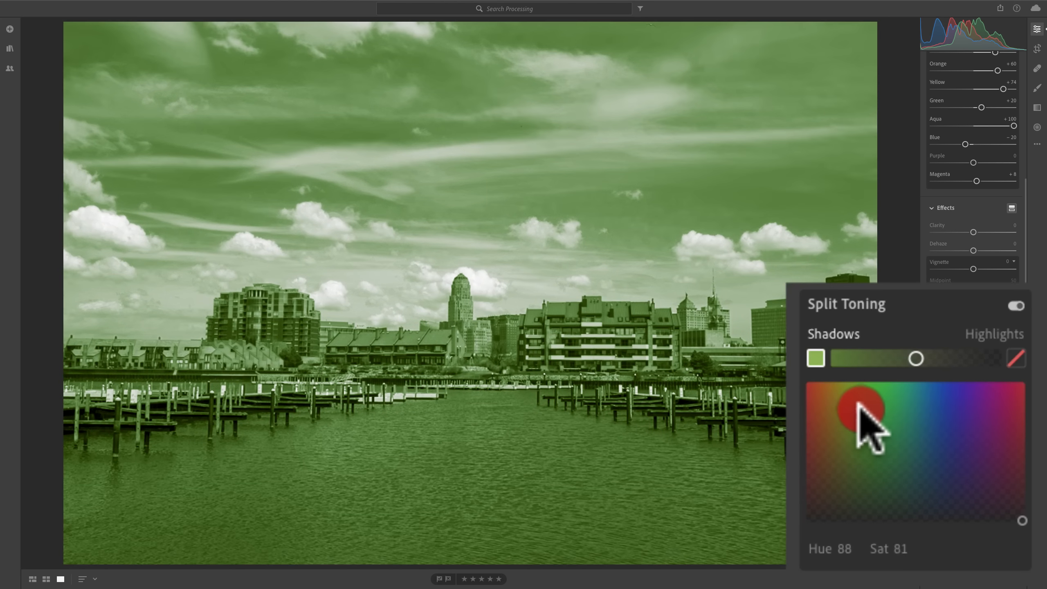
{"action": "left_click_drag", "start_coordinate": [862, 411], "coordinate": [952, 420]}
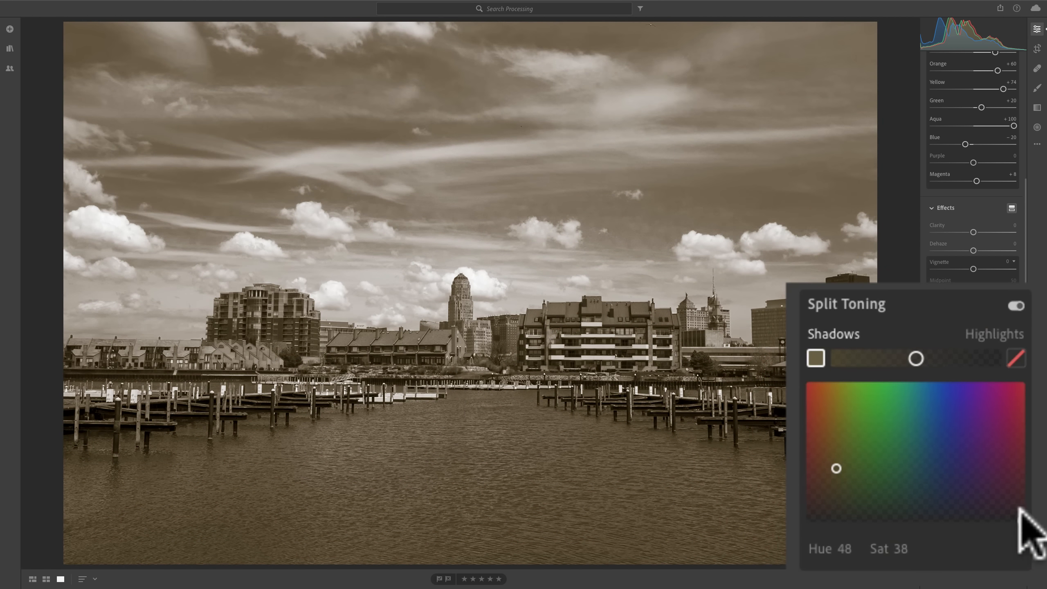
{"action": "left_click_drag", "start_coordinate": [835, 468], "coordinate": [858, 487]}
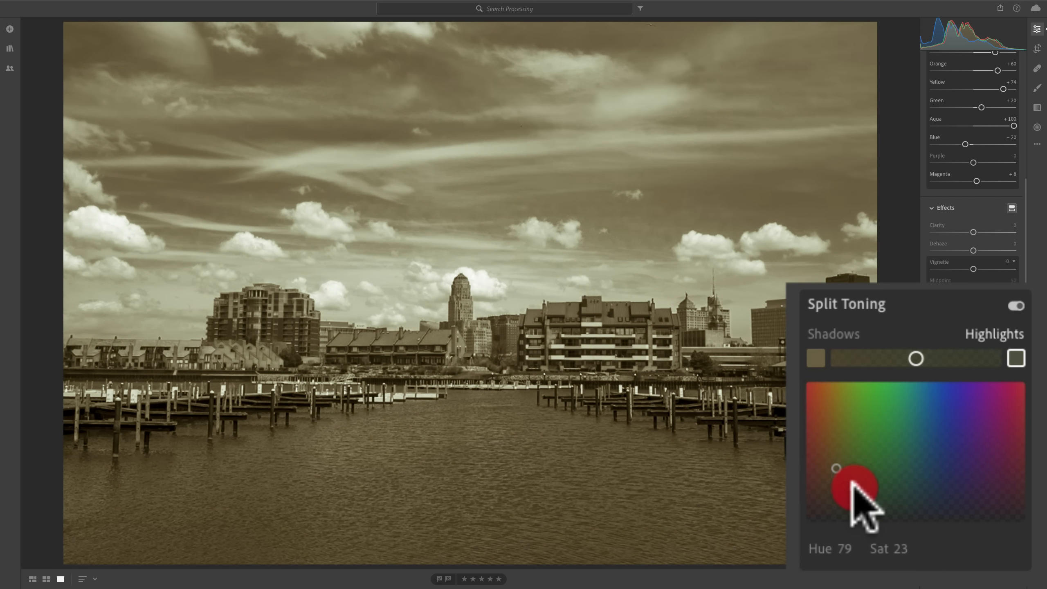
{"action": "left_click_drag", "start_coordinate": [859, 488], "coordinate": [833, 469]}
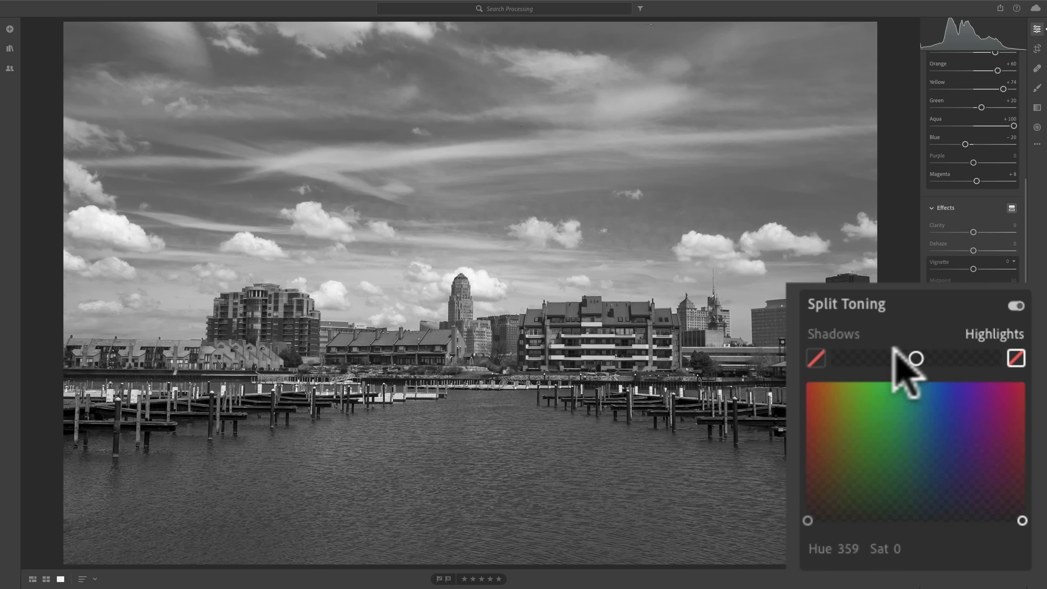
{"action": "mouse_move", "coordinate": [853, 337]}
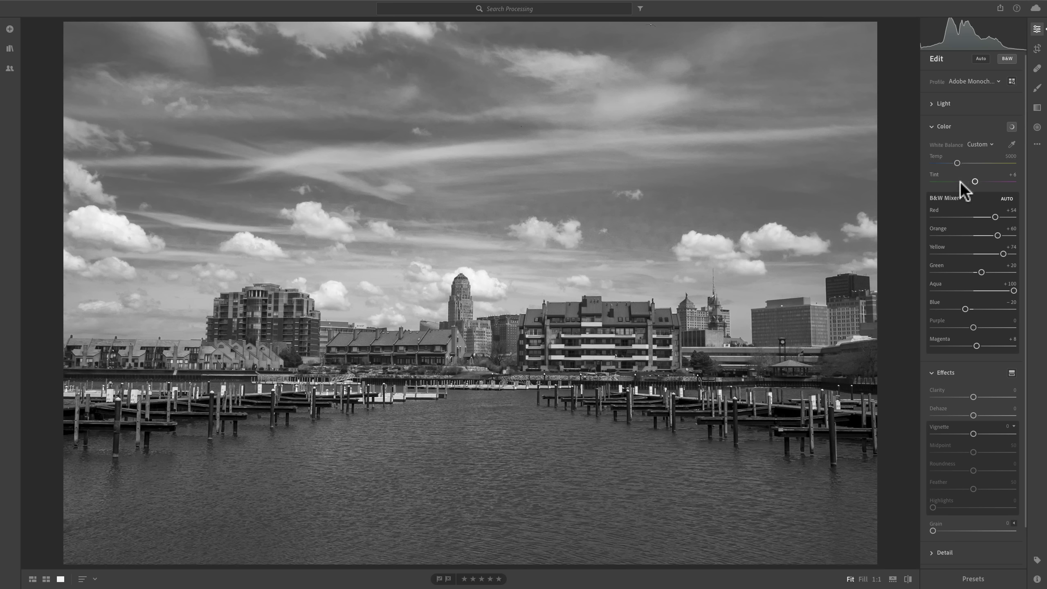
{"action": "mouse_move", "coordinate": [692, 260]}
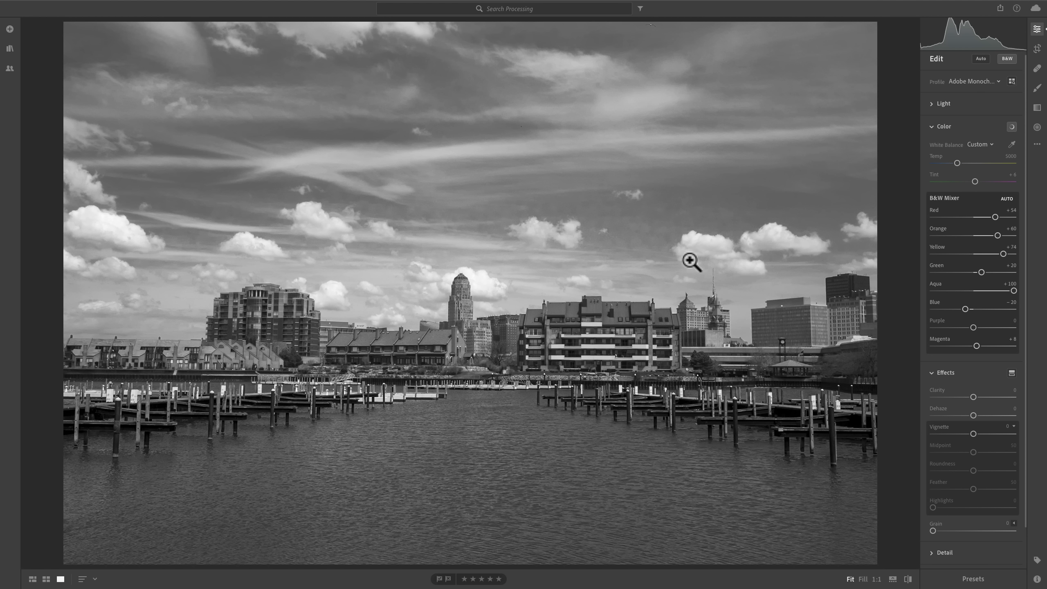
{"action": "mouse_move", "coordinate": [751, 265]}
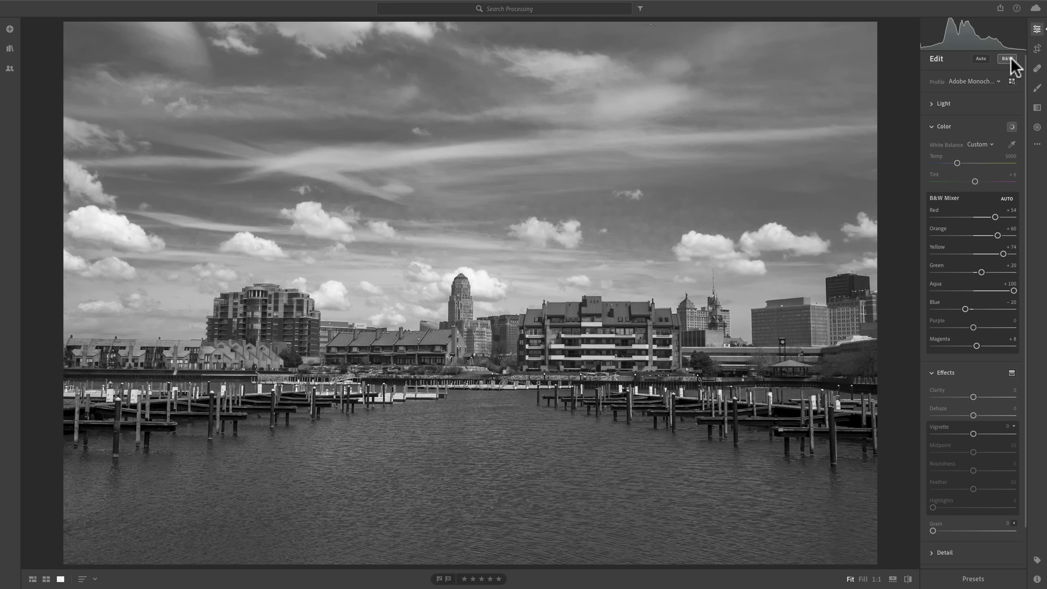
Turn off the black-and-white treatment and drop Saturation to -100.
{"action": "left_click", "coordinate": [1009, 59]}
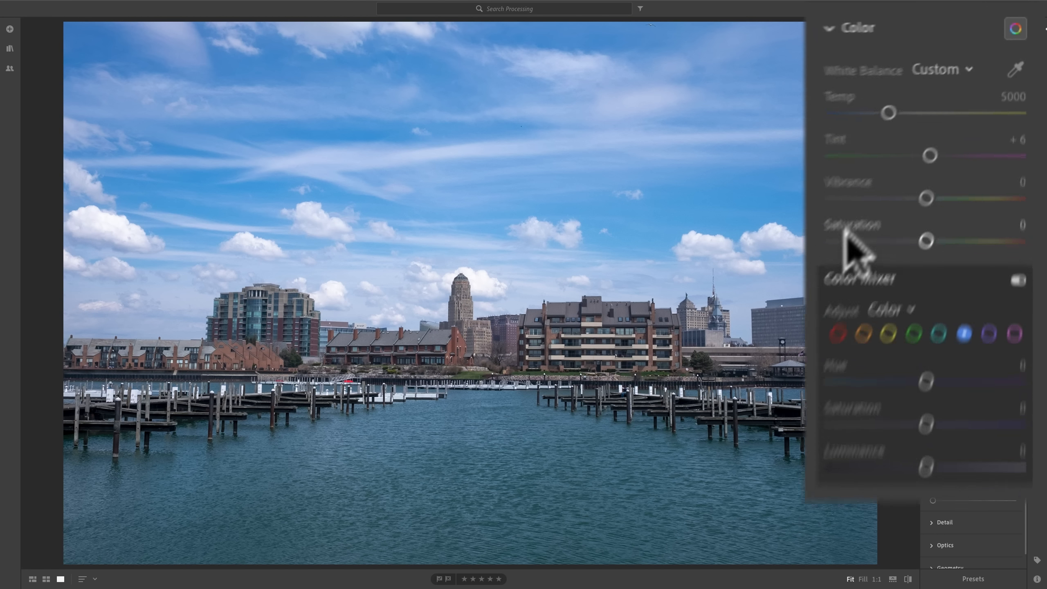
{"action": "left_click_drag", "start_coordinate": [926, 241], "coordinate": [817, 259]}
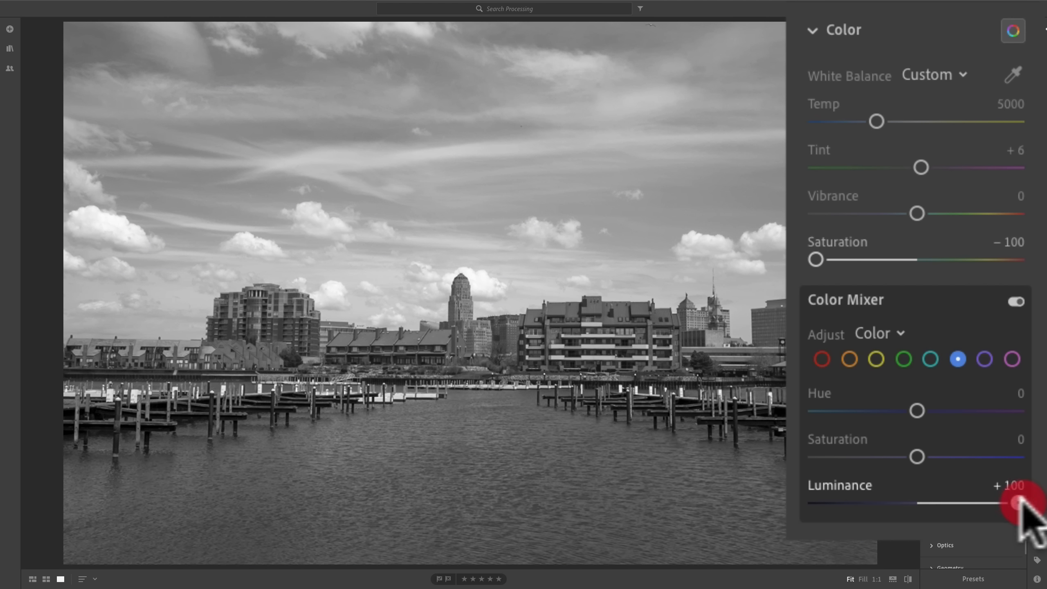
Test Blue Luminance in the Color Mixer back to neutral, then restore Saturation to 0.
{"action": "left_click_drag", "start_coordinate": [1013, 502], "coordinate": [890, 502]}
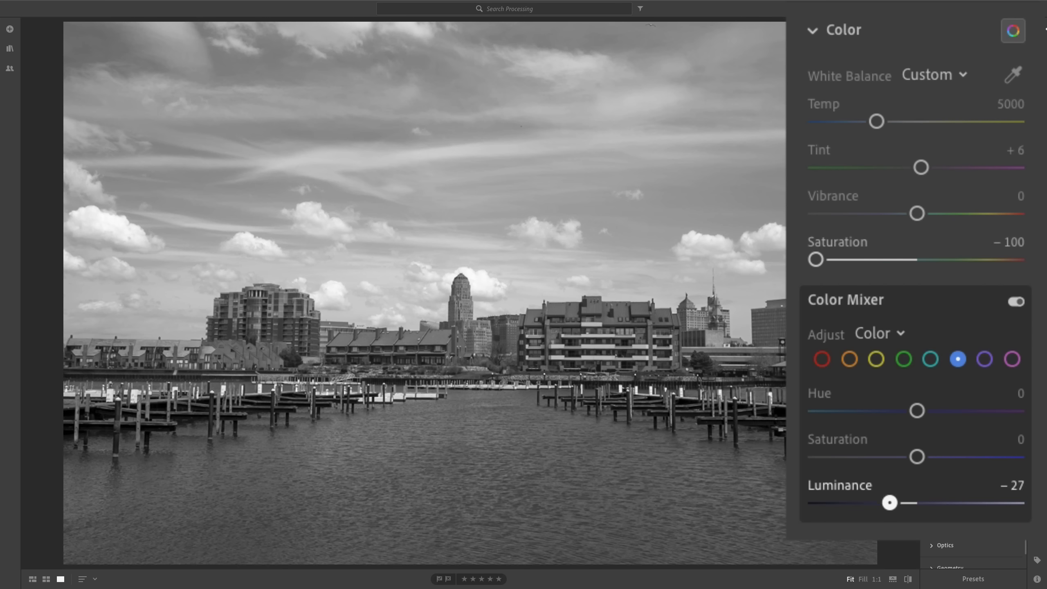
{"action": "left_click_drag", "start_coordinate": [890, 502], "coordinate": [925, 503]}
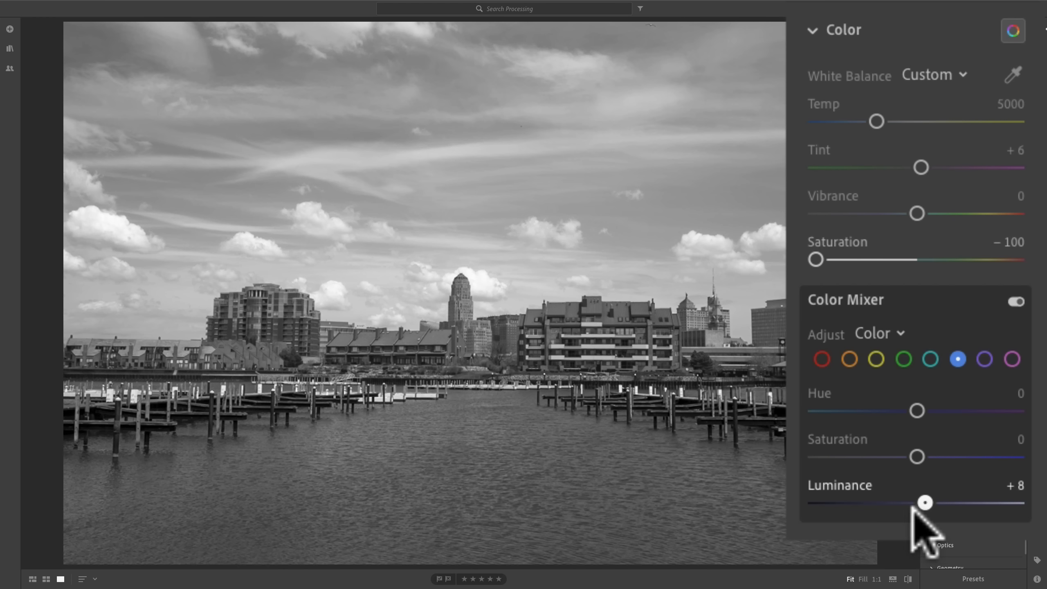
{"action": "left_click_drag", "start_coordinate": [925, 502], "coordinate": [914, 502]}
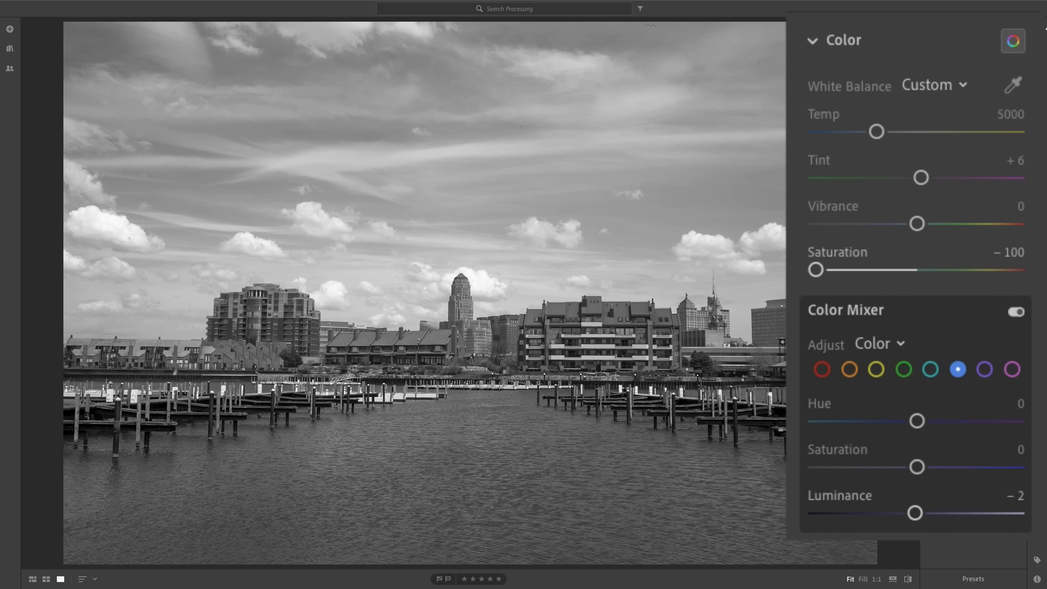
{"action": "left_click_drag", "start_coordinate": [915, 513], "coordinate": [816, 513]}
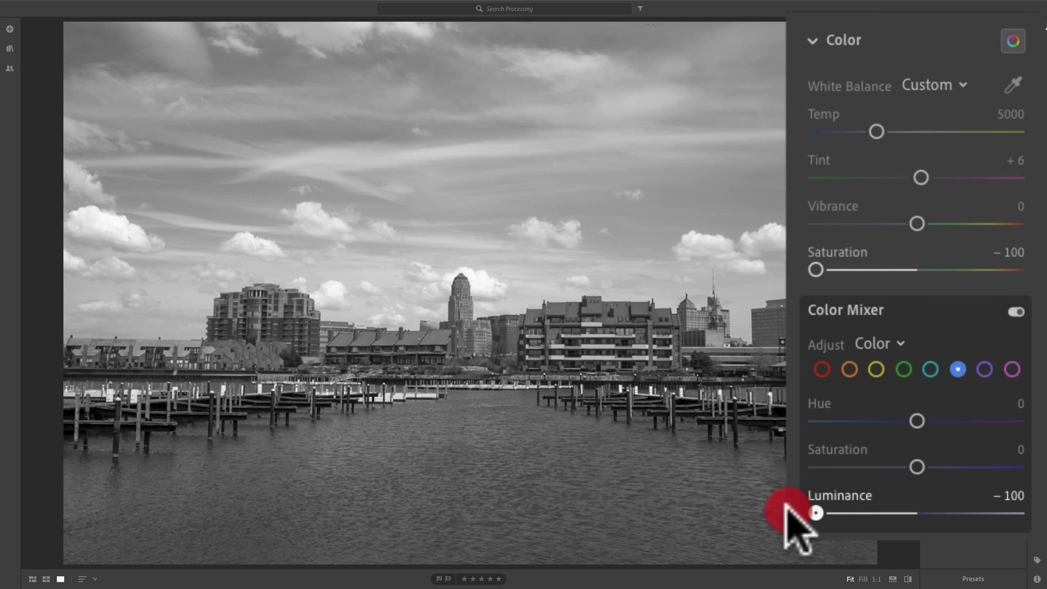
{"action": "left_click_drag", "start_coordinate": [815, 513], "coordinate": [916, 513]}
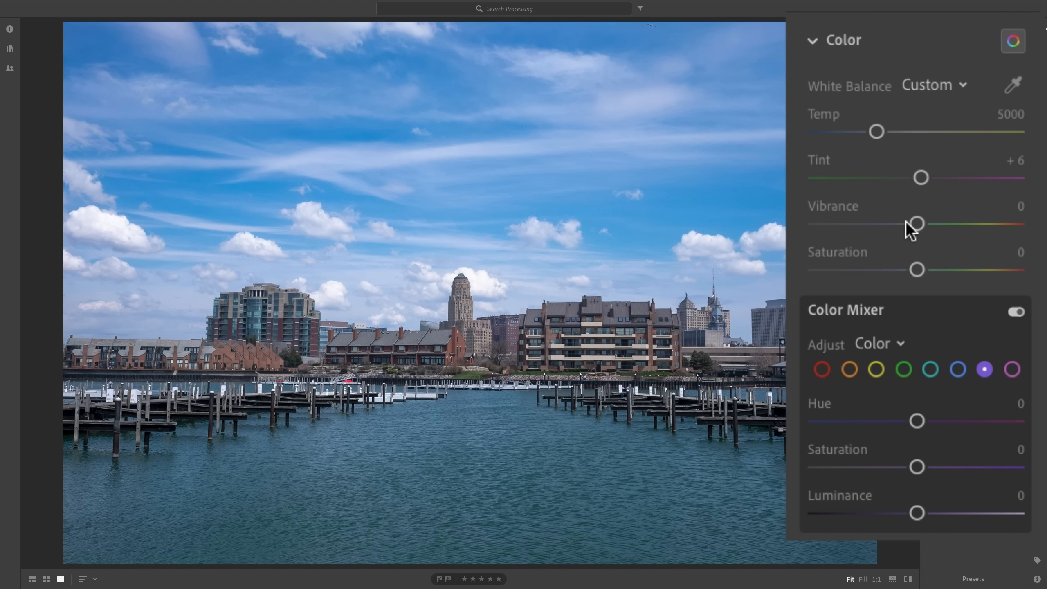
Collapse the Color panel, toggle Light, and show the Profile Browser's Favorites profiles.
{"action": "left_click", "coordinate": [958, 370]}
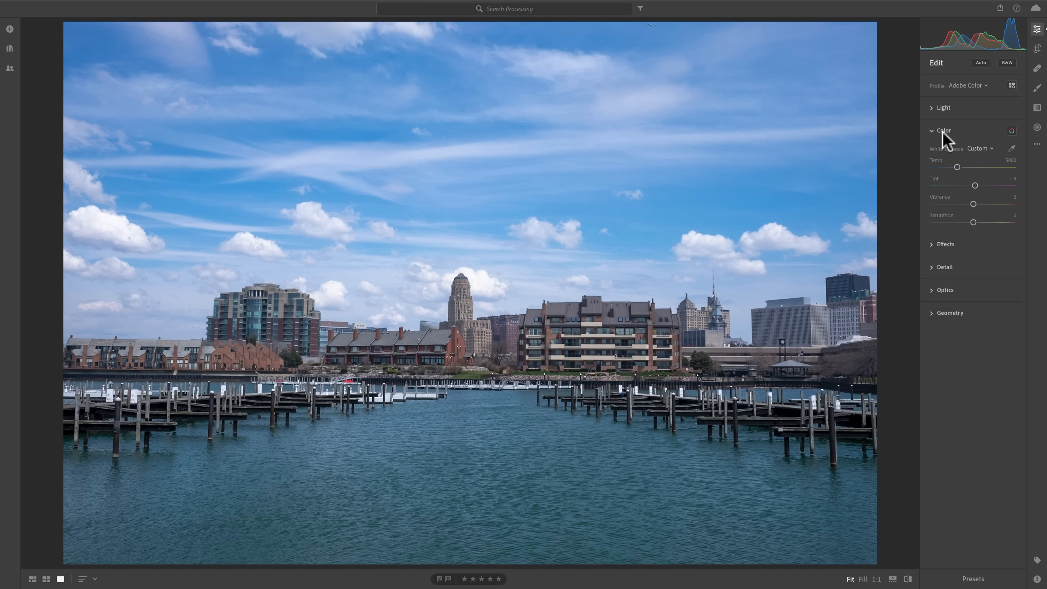
{"action": "left_click", "coordinate": [943, 130]}
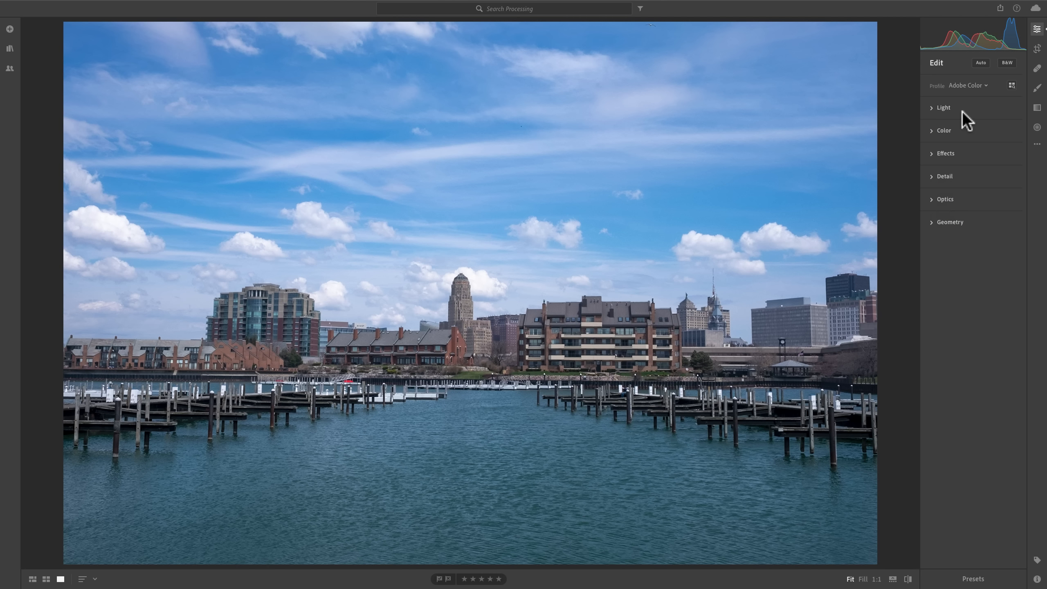
{"action": "mouse_move", "coordinate": [959, 93]}
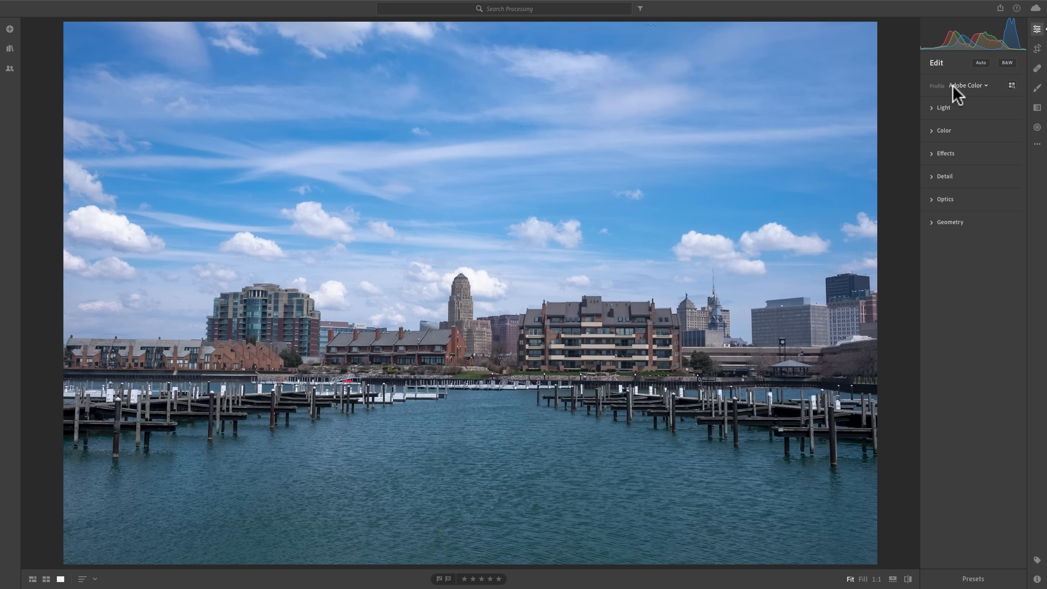
{"action": "left_click", "coordinate": [944, 108]}
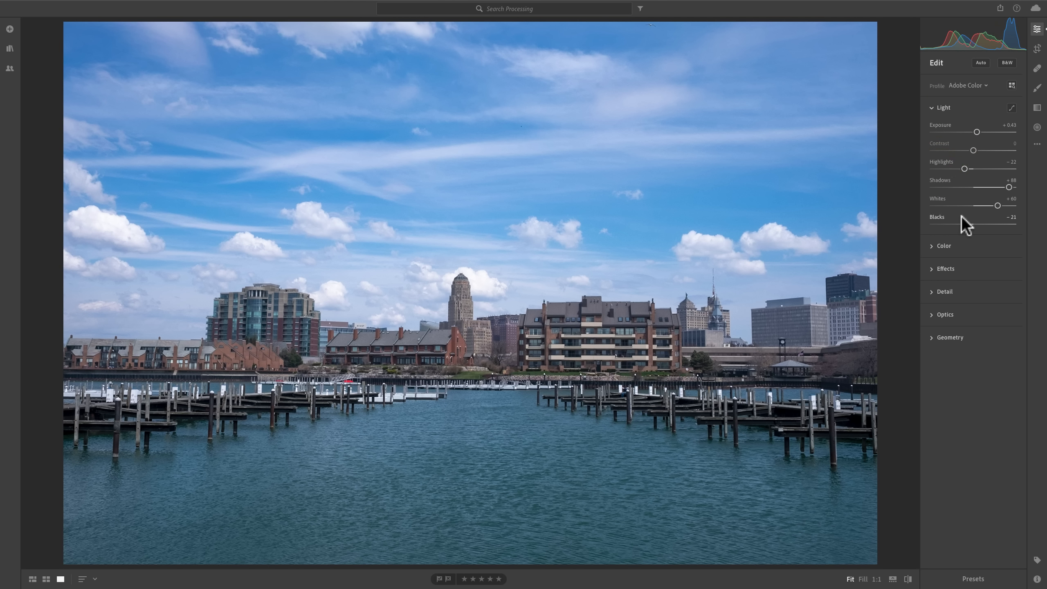
{"action": "mouse_move", "coordinate": [975, 127]}
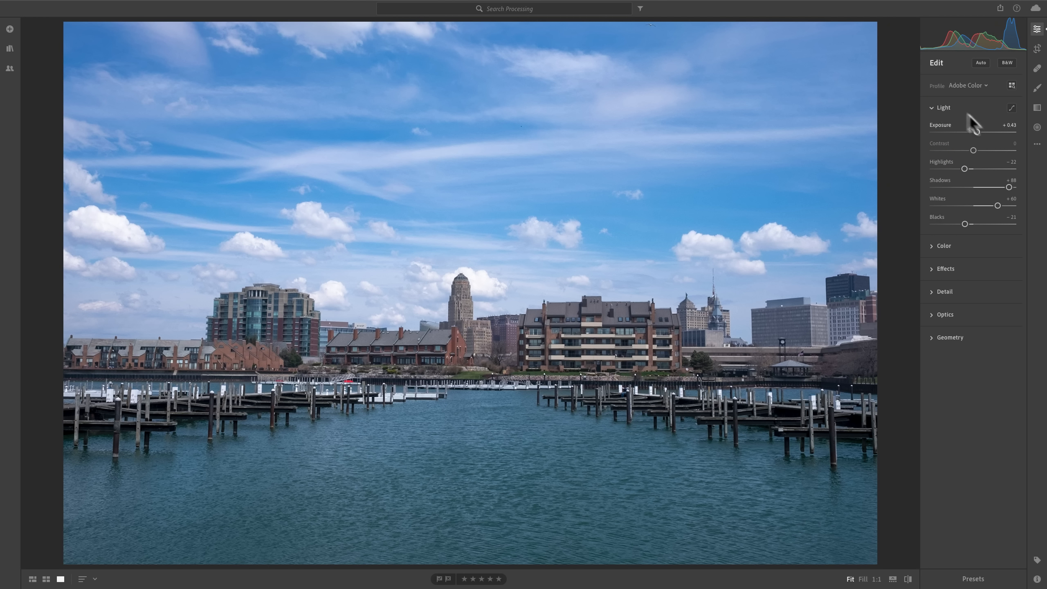
{"action": "left_click", "coordinate": [943, 107]}
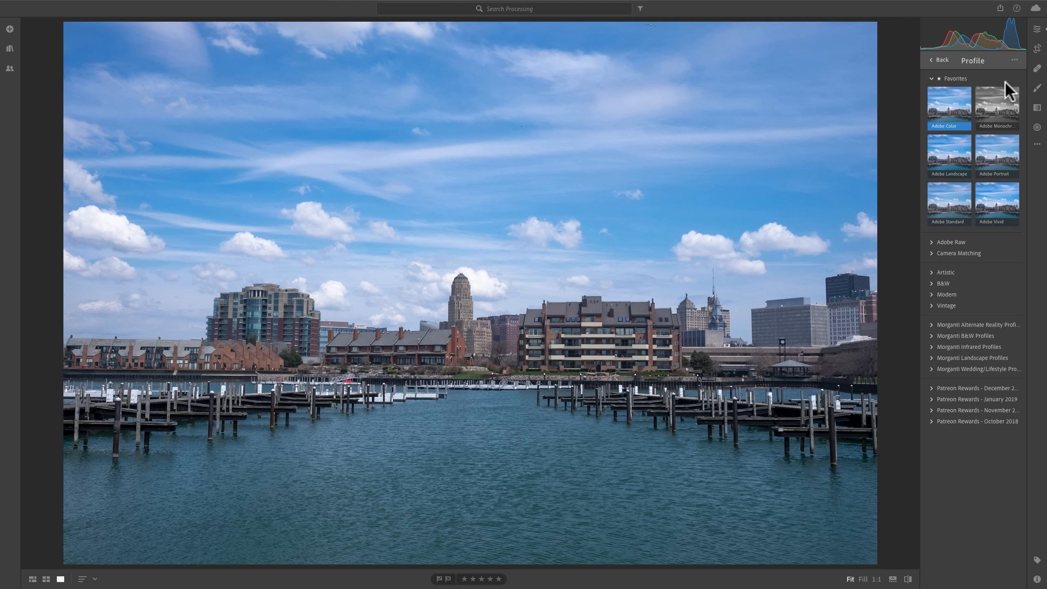
Apply the Adobe Monochrome favourite profile and return to the Edit panel.
{"action": "left_click", "coordinate": [997, 104]}
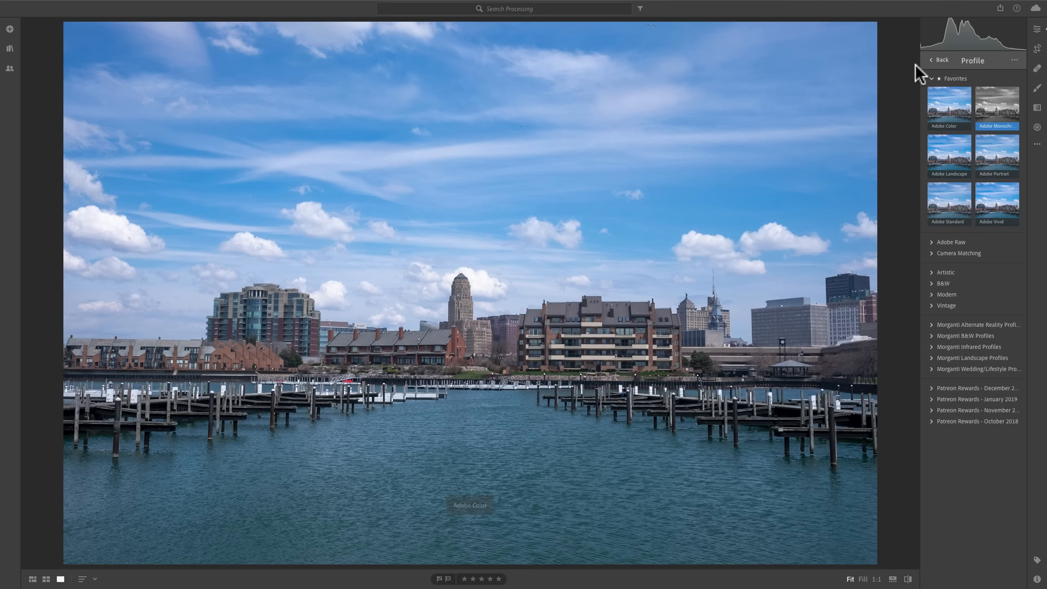
{"action": "left_click", "coordinate": [996, 104]}
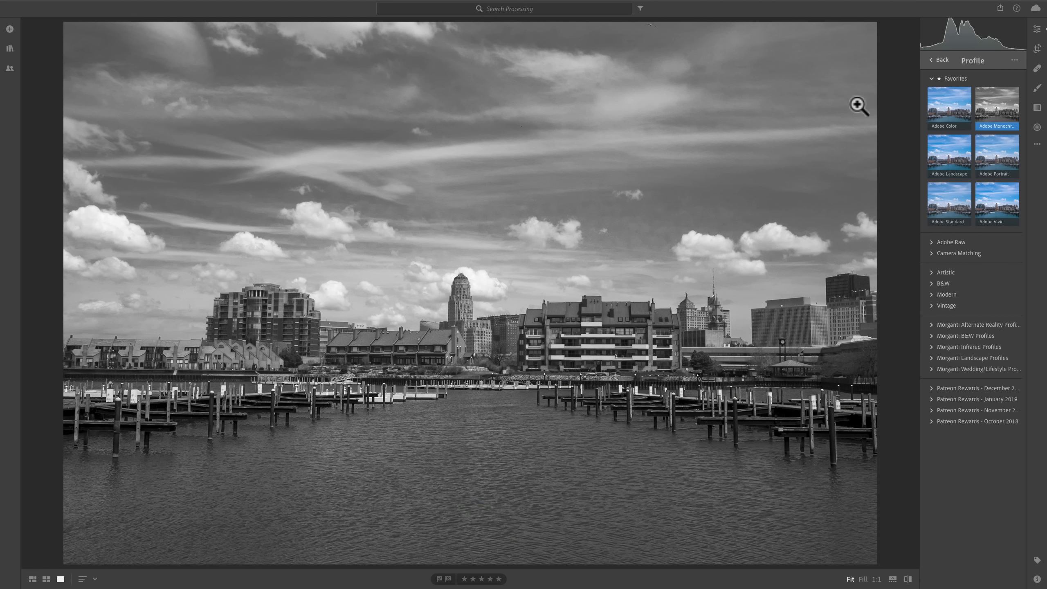
{"action": "mouse_move", "coordinate": [957, 373]}
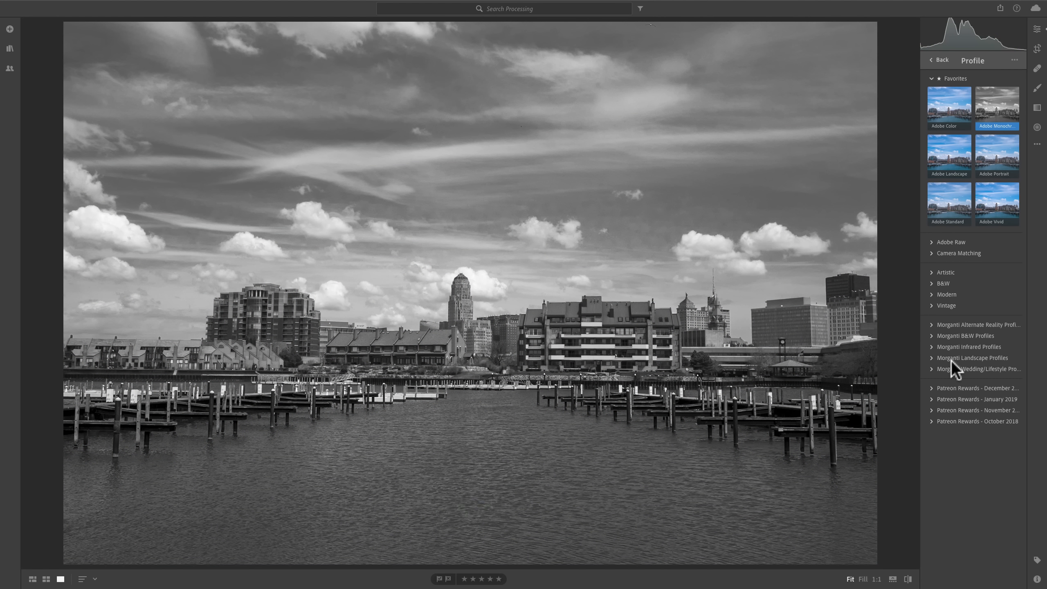
{"action": "mouse_move", "coordinate": [960, 333]}
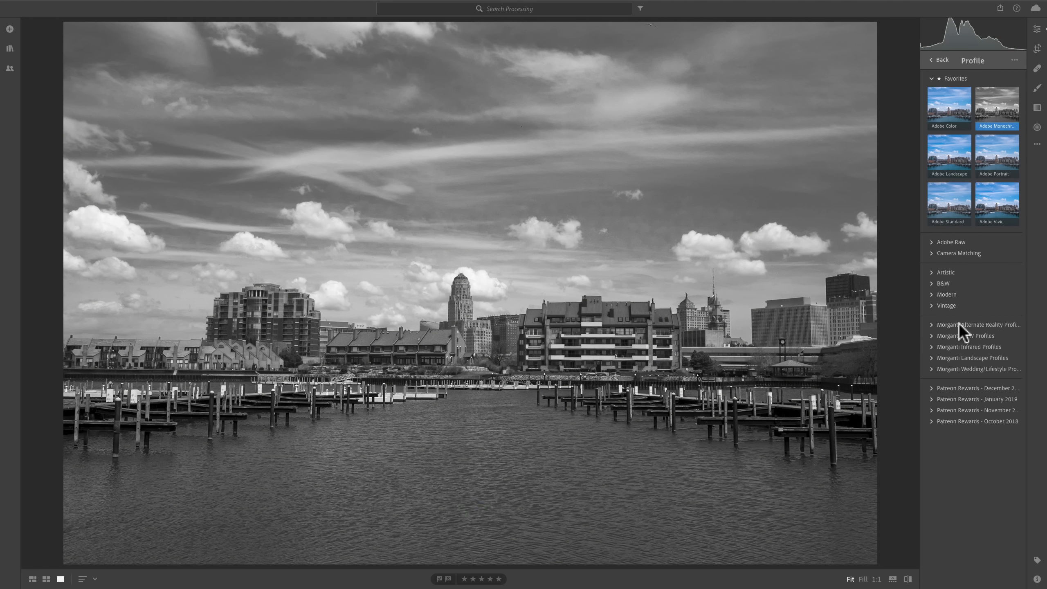
{"action": "mouse_move", "coordinate": [960, 334]}
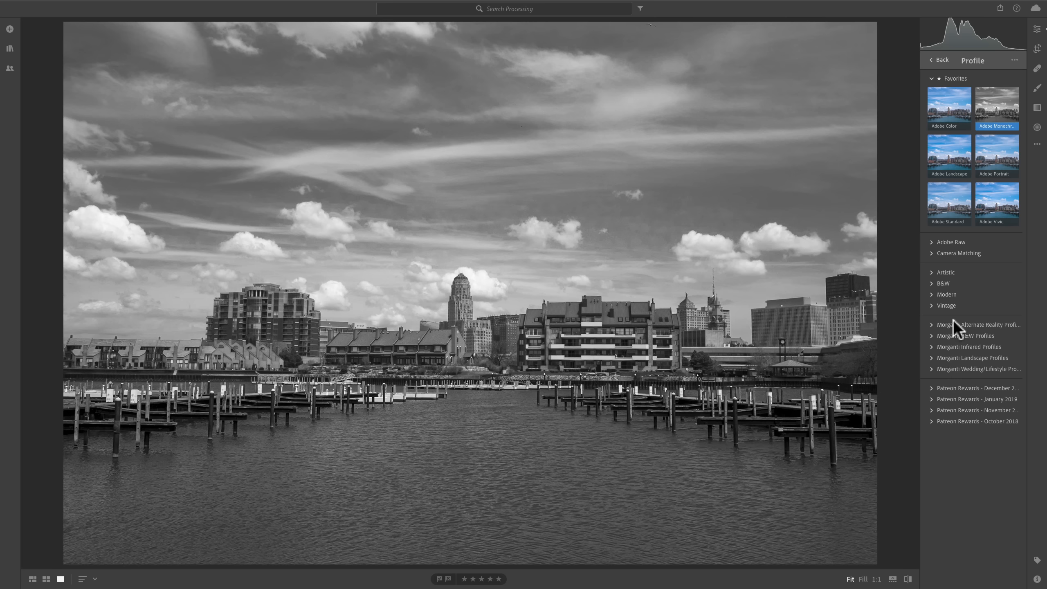
{"action": "mouse_move", "coordinate": [975, 370]}
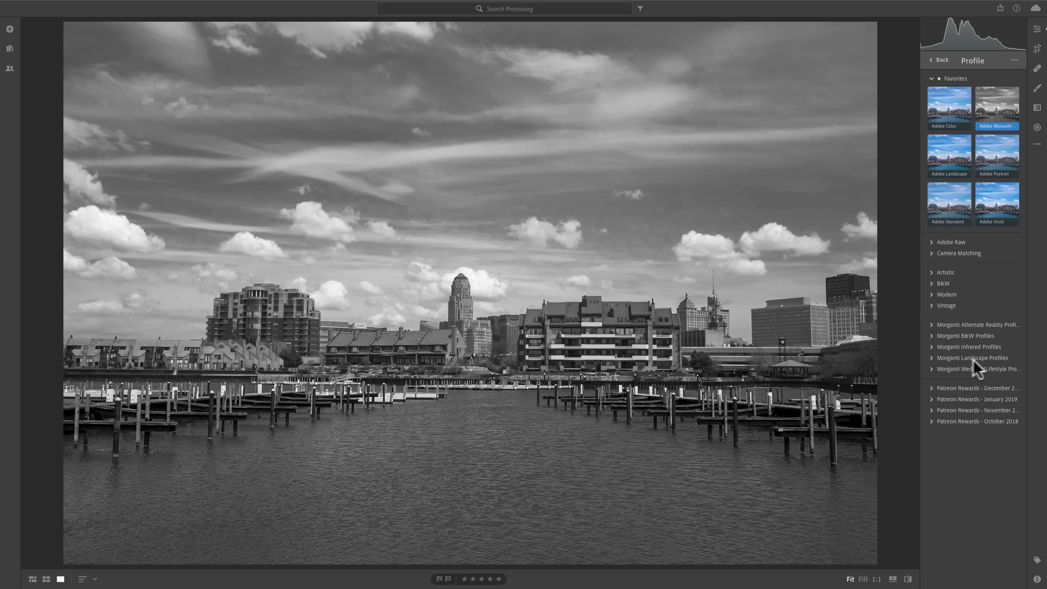
{"action": "mouse_move", "coordinate": [976, 75]}
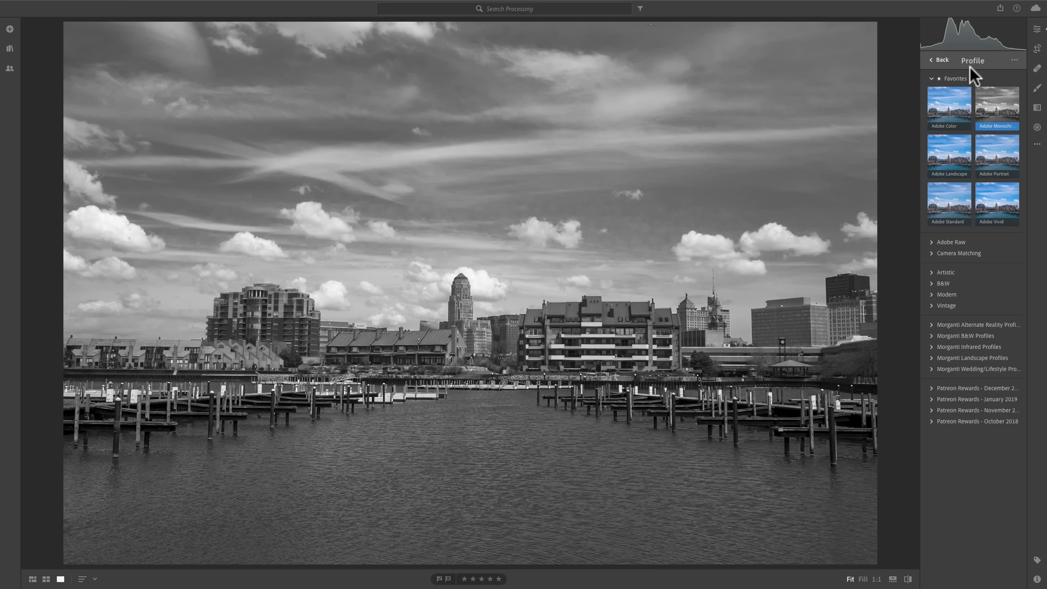
{"action": "left_click", "coordinate": [998, 105]}
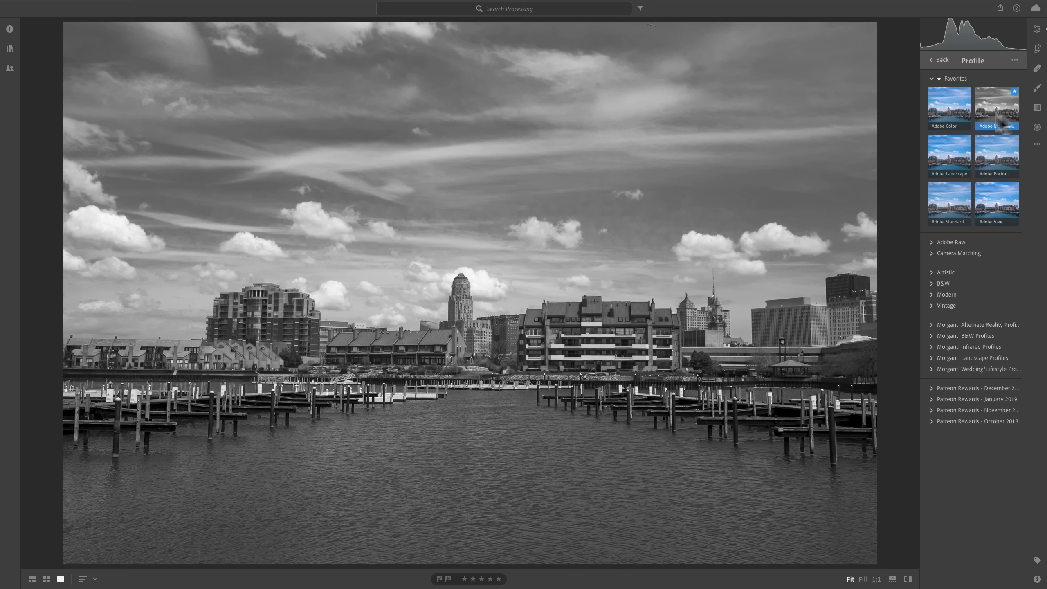
{"action": "mouse_move", "coordinate": [1000, 120]}
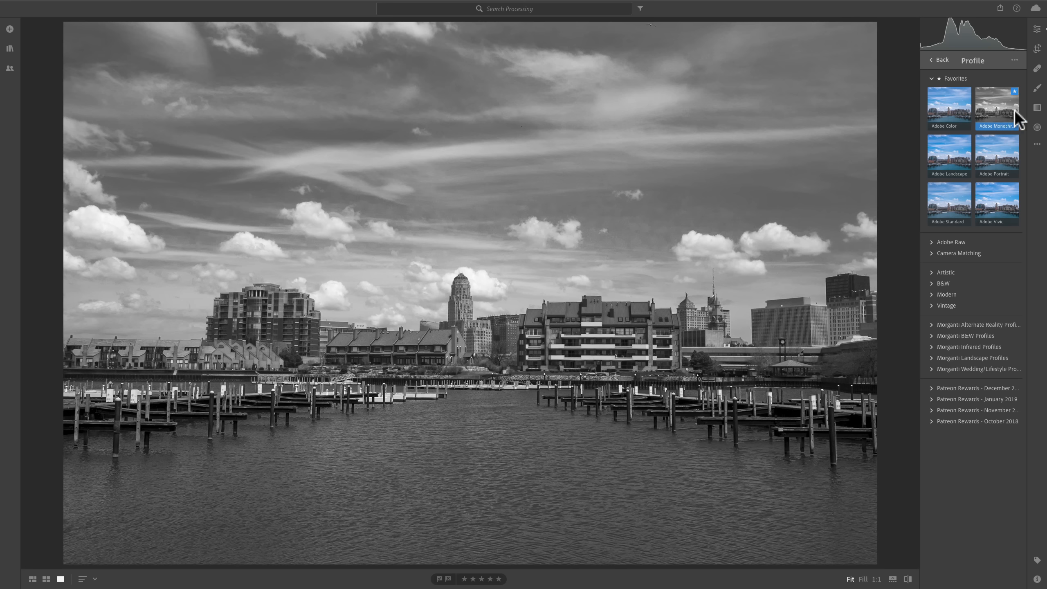
{"action": "left_click", "coordinate": [941, 60]}
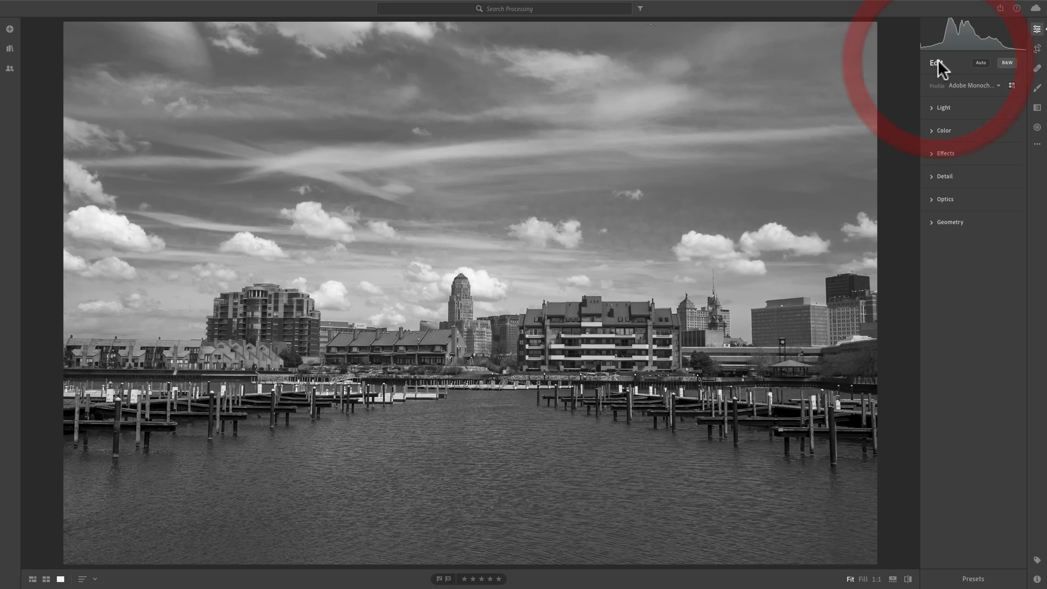
Toggle Light, expand Color, and test Temp warmer before returning it to 5000.
{"action": "left_click", "coordinate": [943, 107]}
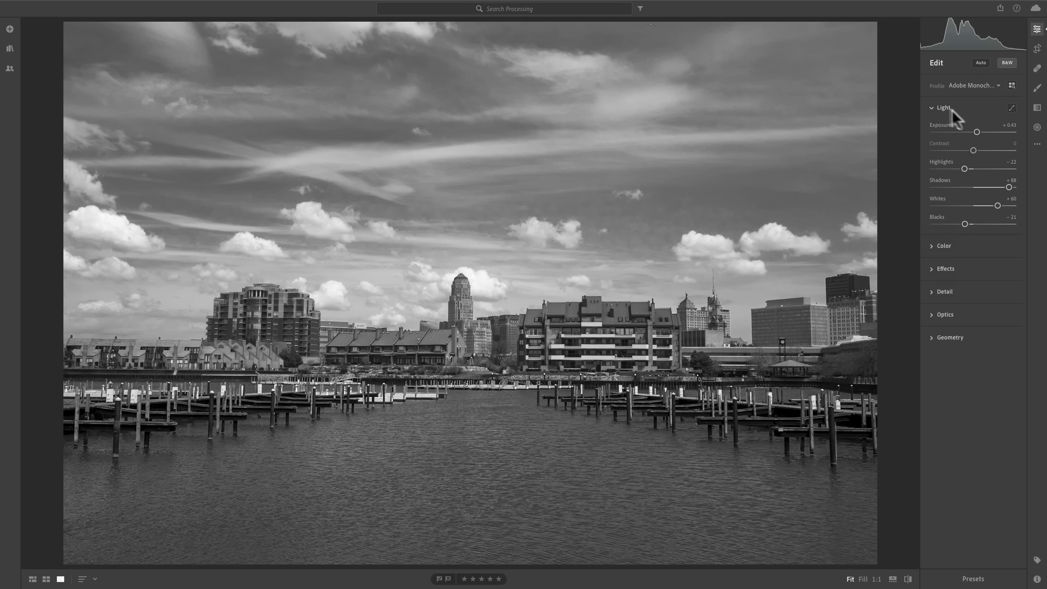
{"action": "left_click", "coordinate": [942, 107]}
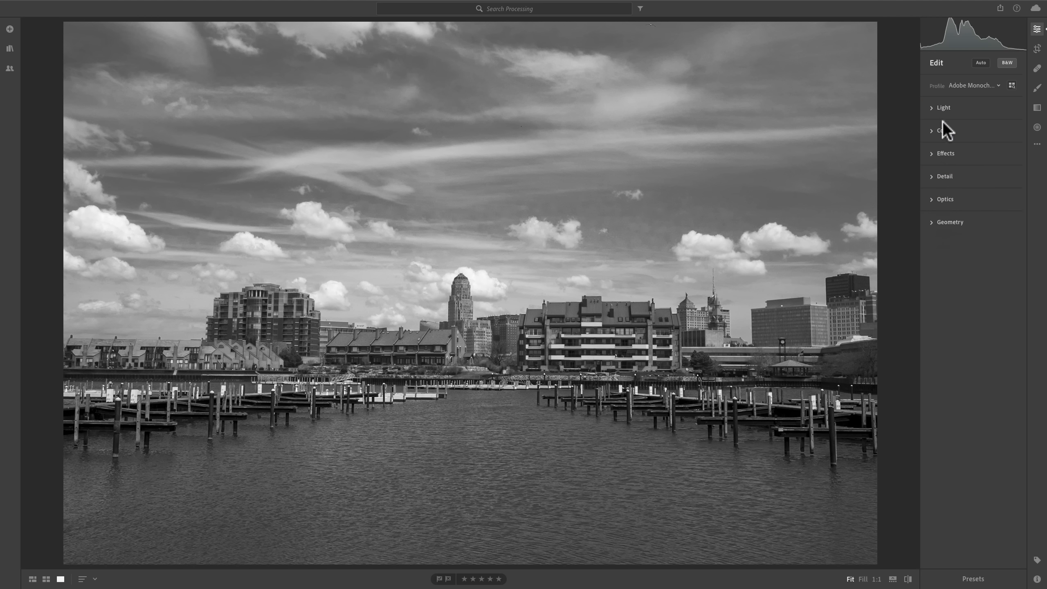
{"action": "left_click", "coordinate": [944, 130]}
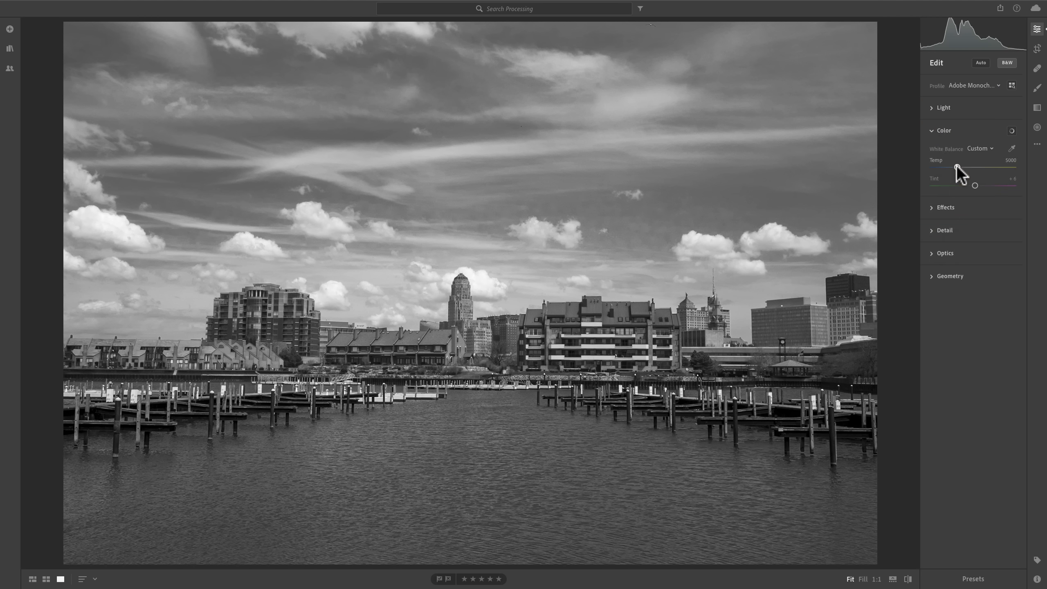
{"action": "left_click_drag", "start_coordinate": [957, 167], "coordinate": [966, 167]}
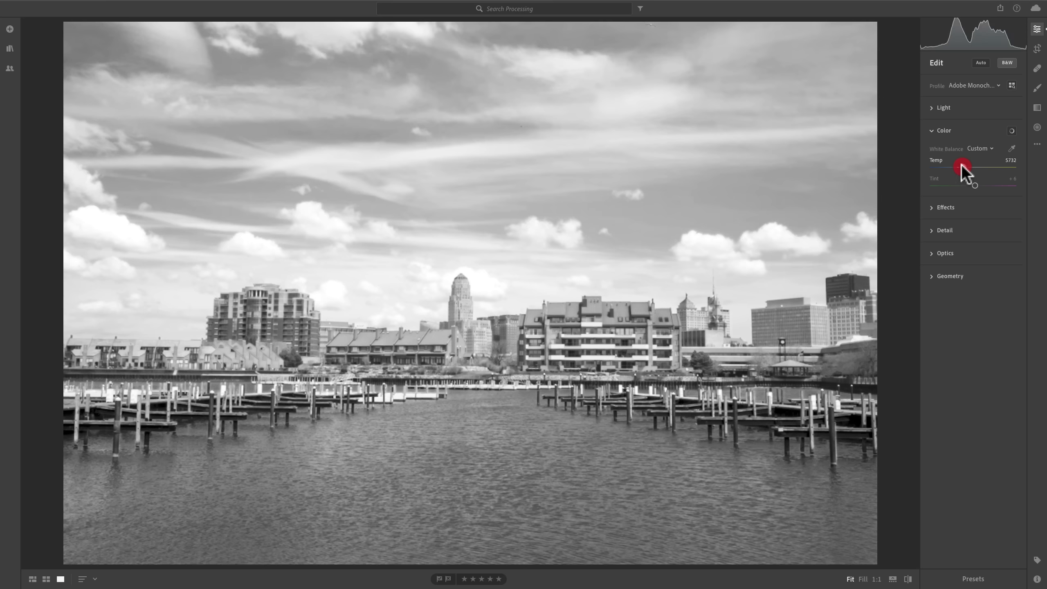
{"action": "left_click_drag", "start_coordinate": [966, 167], "coordinate": [960, 167]}
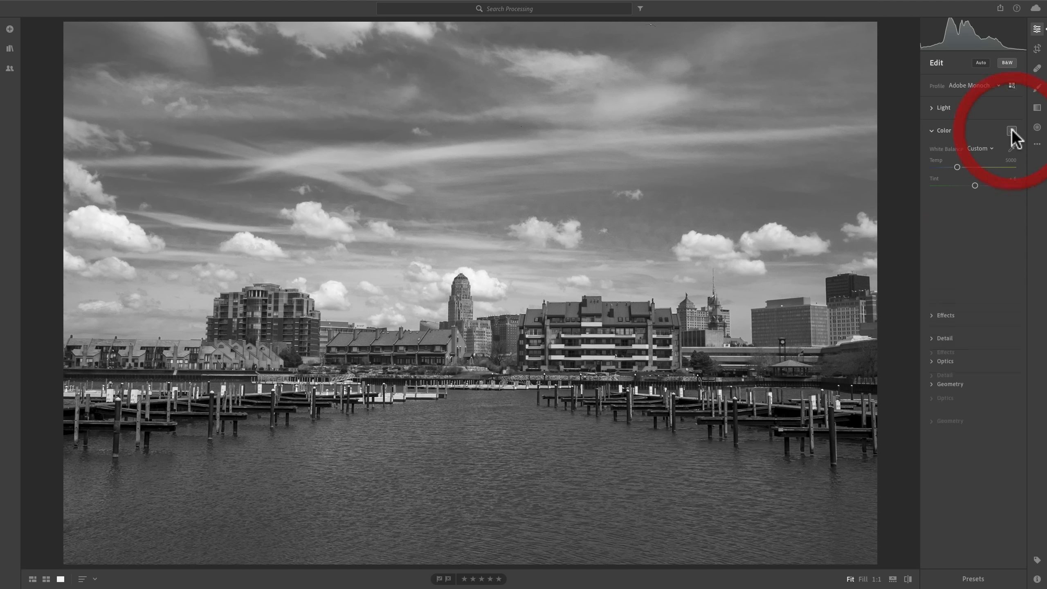
{"action": "left_click", "coordinate": [1011, 131]}
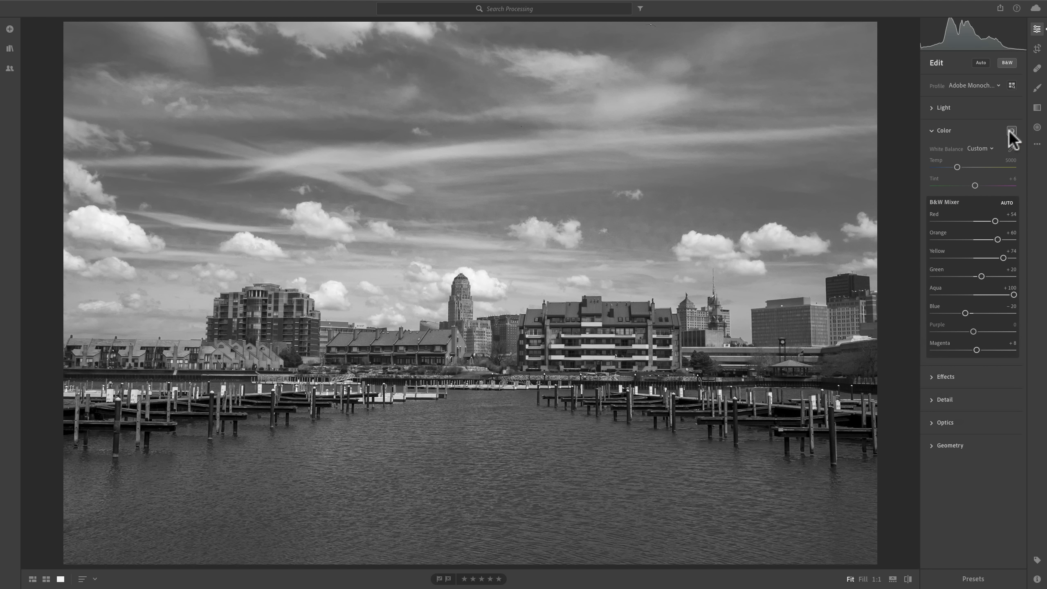
{"action": "mouse_move", "coordinate": [962, 342]}
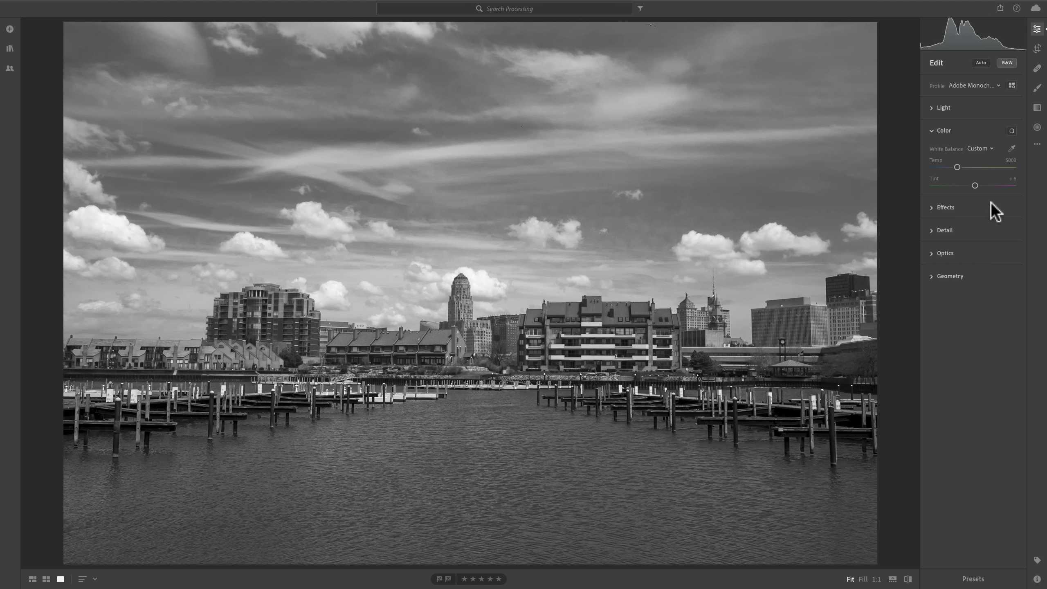
{"action": "mouse_move", "coordinate": [991, 253]}
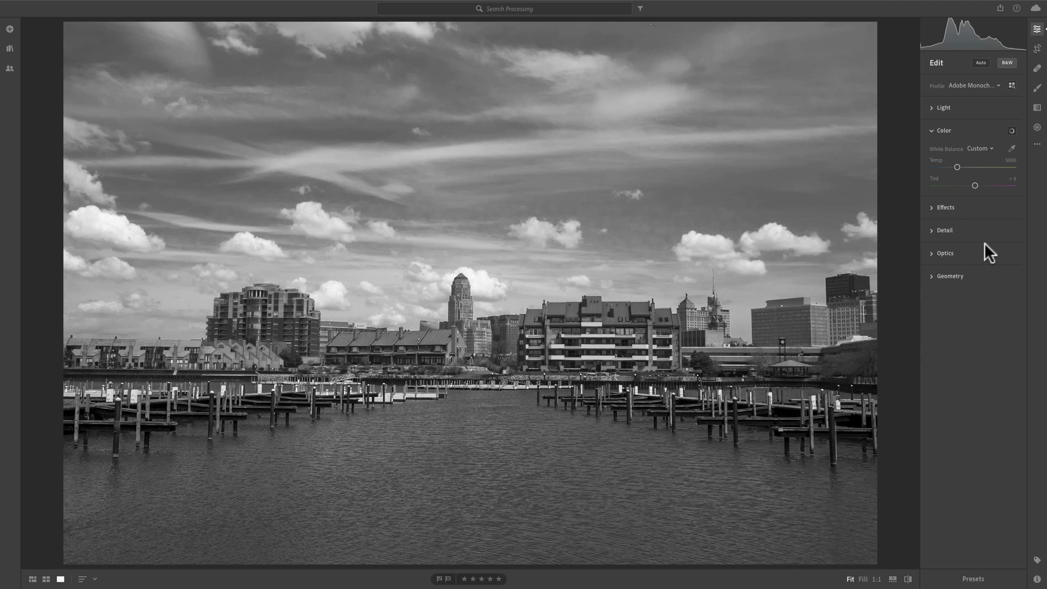
{"action": "mouse_move", "coordinate": [1029, 189]}
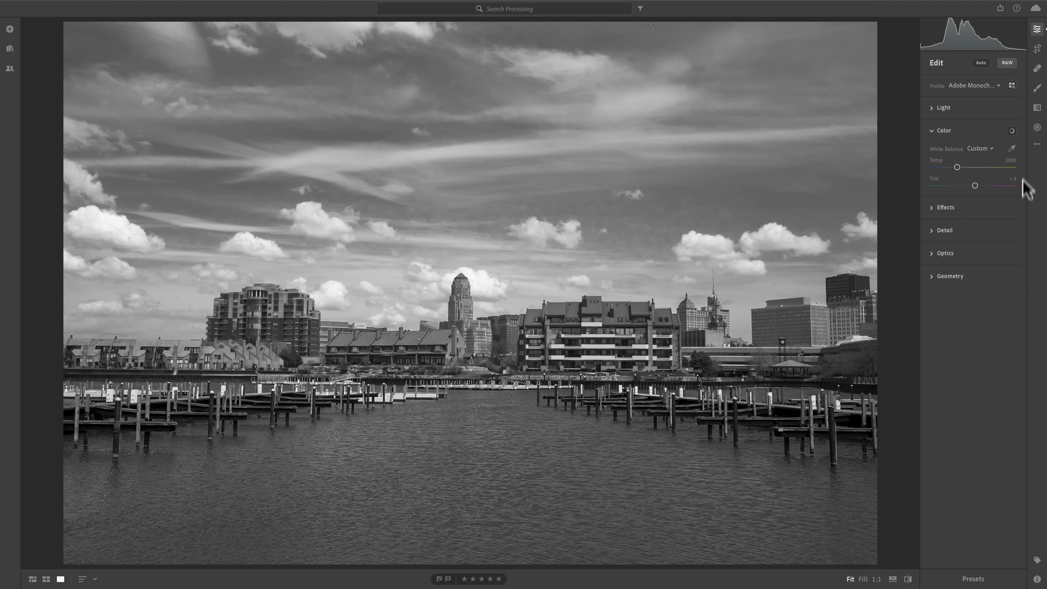
{"action": "left_click", "coordinate": [1011, 130]}
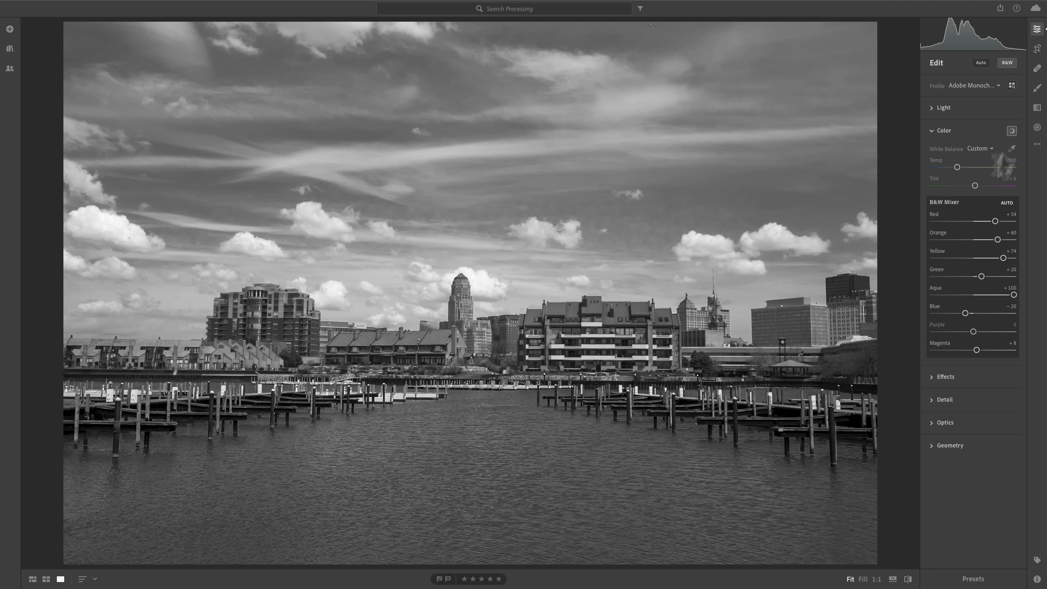
{"action": "mouse_move", "coordinate": [968, 213]}
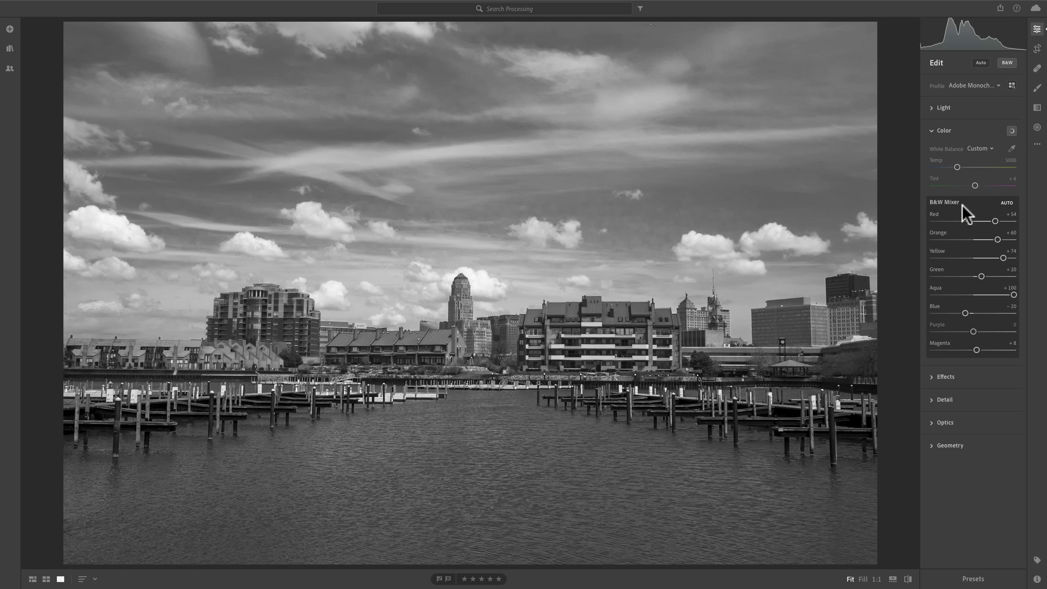
{"action": "mouse_move", "coordinate": [1013, 133]}
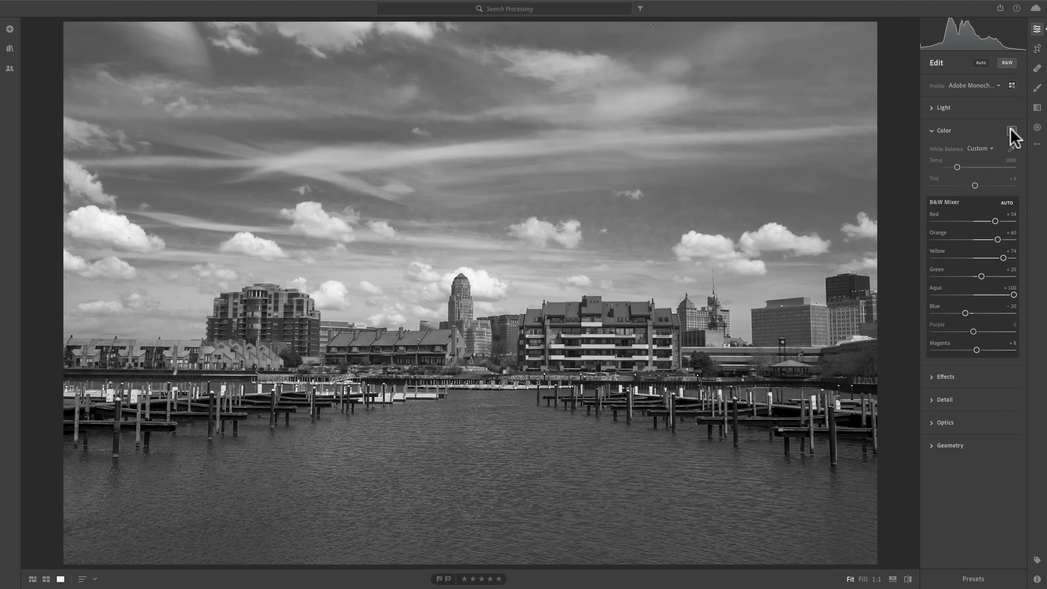
{"action": "mouse_move", "coordinate": [1011, 133]}
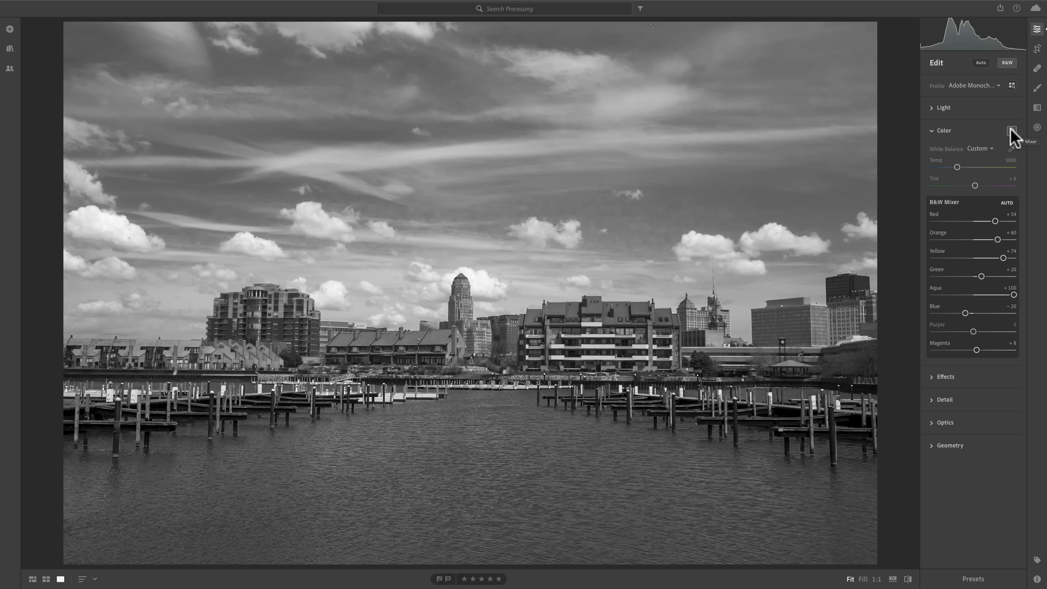
{"action": "left_click", "coordinate": [1011, 131]}
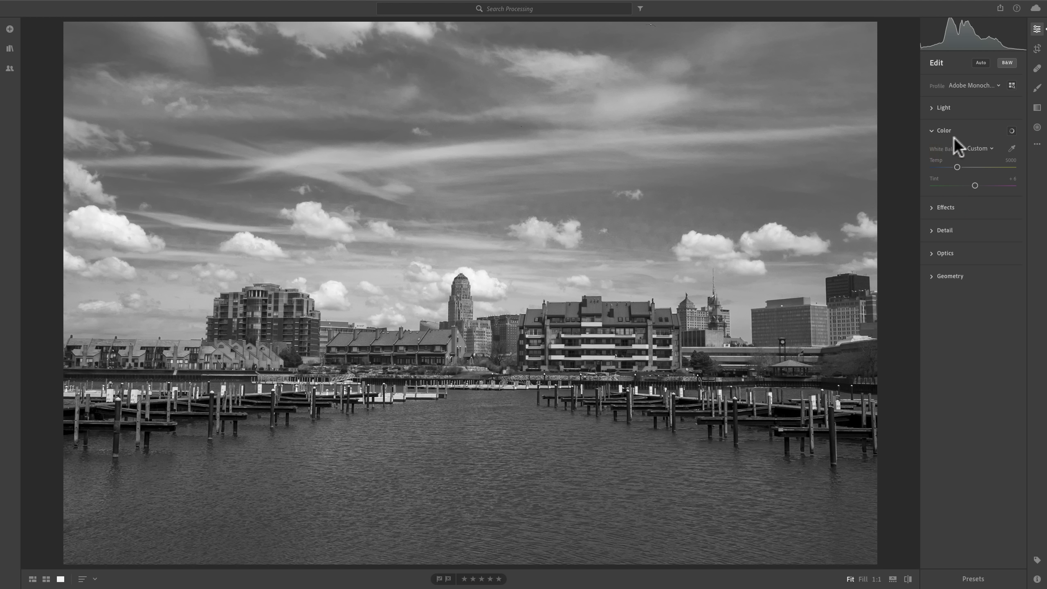
{"action": "mouse_move", "coordinate": [986, 145]}
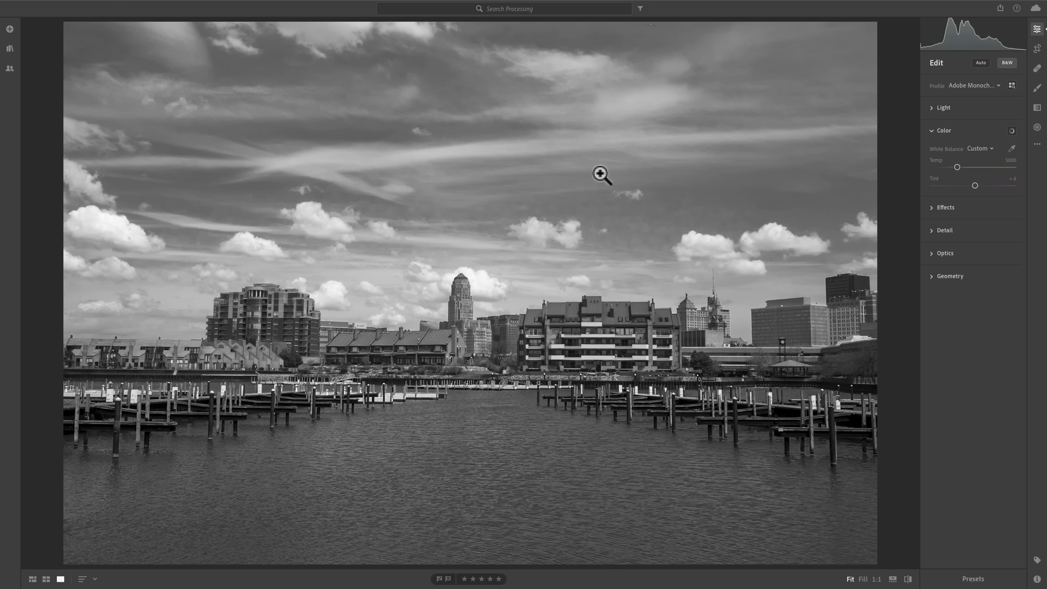
{"action": "left_click", "coordinate": [1006, 62]}
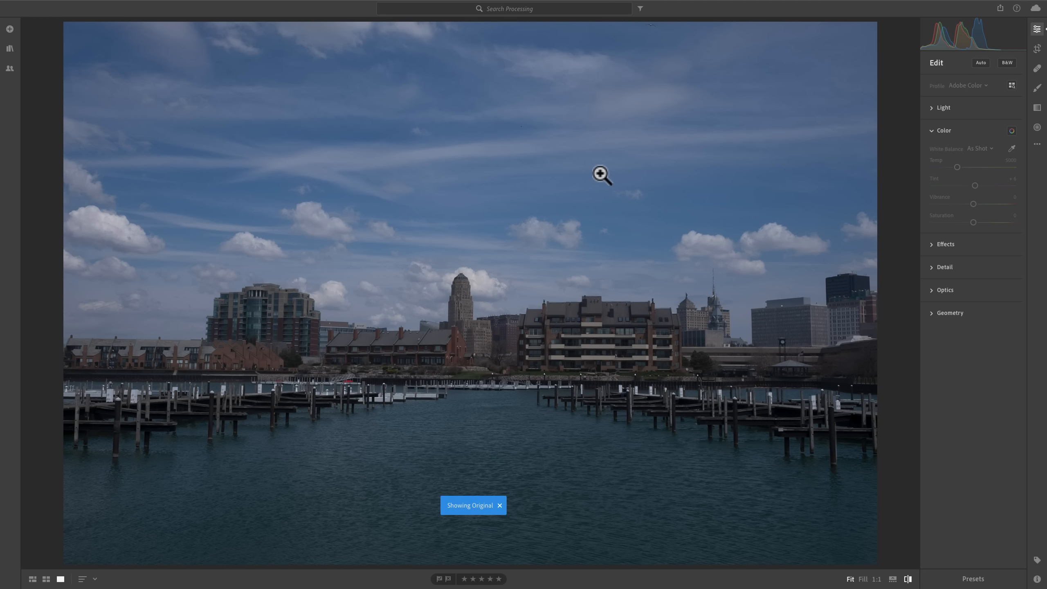
{"action": "left_click", "coordinate": [1007, 62]}
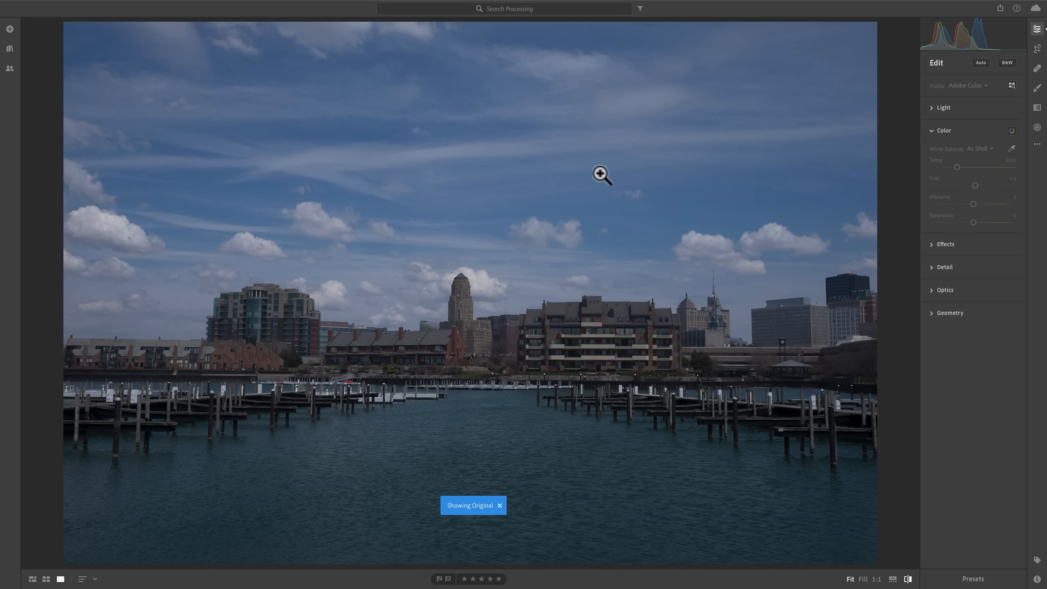
{"action": "left_click", "coordinate": [1007, 63]}
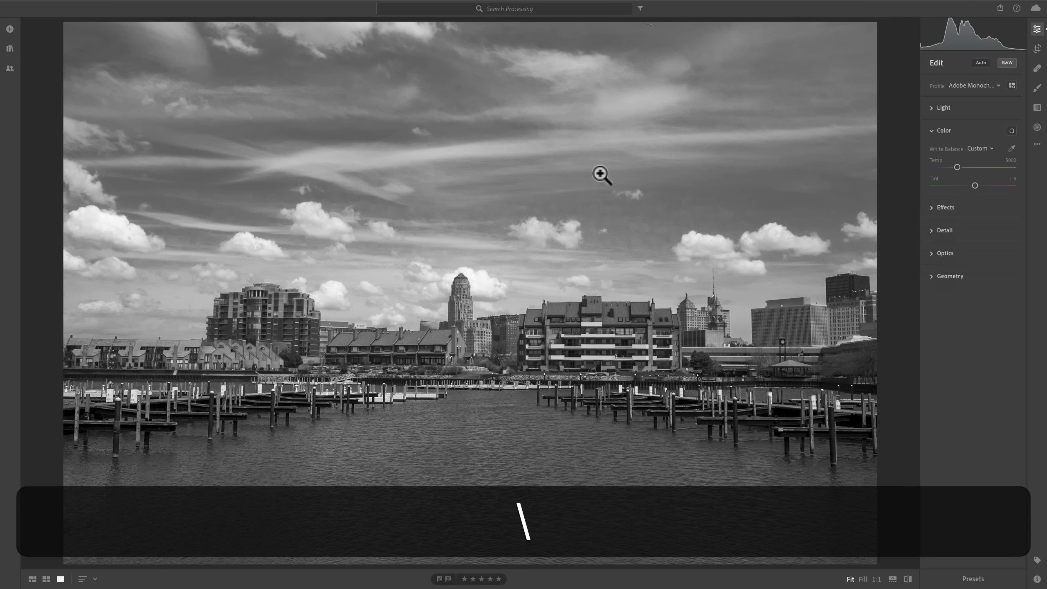